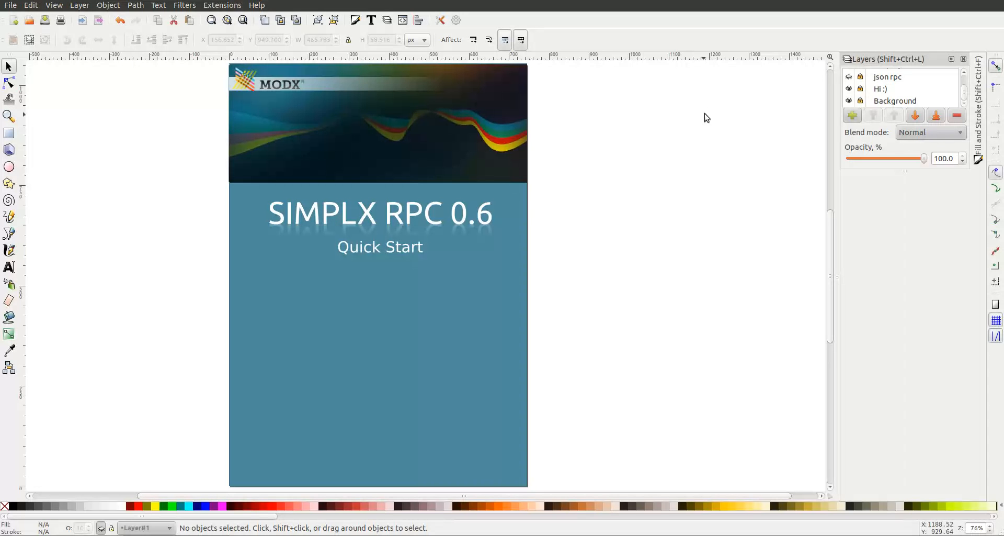
pyautogui.moveTo(916, 67)
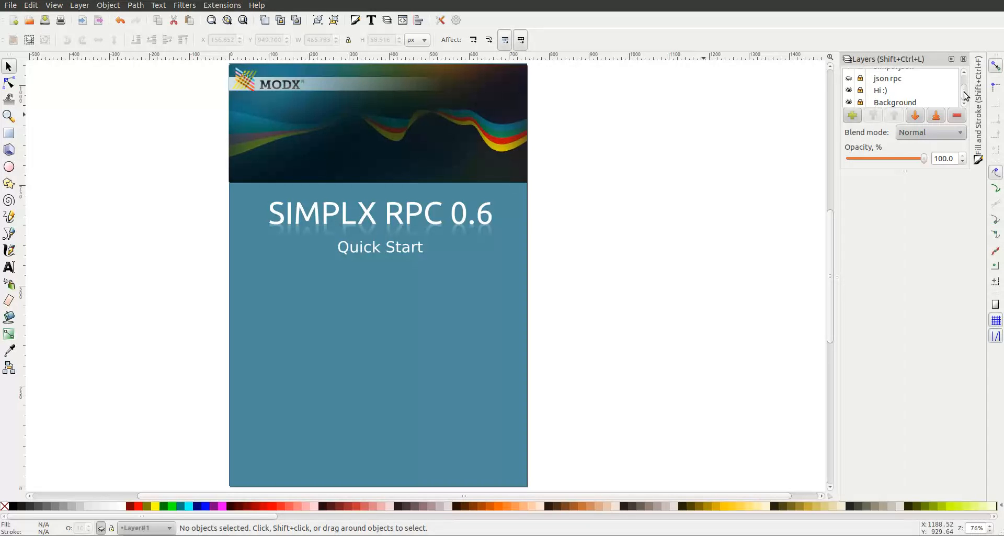
# Step: Show the JSON-RPC 2.0 slide layer with its example request and response instead of the title slide
pyautogui.click(850, 82)
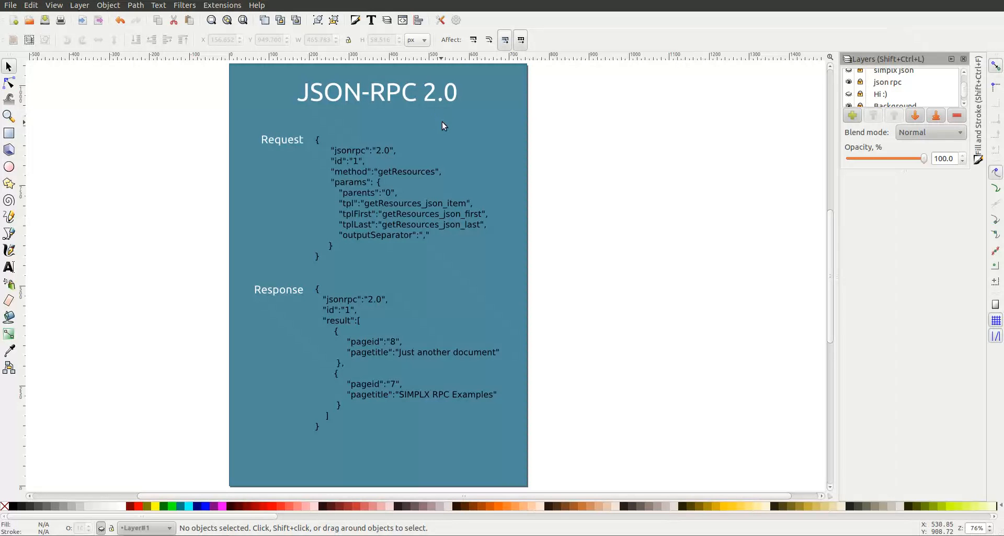
pyautogui.moveTo(429, 120)
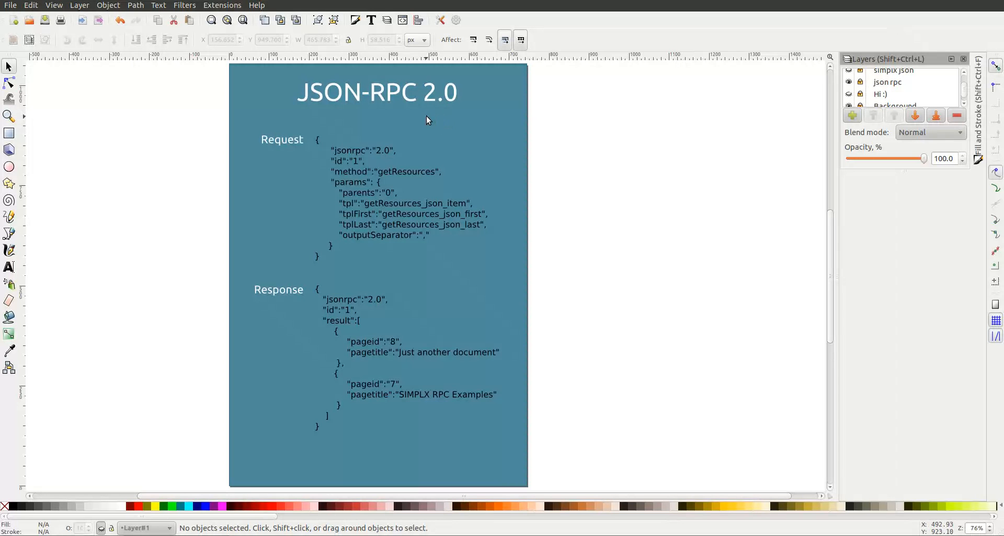
pyautogui.moveTo(421, 121)
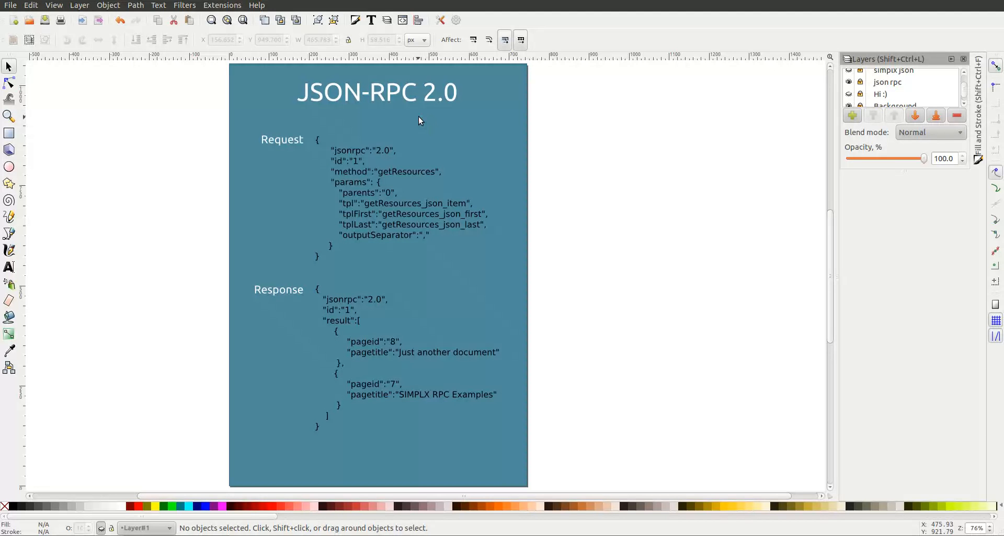
pyautogui.moveTo(417, 123)
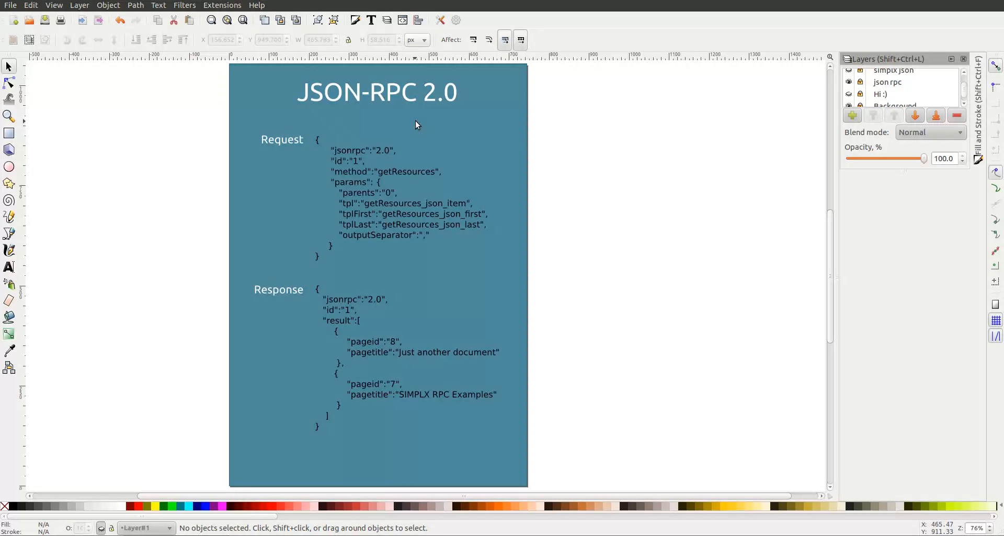
pyautogui.moveTo(328, 107)
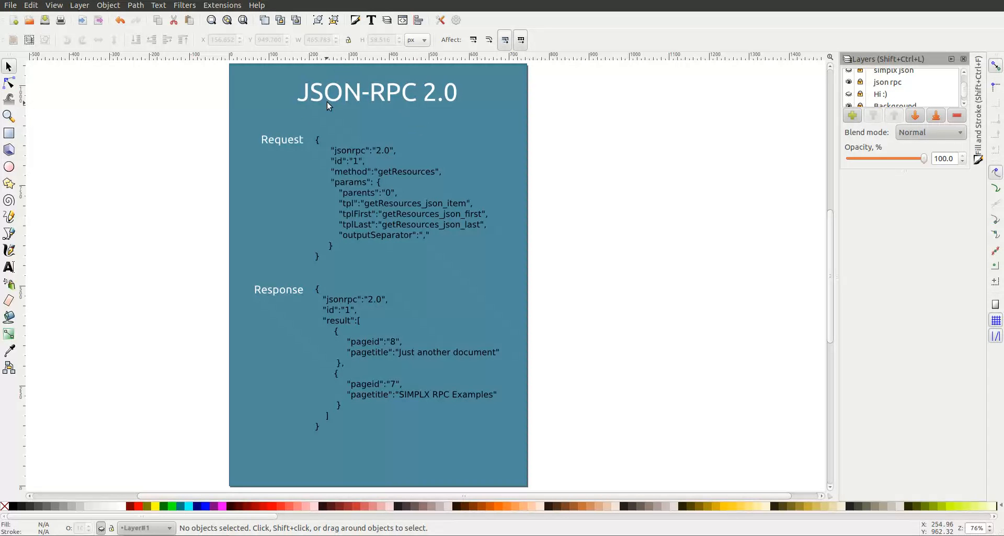
pyautogui.moveTo(290, 140)
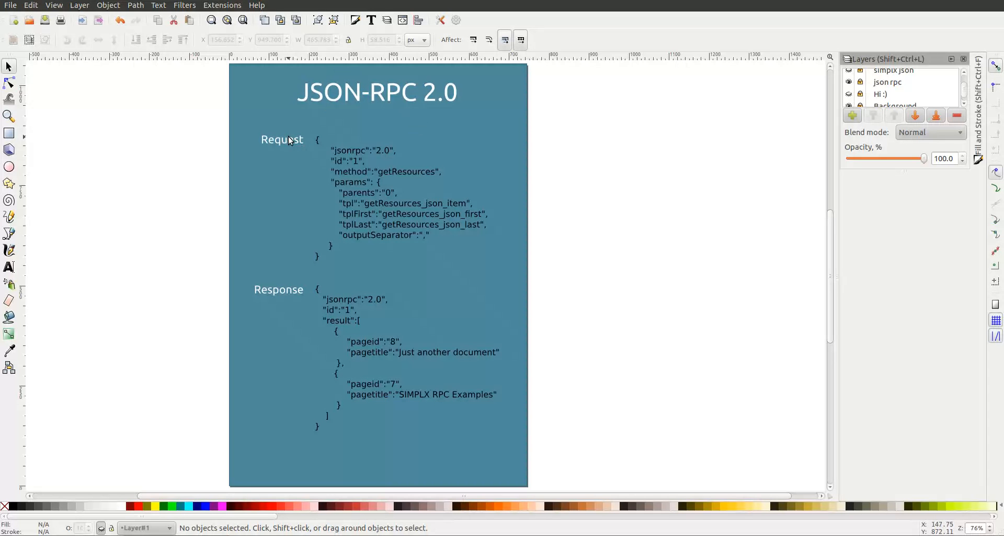
pyautogui.moveTo(286, 284)
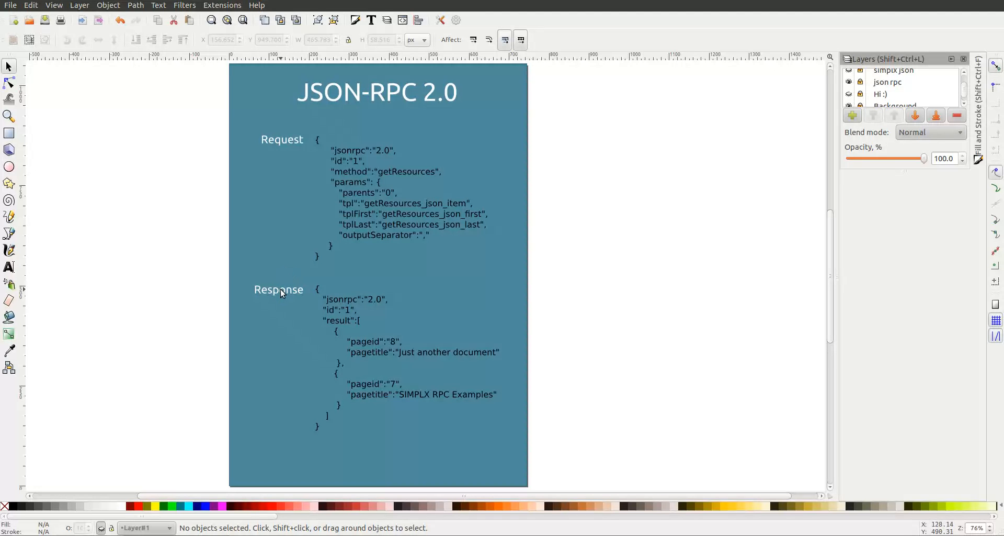
pyautogui.moveTo(277, 296)
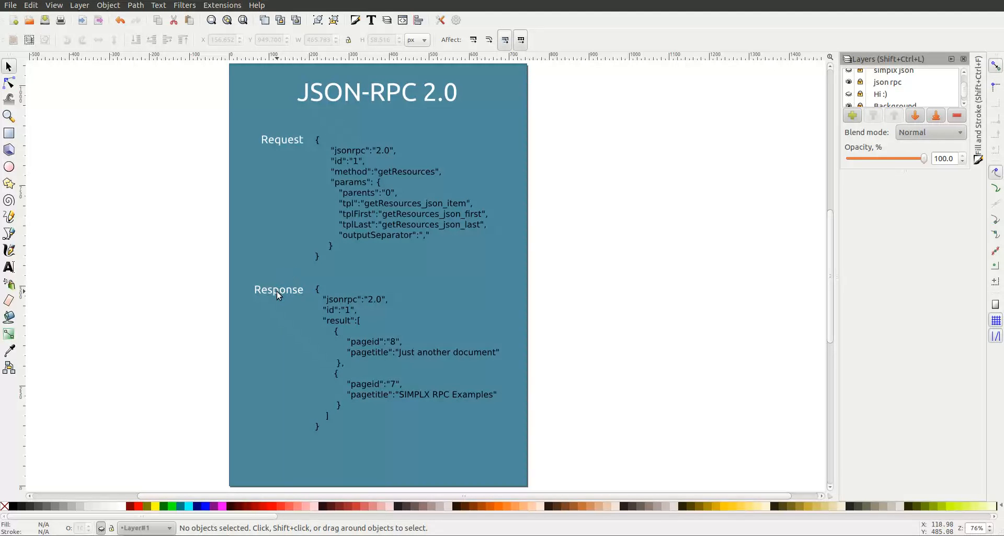
pyautogui.moveTo(278, 298)
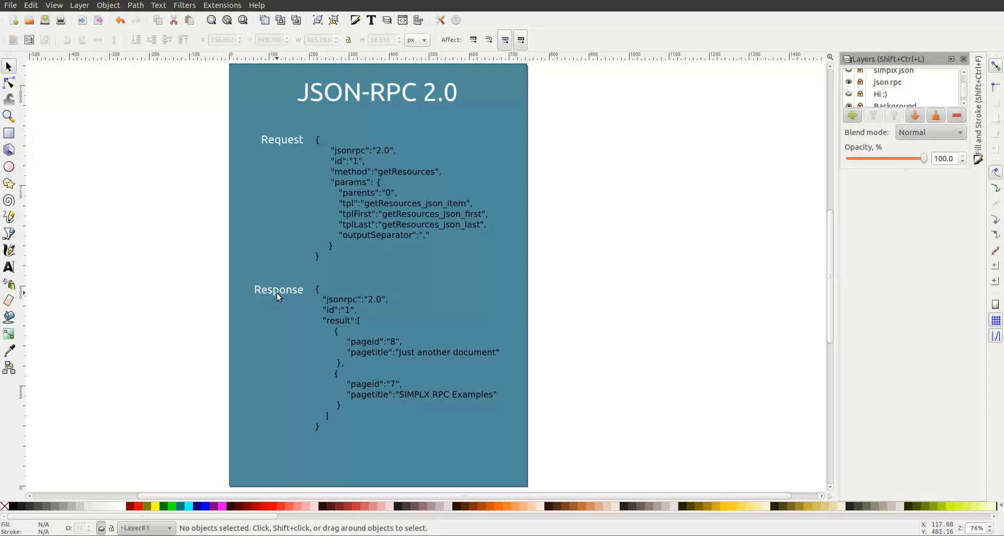
pyautogui.moveTo(299, 285)
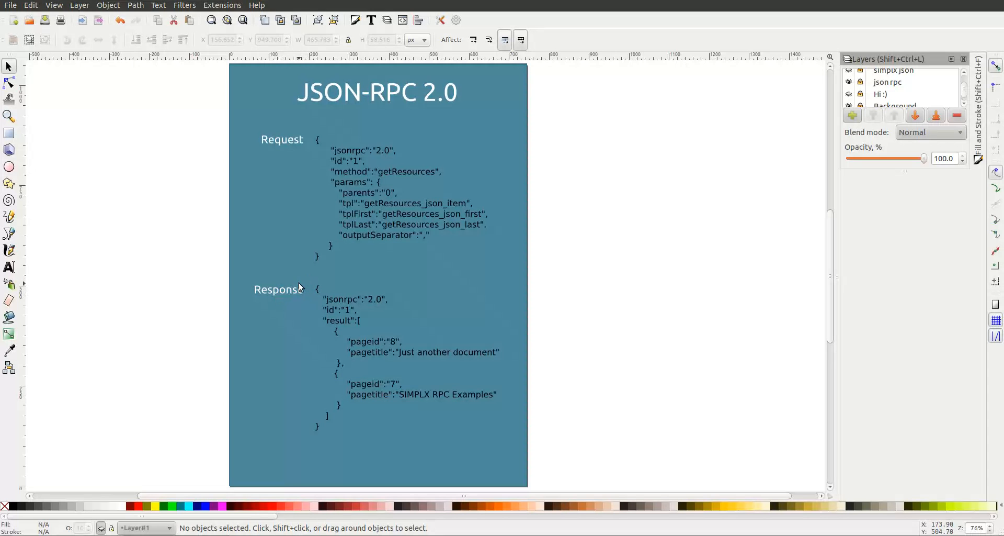
pyautogui.moveTo(353, 376)
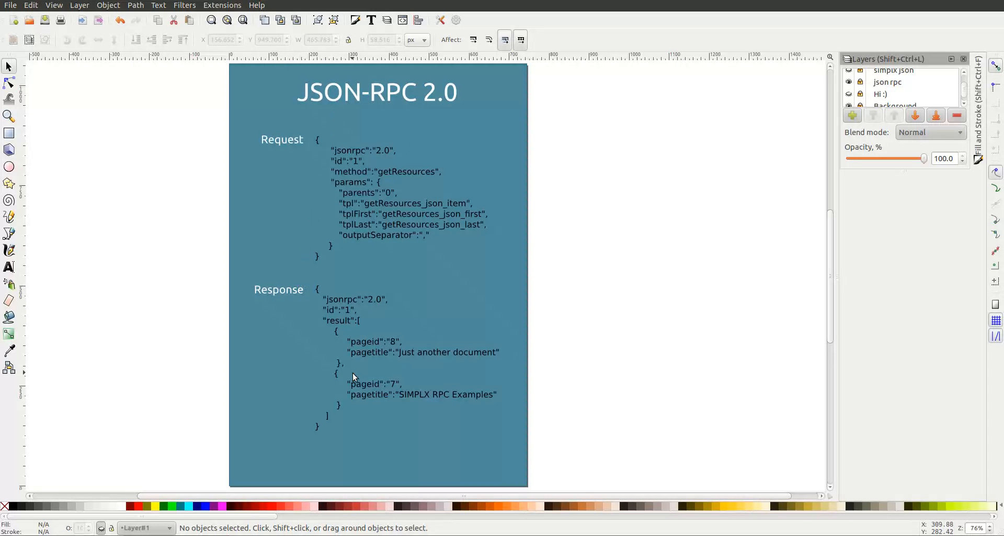
pyautogui.moveTo(345, 374)
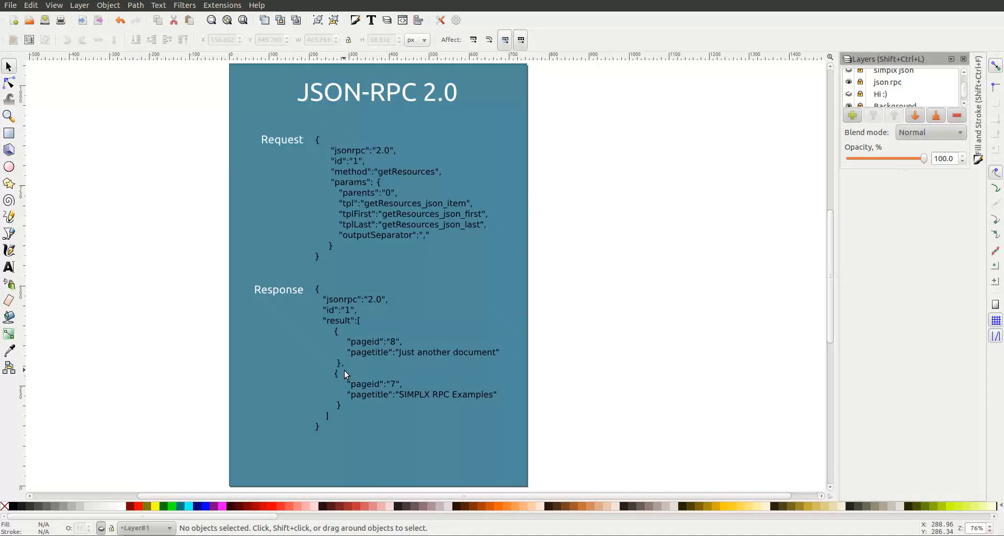
pyautogui.moveTo(354, 151)
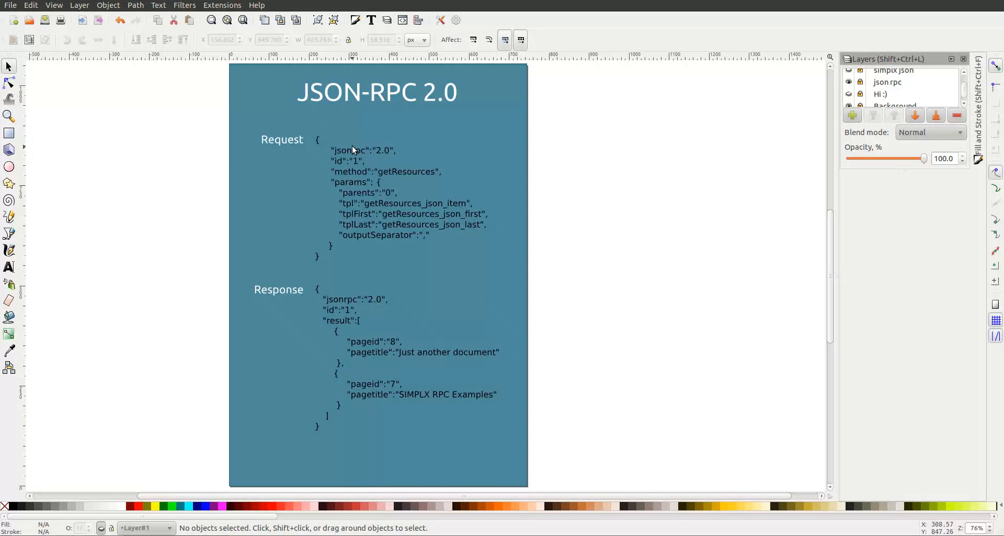
pyautogui.moveTo(348, 149)
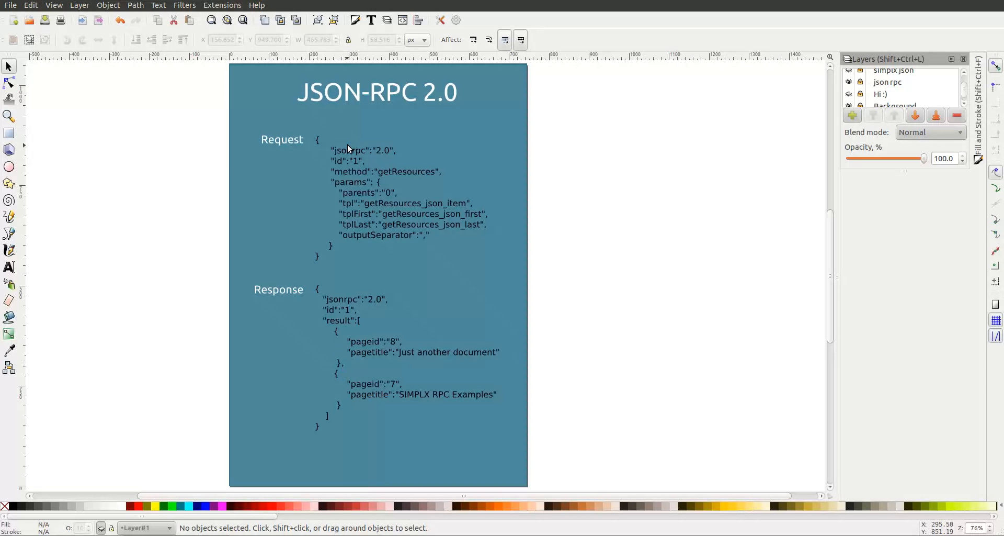
pyautogui.moveTo(410, 157)
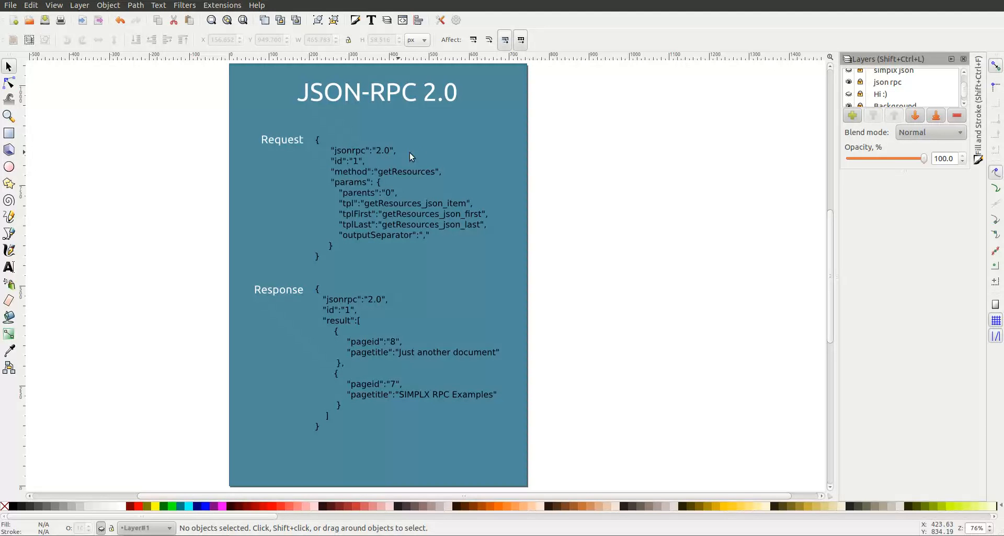
pyautogui.moveTo(398, 156)
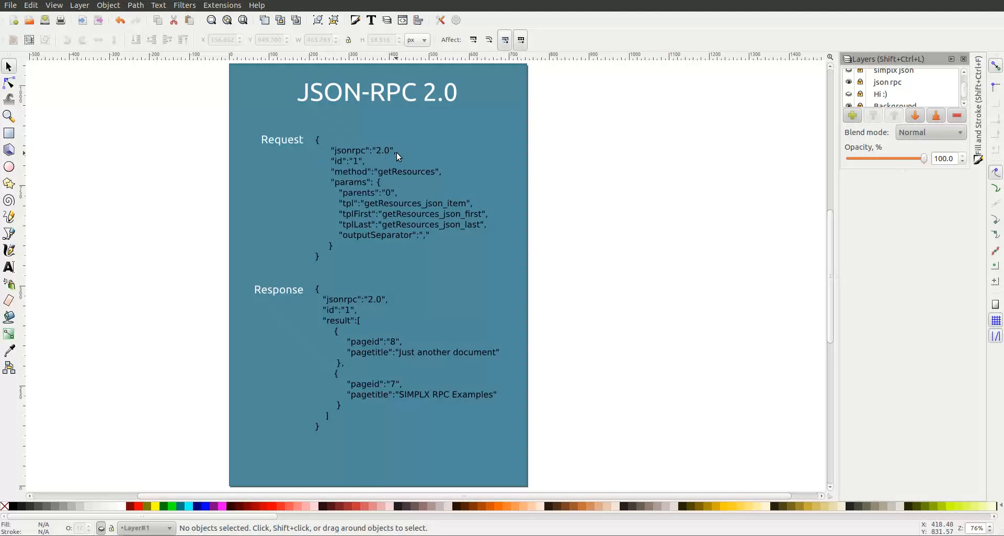
pyautogui.moveTo(330, 154)
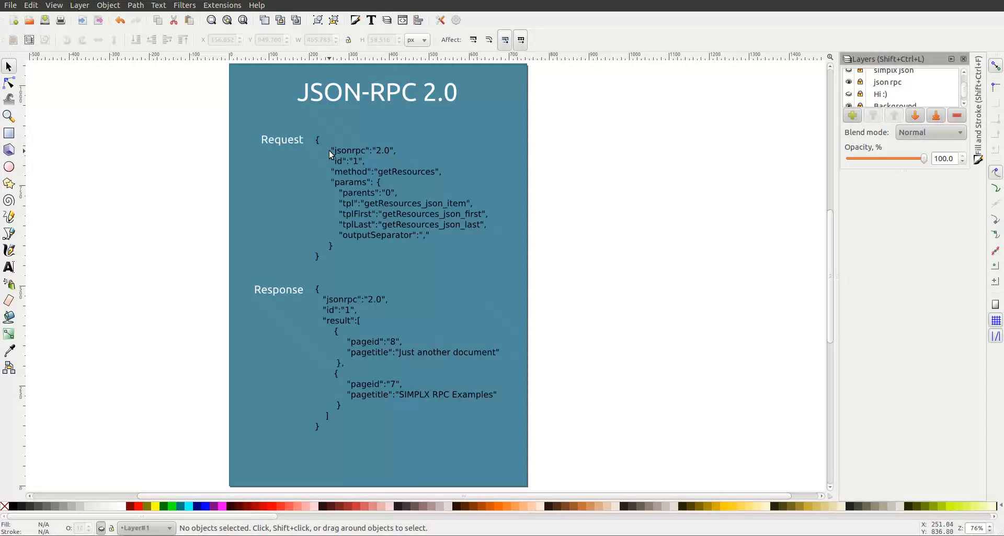
pyautogui.moveTo(340, 155)
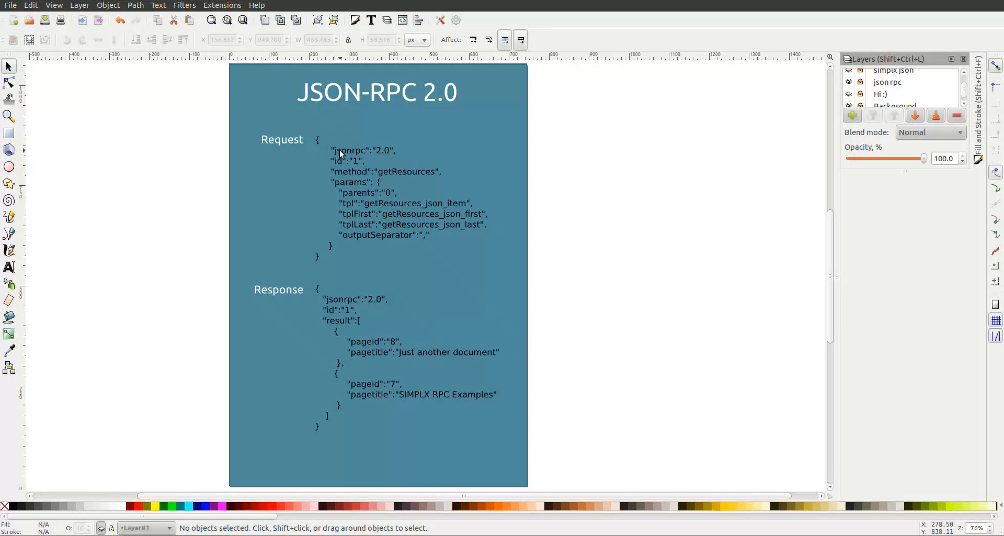
pyautogui.moveTo(350, 156)
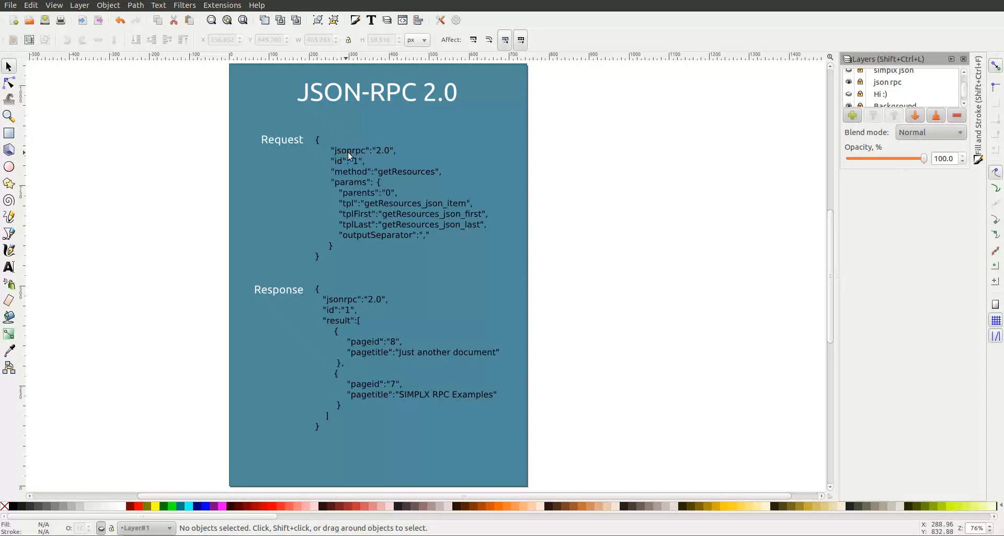
pyautogui.moveTo(379, 140)
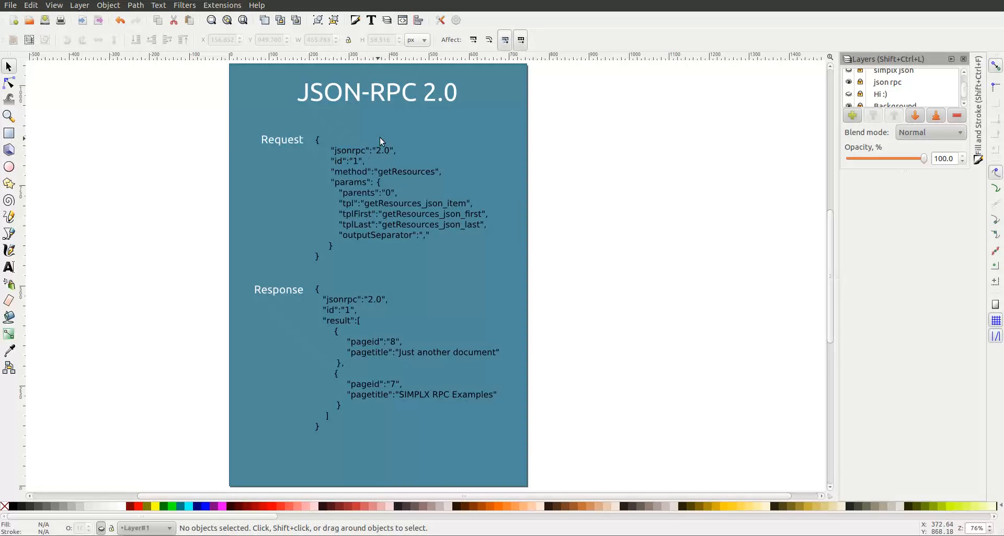
pyautogui.moveTo(378, 158)
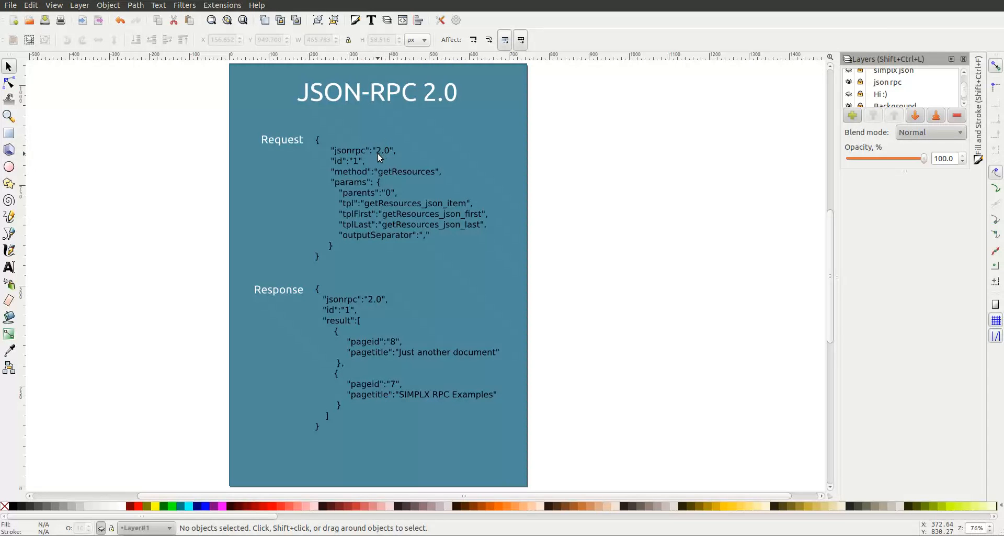
pyautogui.moveTo(391, 155)
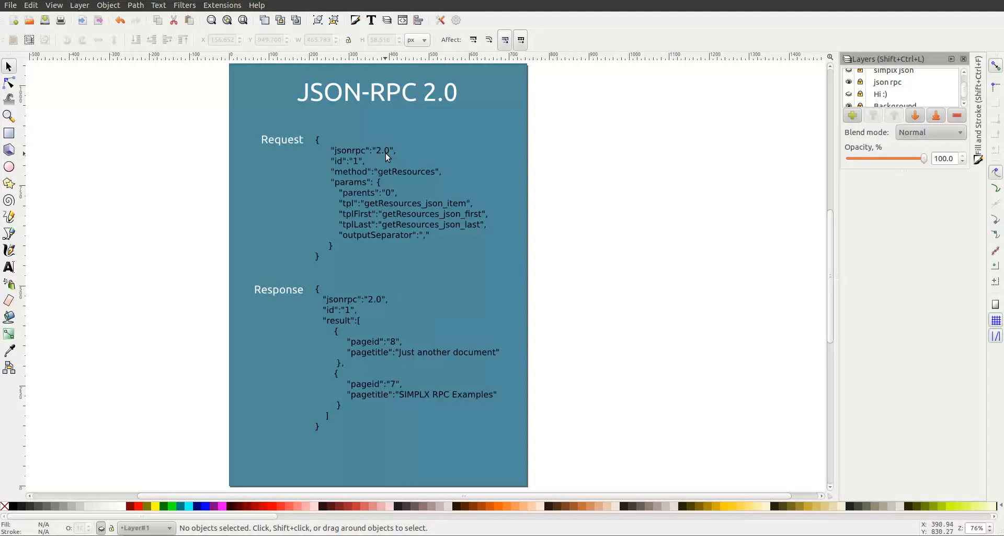
pyautogui.moveTo(364, 165)
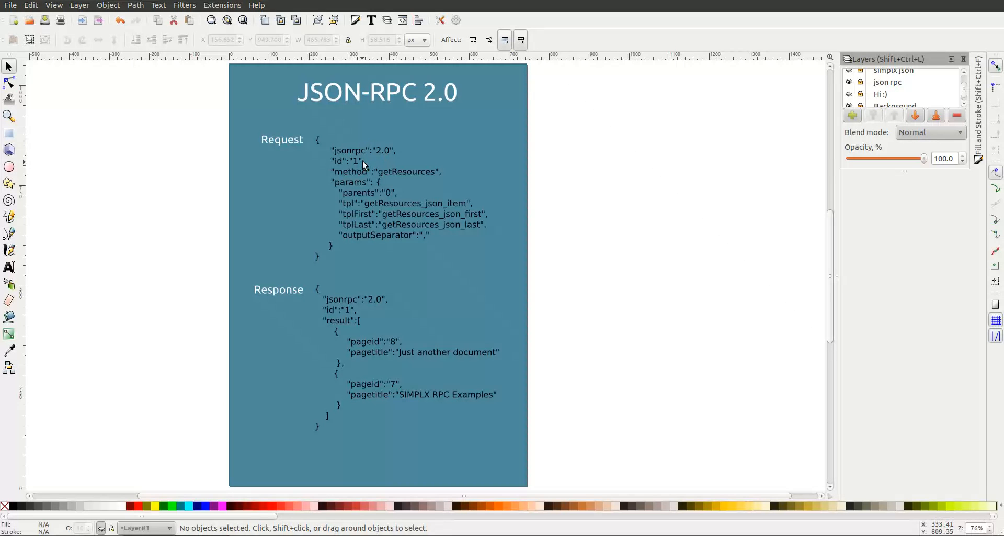
pyautogui.moveTo(343, 317)
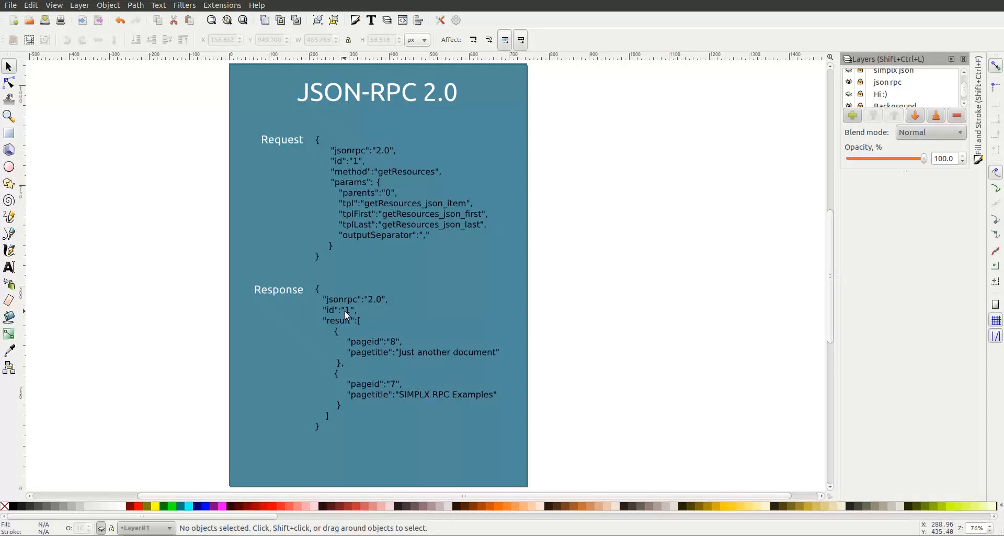
pyautogui.moveTo(343, 320)
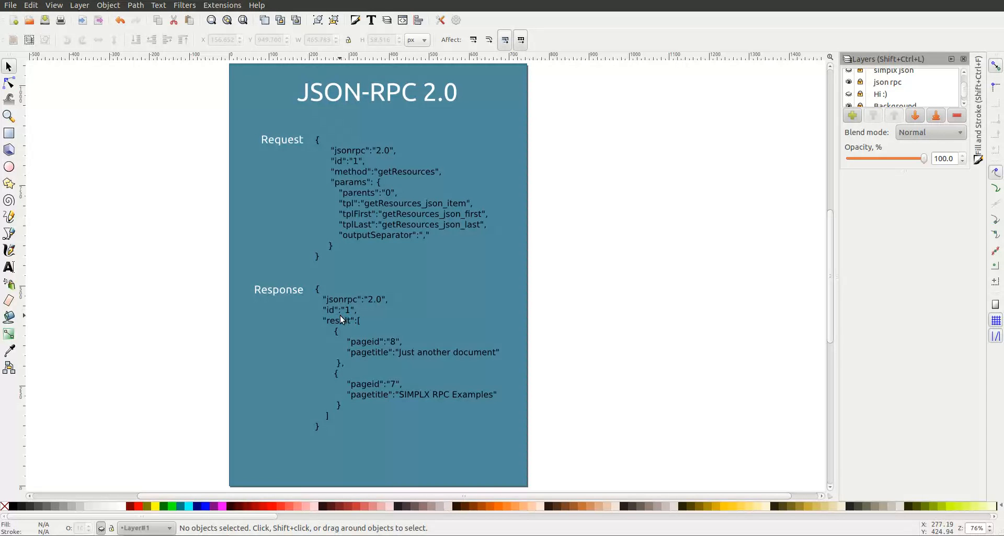
pyautogui.moveTo(332, 293)
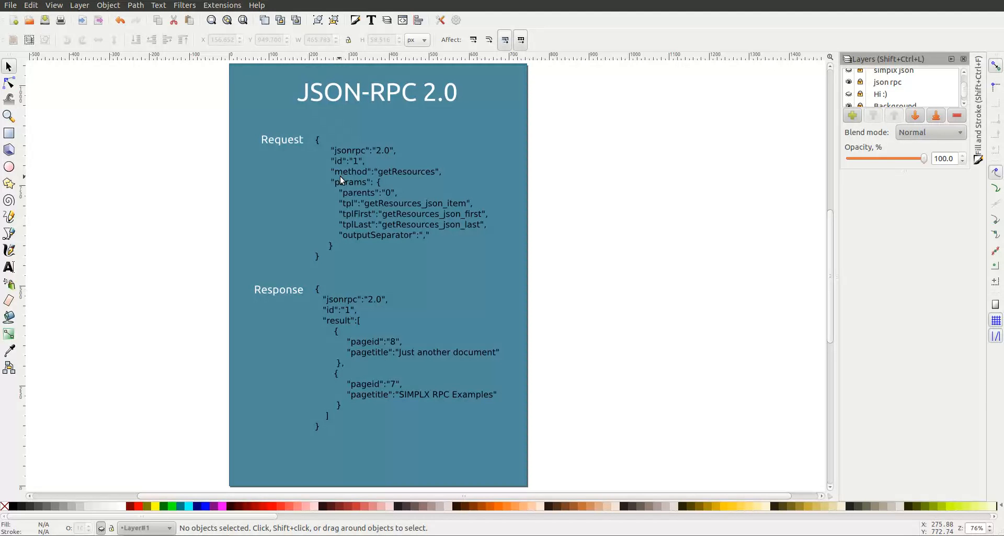
pyautogui.moveTo(364, 179)
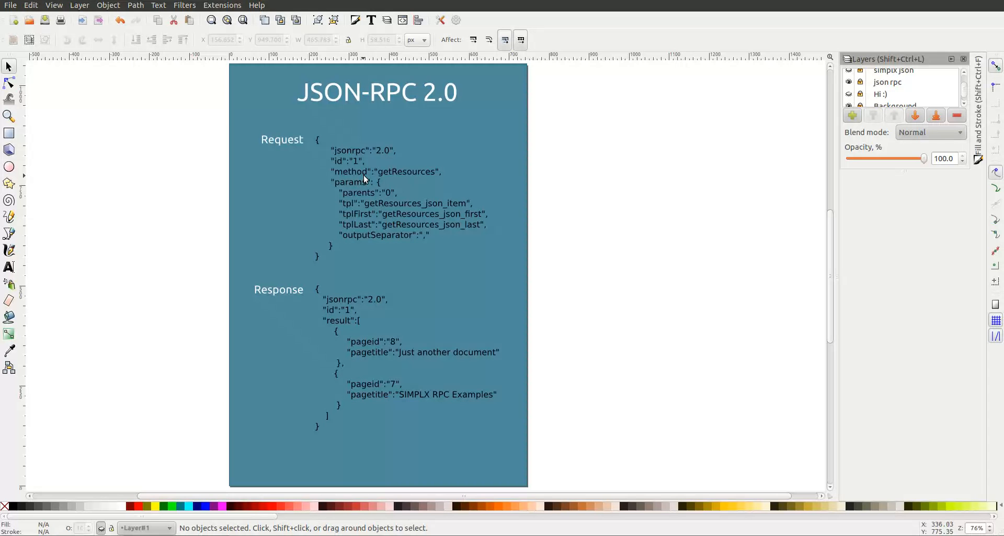
pyautogui.moveTo(391, 178)
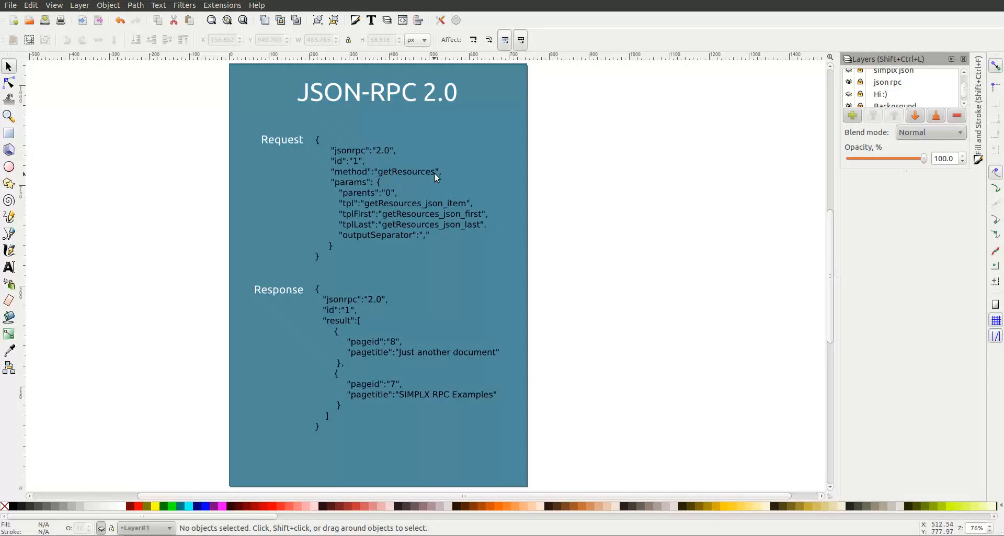
pyautogui.moveTo(433, 179)
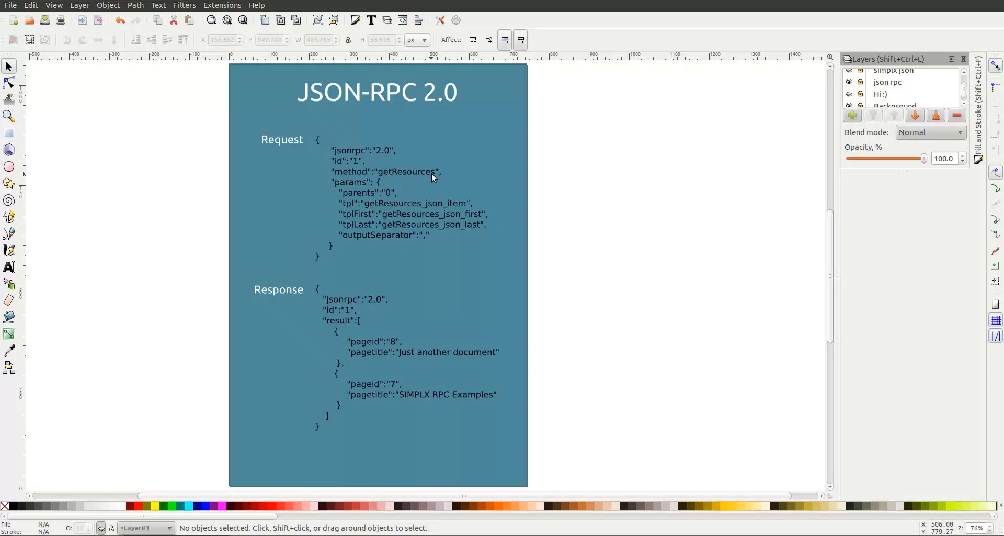
pyautogui.moveTo(358, 184)
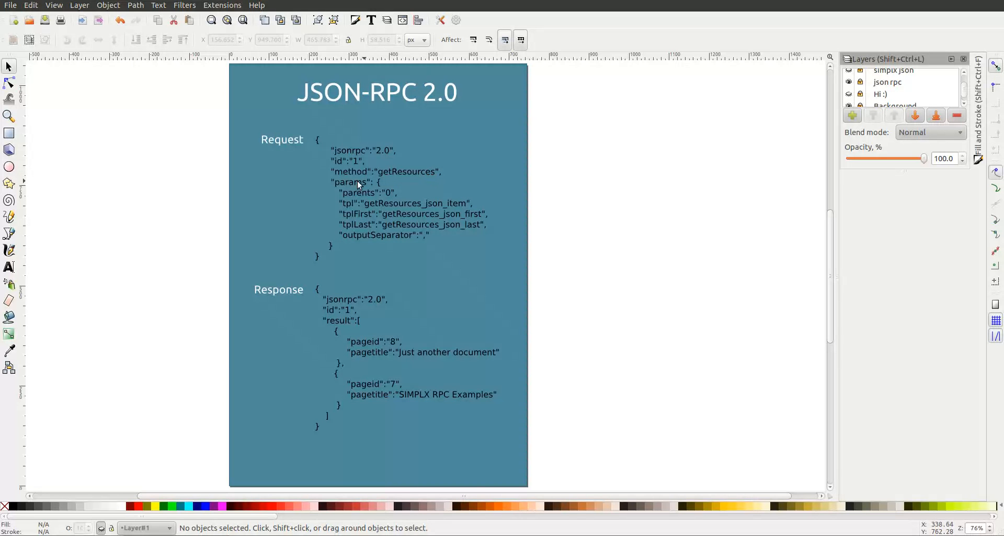
pyautogui.moveTo(338, 187)
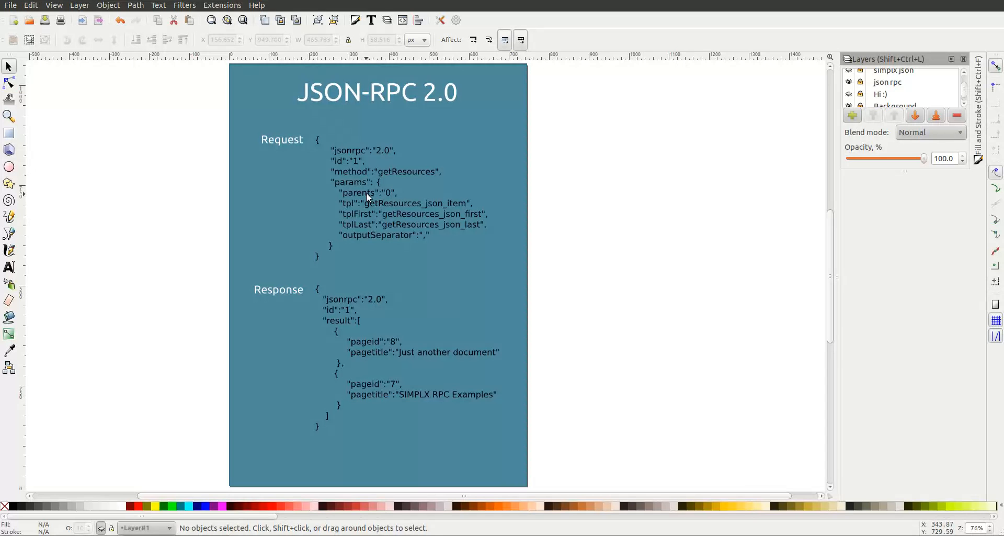
pyautogui.moveTo(369, 197)
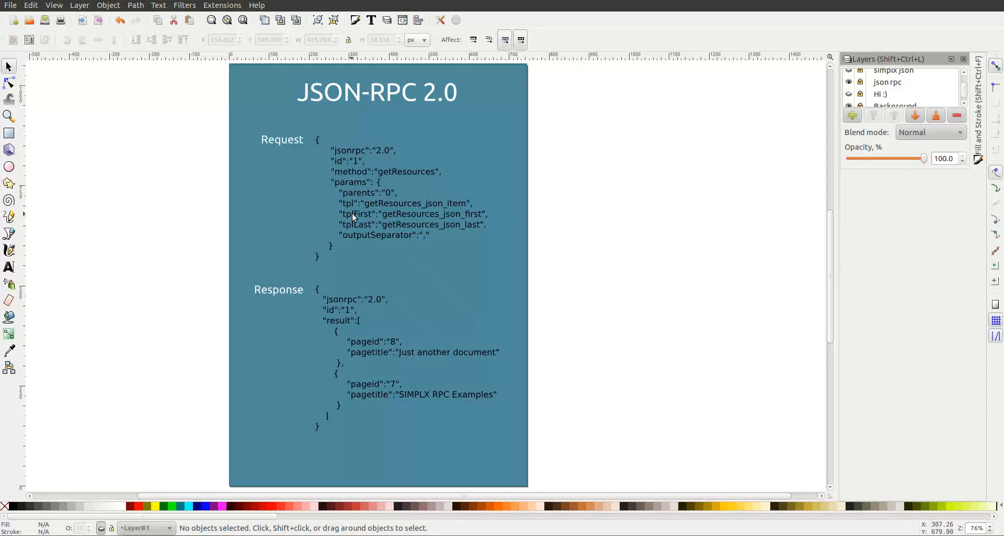
pyautogui.moveTo(353, 245)
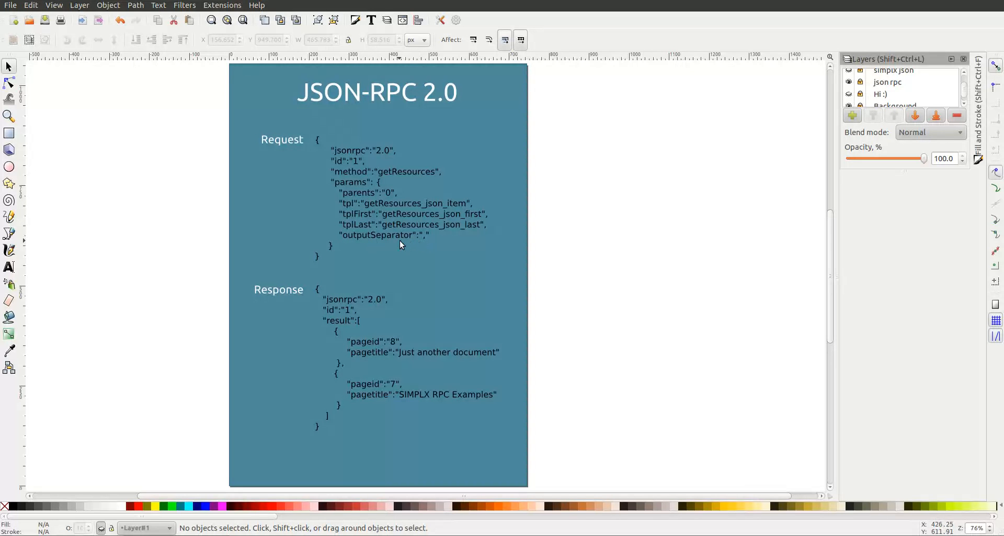
pyautogui.moveTo(366, 226)
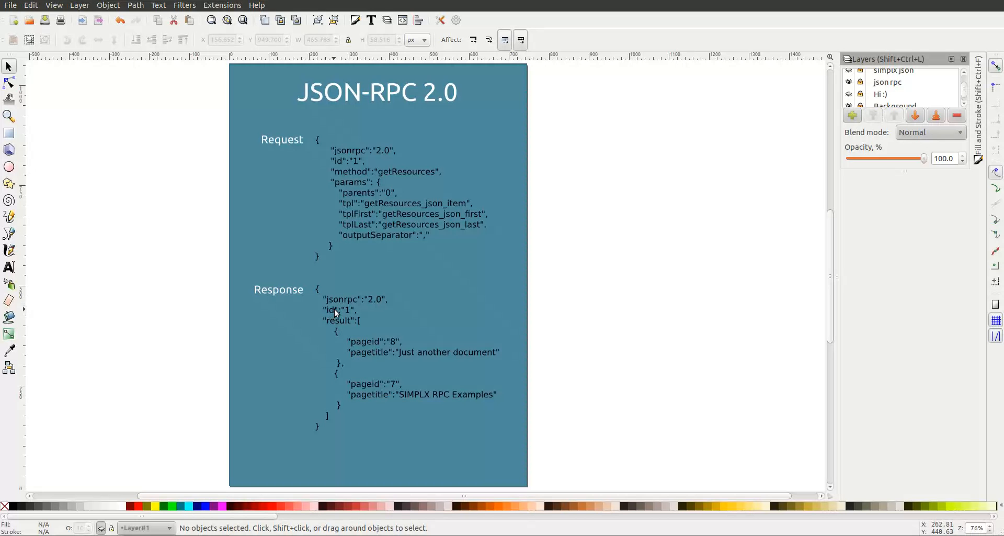
pyautogui.moveTo(328, 308)
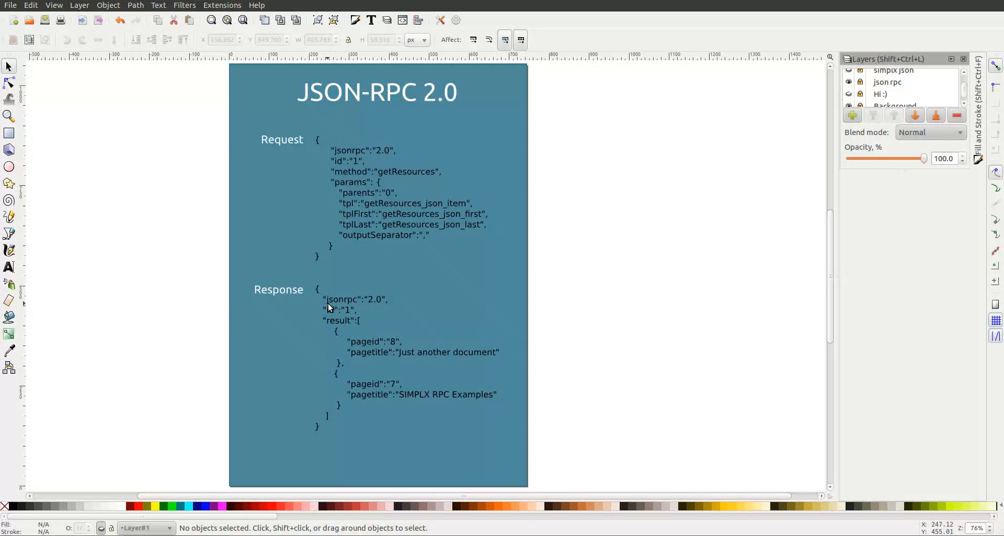
pyautogui.moveTo(402, 301)
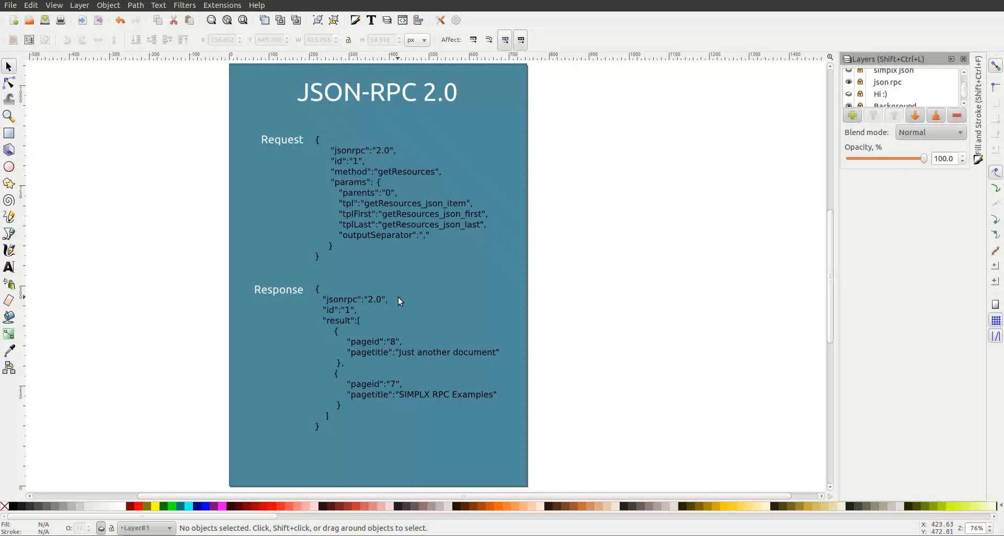
pyautogui.moveTo(324, 315)
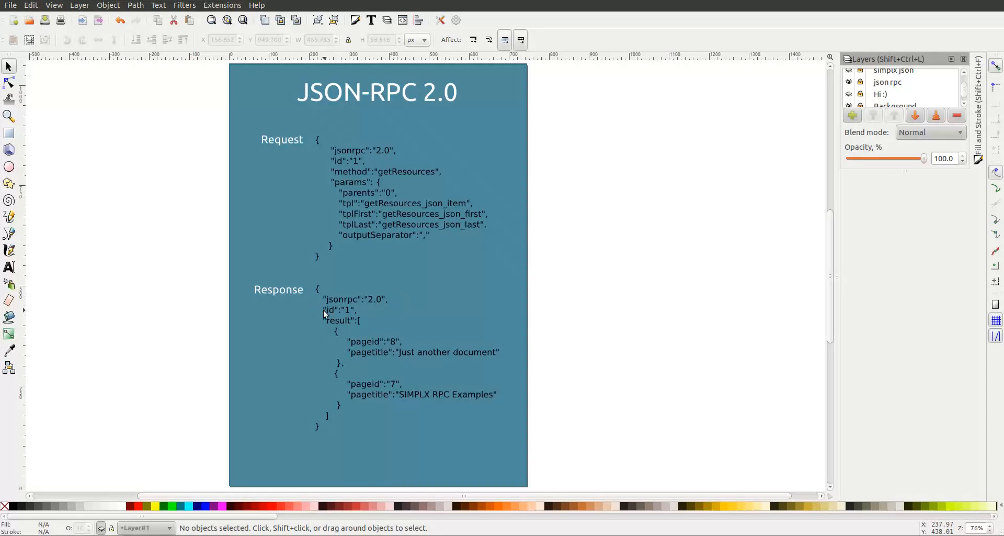
pyautogui.moveTo(353, 331)
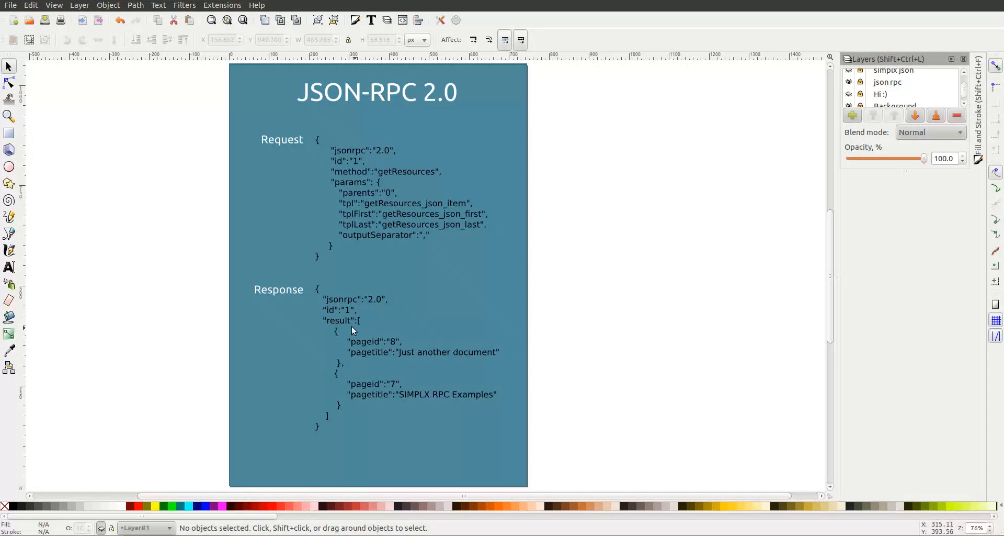
pyautogui.moveTo(343, 325)
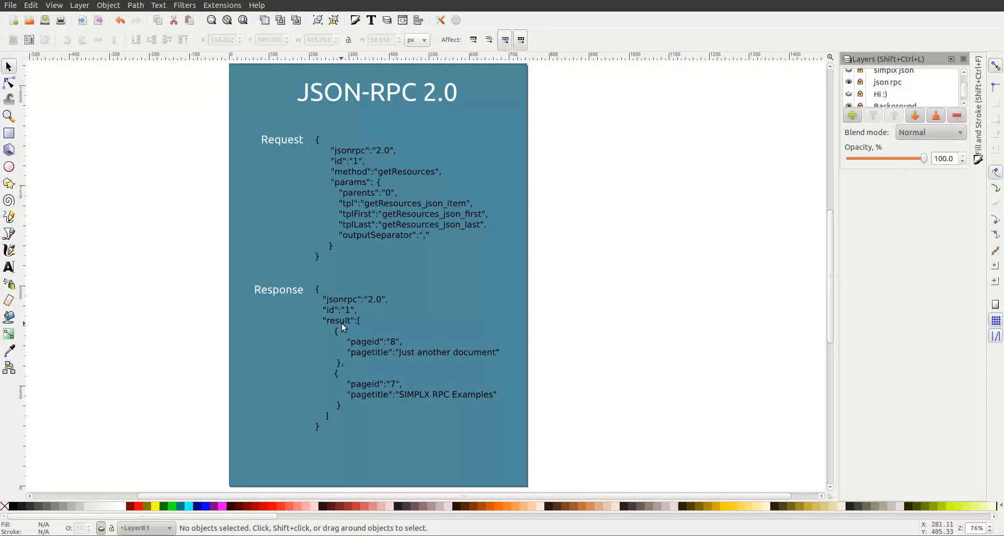
pyautogui.moveTo(358, 324)
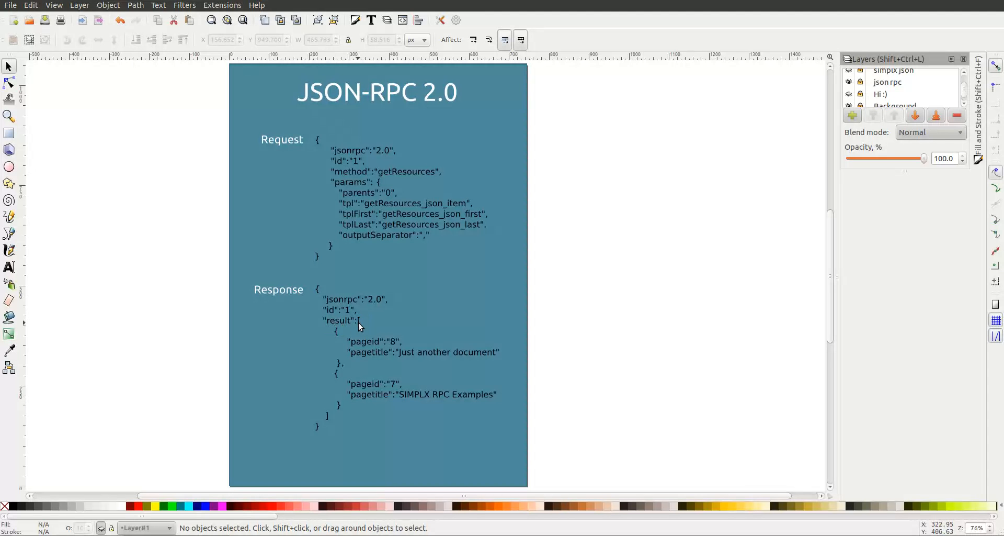
pyautogui.moveTo(357, 322)
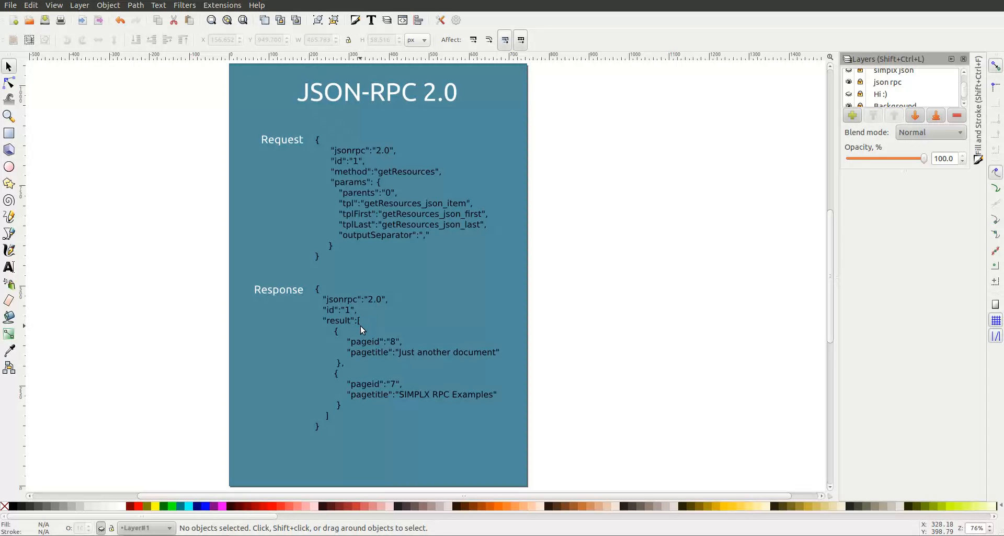
pyautogui.moveTo(364, 333)
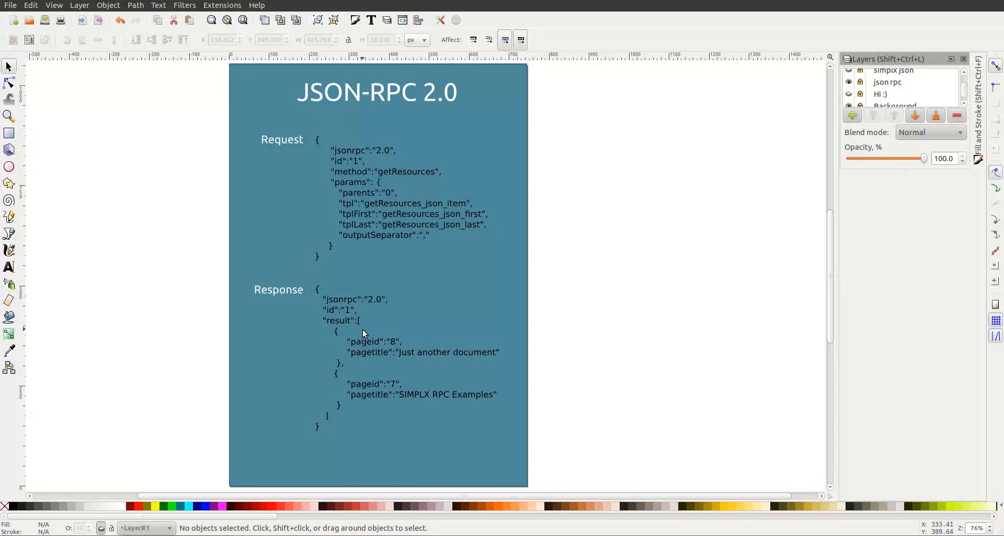
pyautogui.moveTo(342, 338)
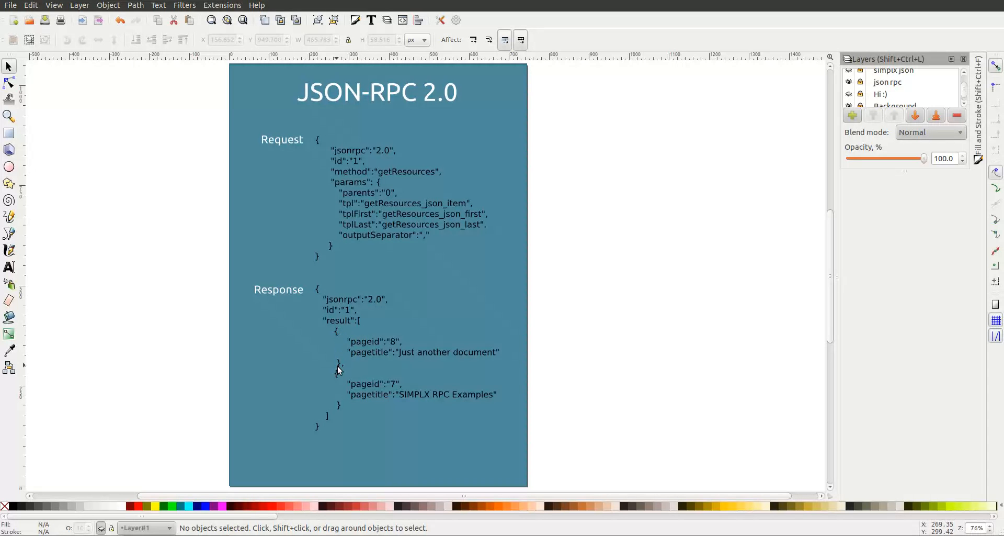
pyautogui.moveTo(363, 347)
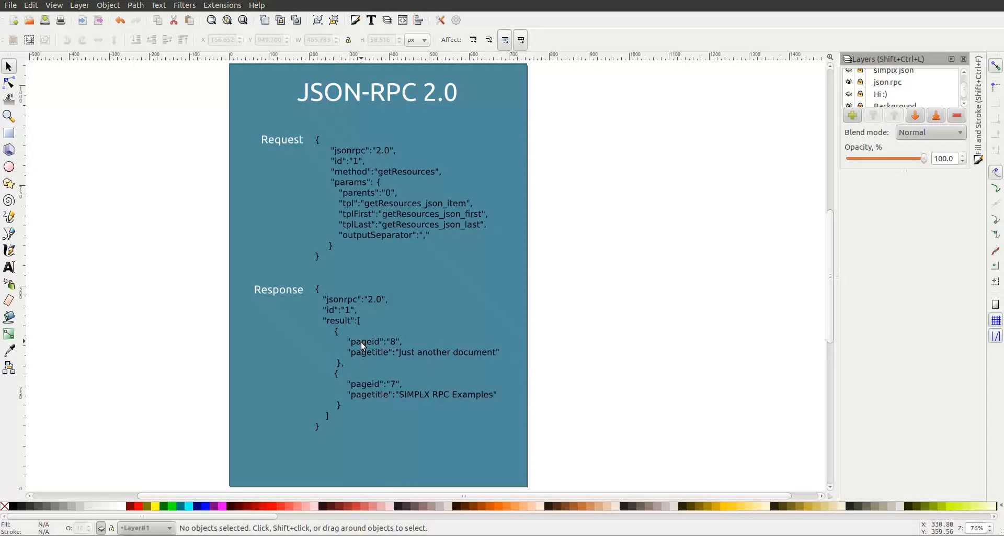
pyautogui.moveTo(381, 352)
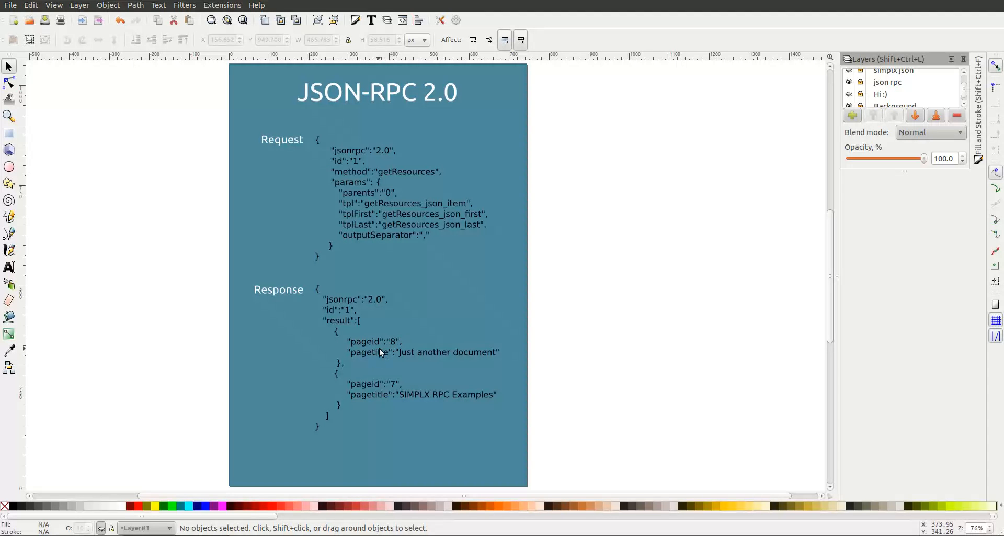
pyautogui.moveTo(814, 148)
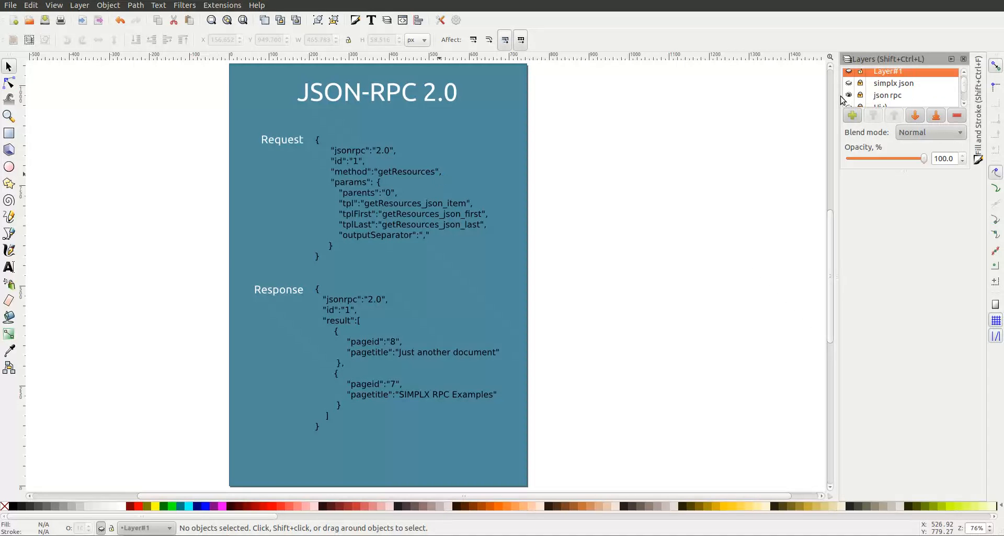
pyautogui.click(849, 84)
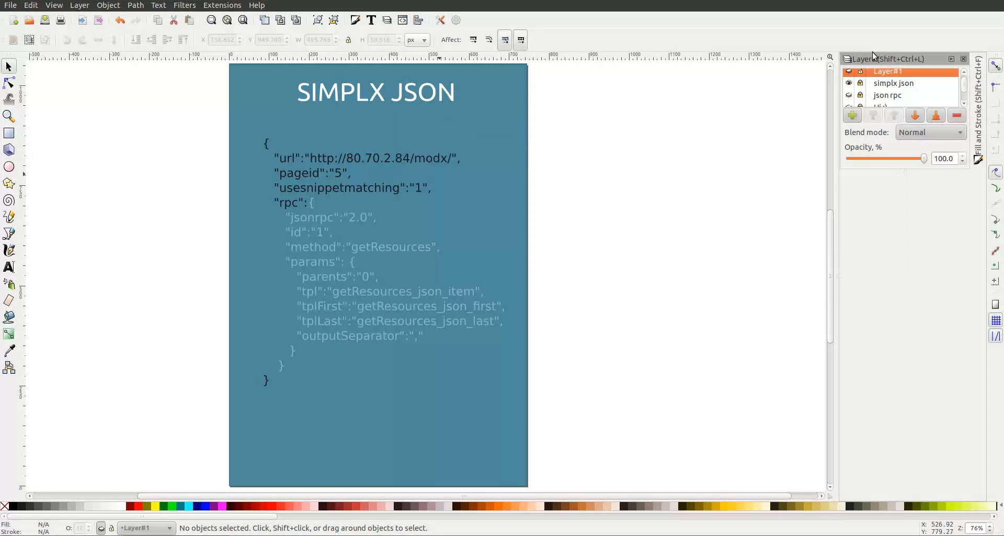
pyautogui.moveTo(282, 153)
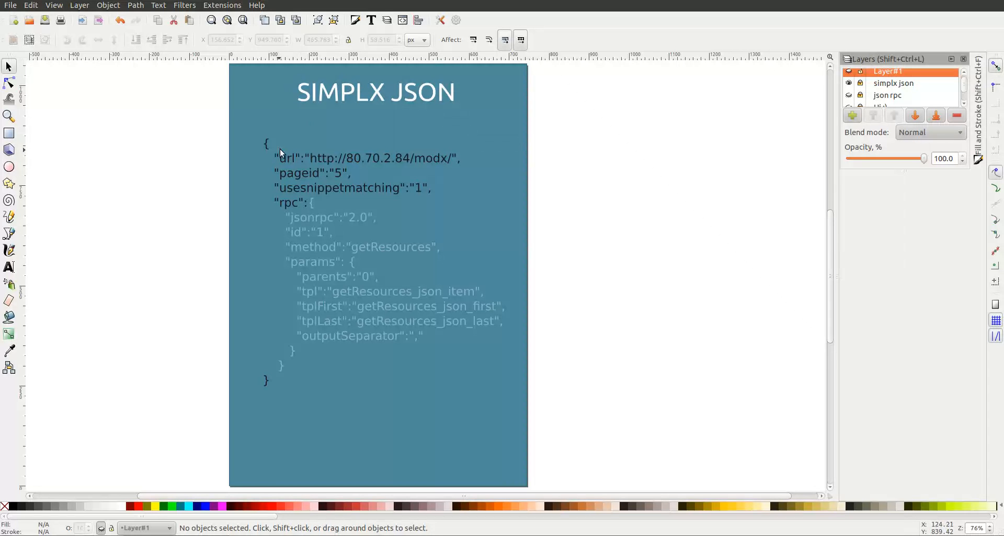
pyautogui.moveTo(326, 205)
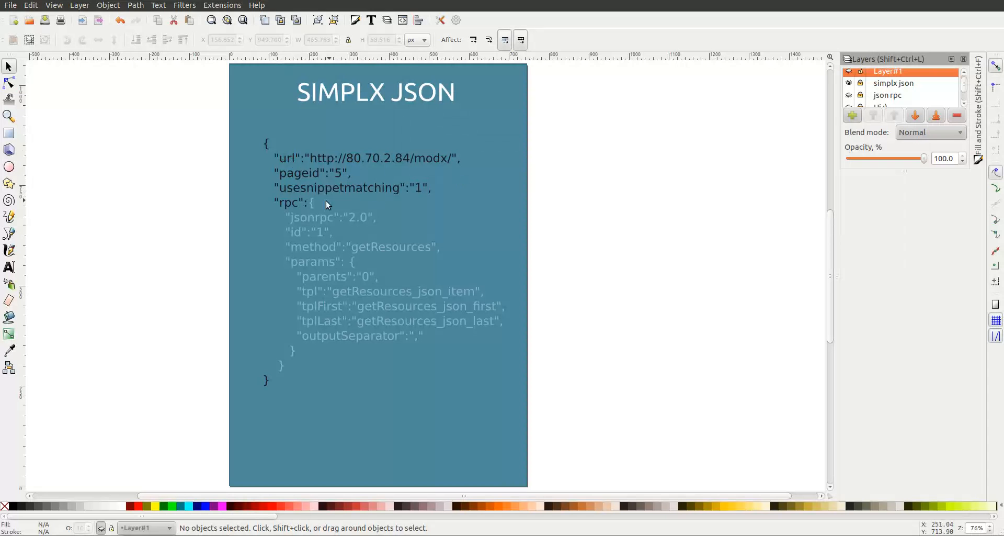
pyautogui.moveTo(308, 199)
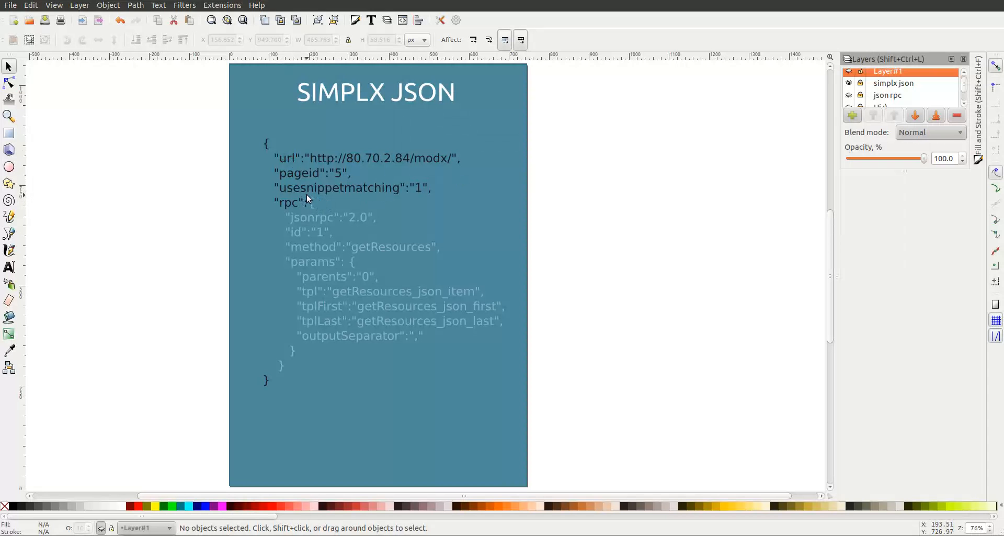
pyautogui.moveTo(312, 205)
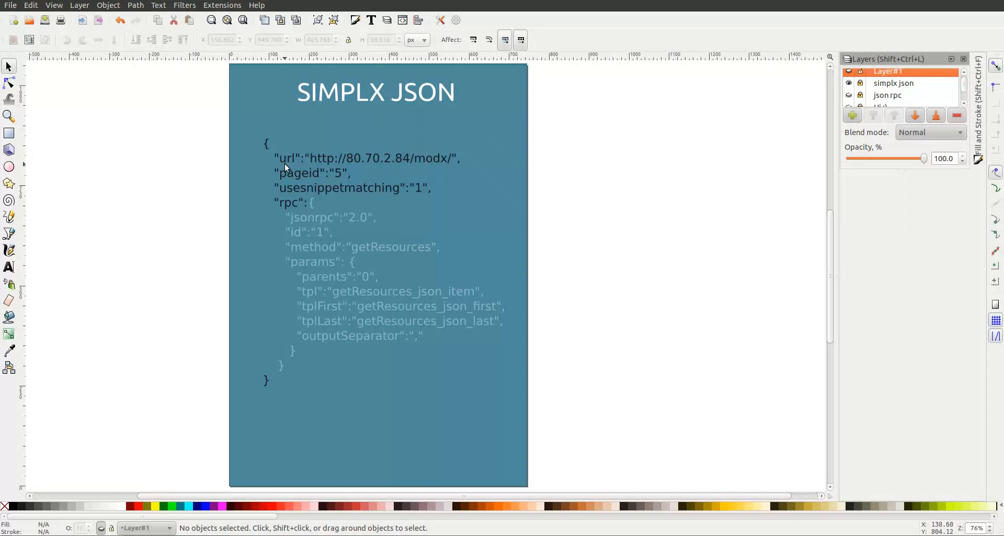
pyautogui.moveTo(447, 165)
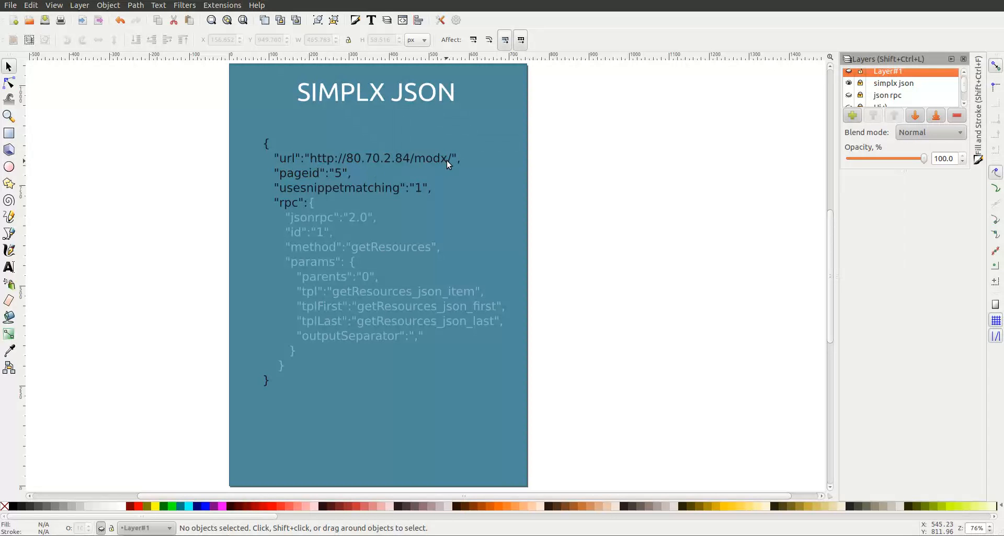
pyautogui.moveTo(446, 164)
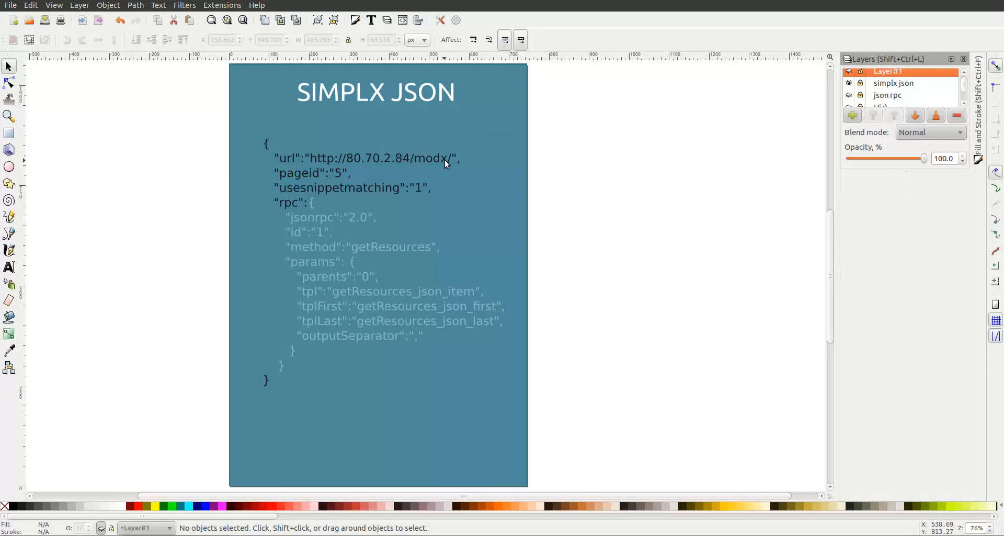
pyautogui.moveTo(444, 166)
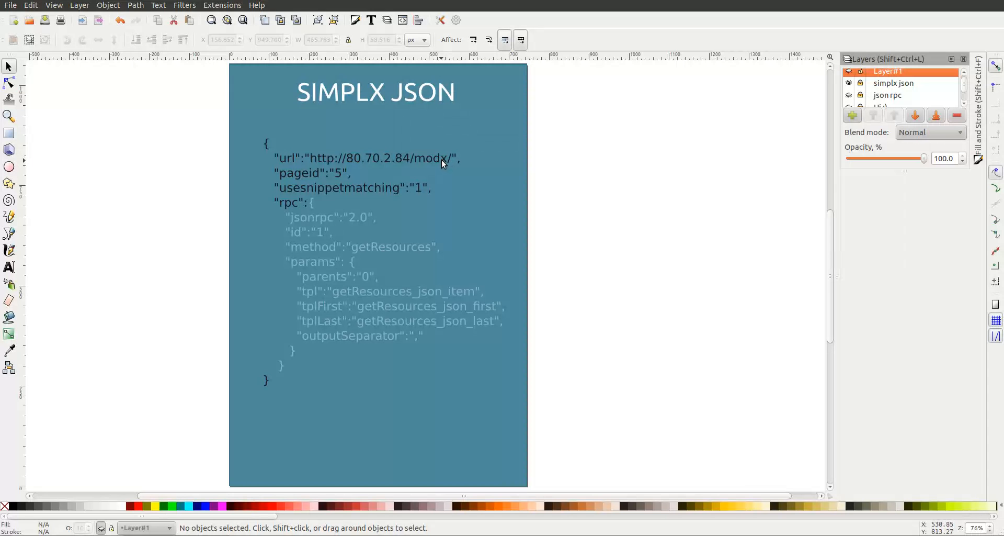
pyautogui.moveTo(398, 161)
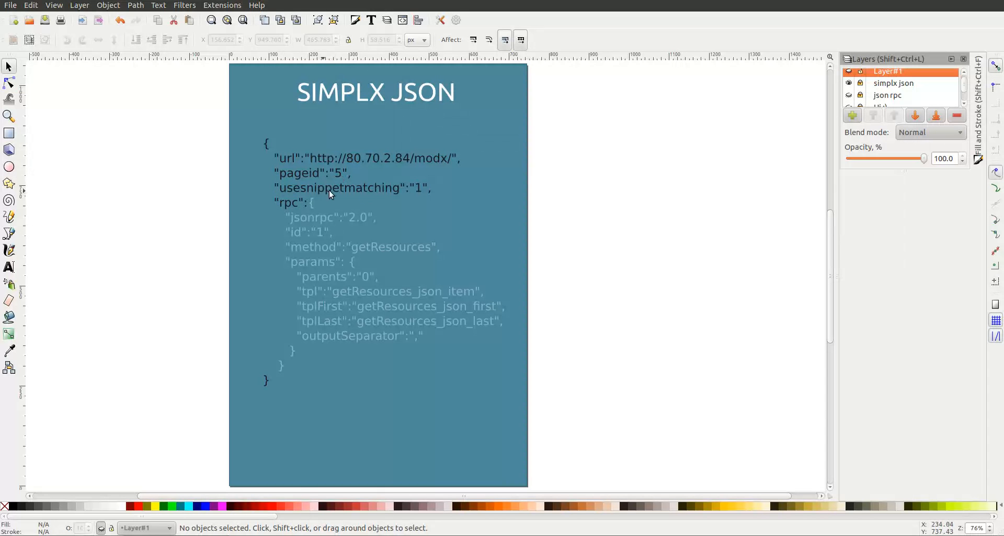
pyautogui.moveTo(421, 191)
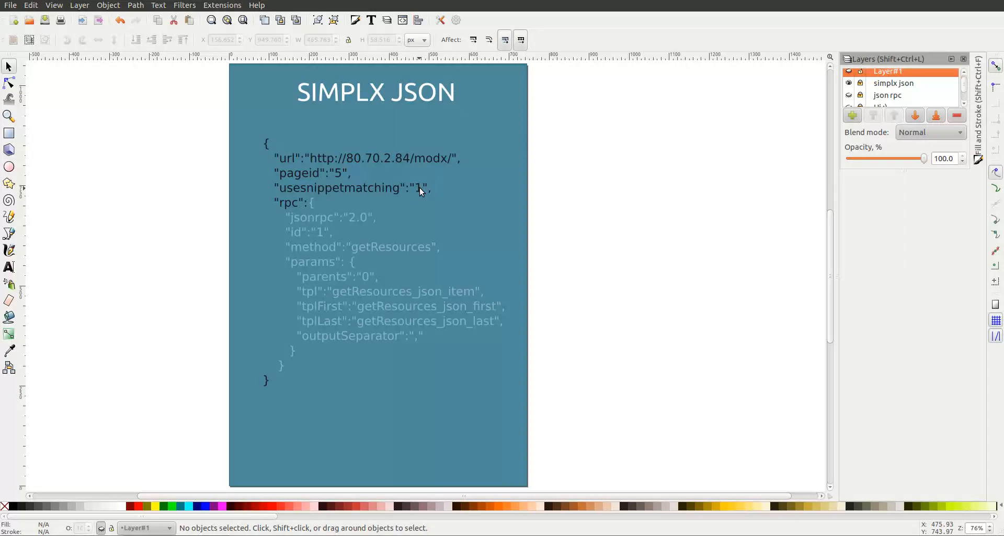
pyautogui.moveTo(421, 194)
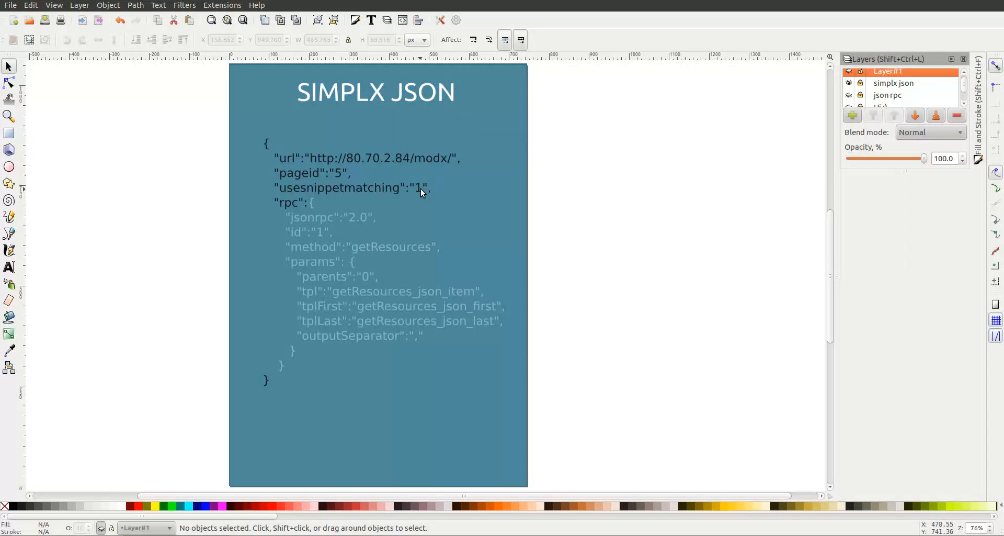
pyautogui.moveTo(299, 198)
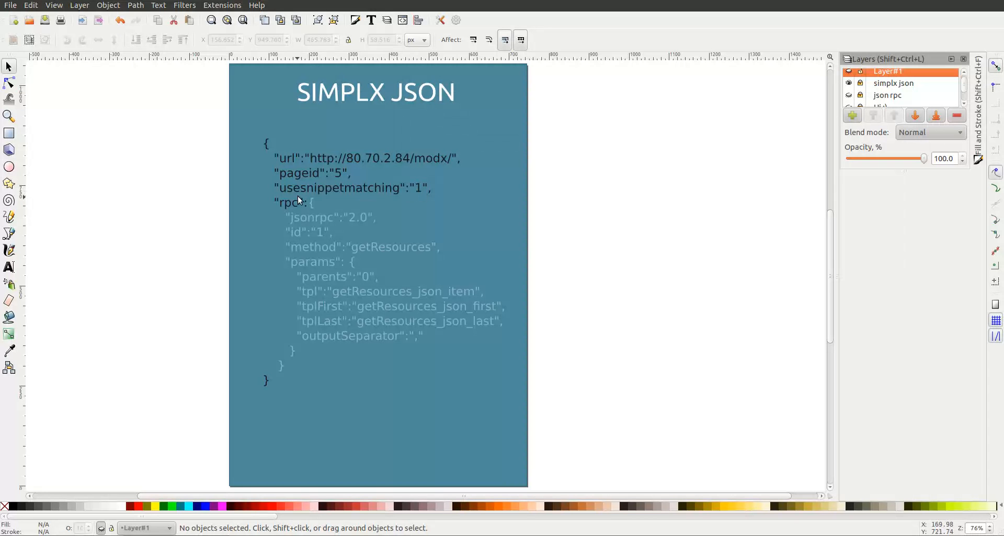
pyautogui.moveTo(308, 207)
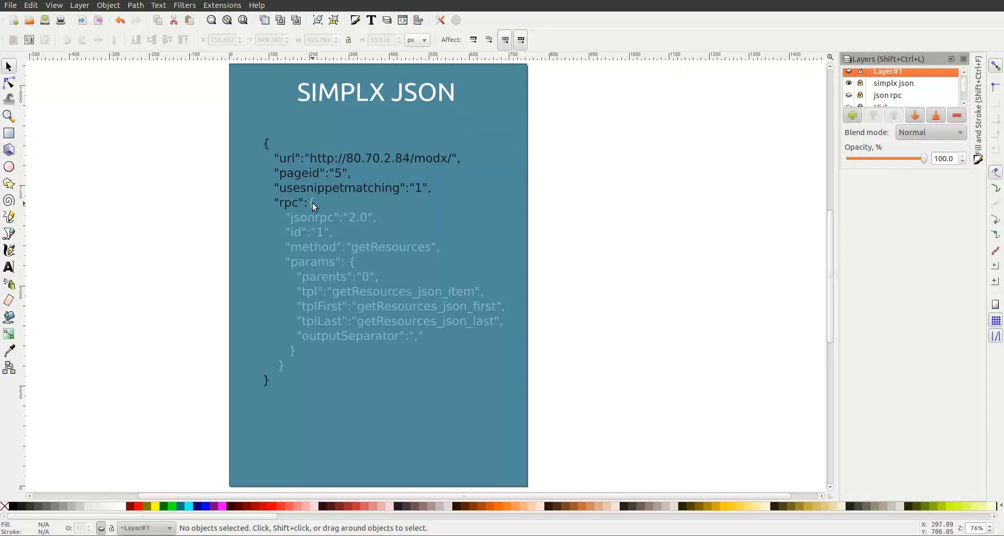
pyautogui.moveTo(307, 377)
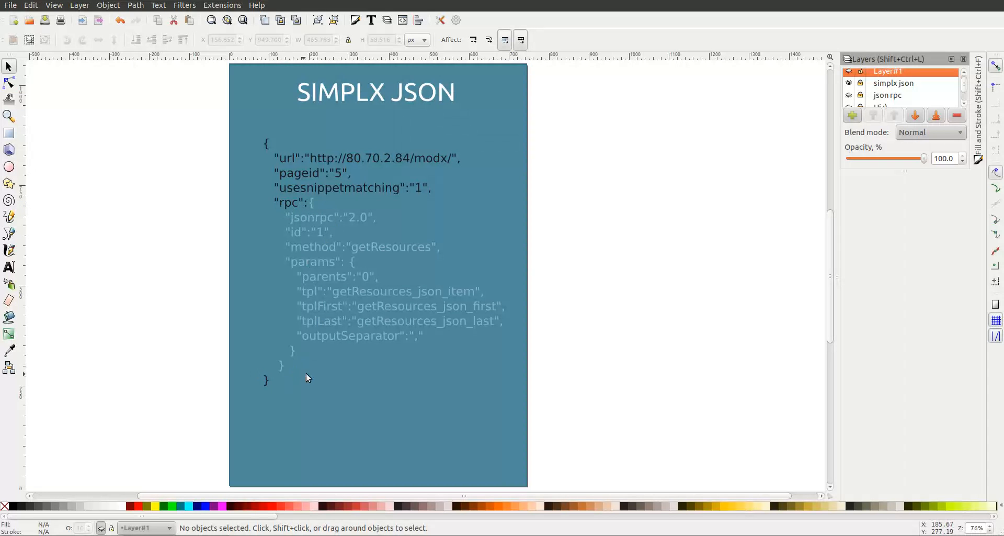
pyautogui.moveTo(285, 293)
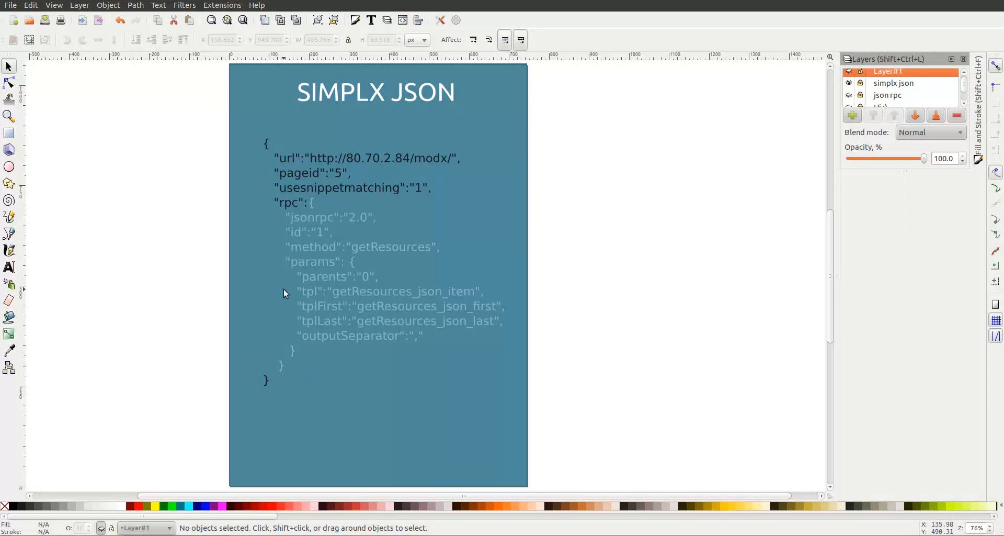
pyautogui.moveTo(968, 83)
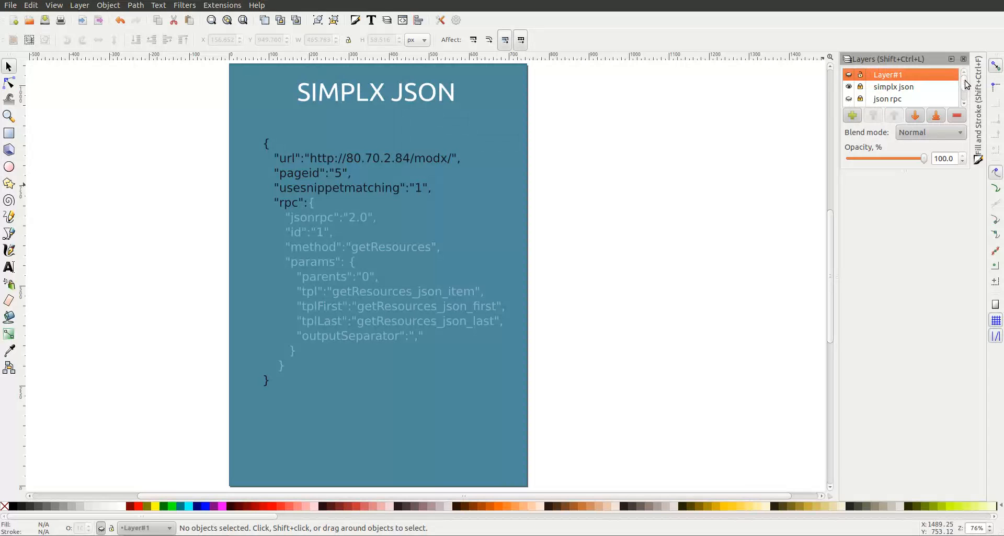
# Step: Hide the JSON slide layer so the SIMPLX Security architecture diagram is revealed
pyautogui.click(849, 87)
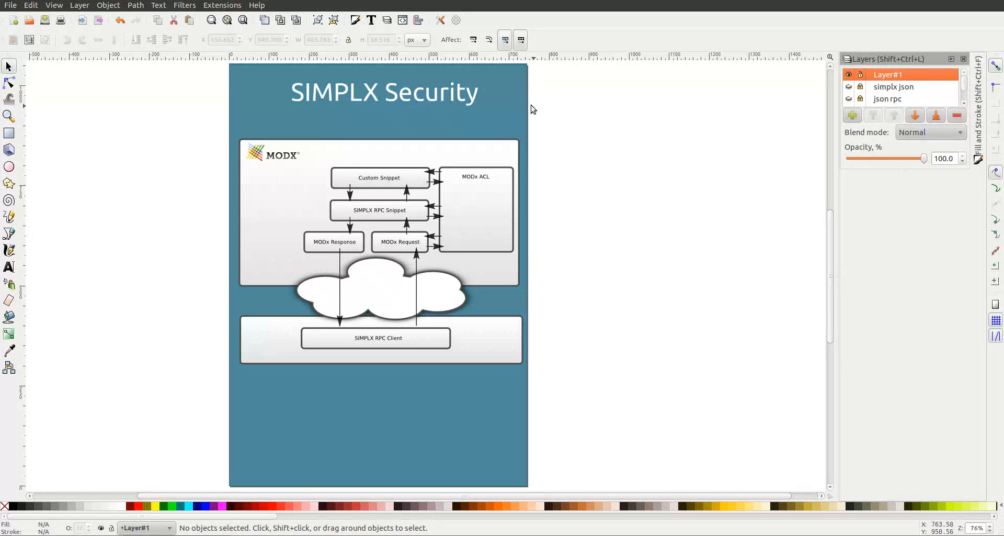
pyautogui.moveTo(376, 340)
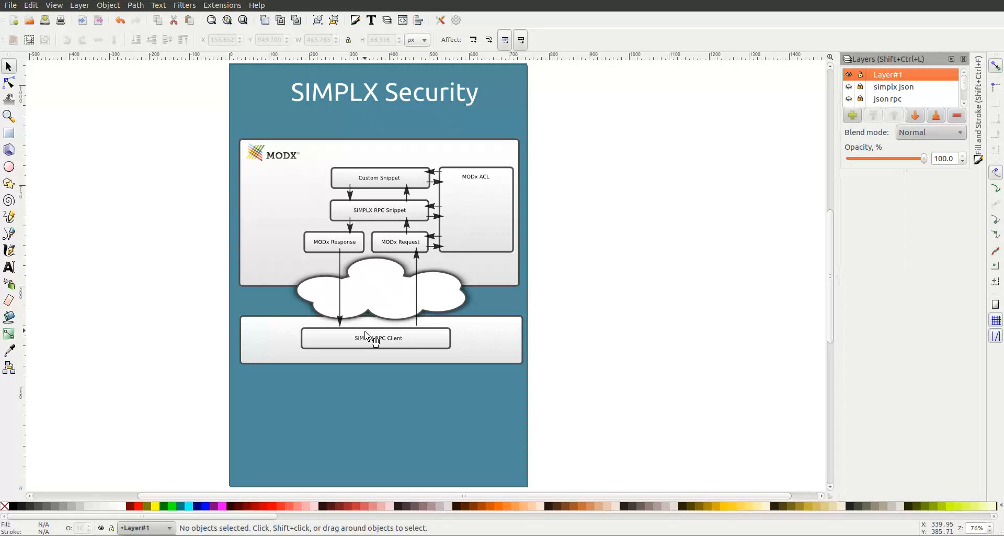
pyautogui.moveTo(374, 340)
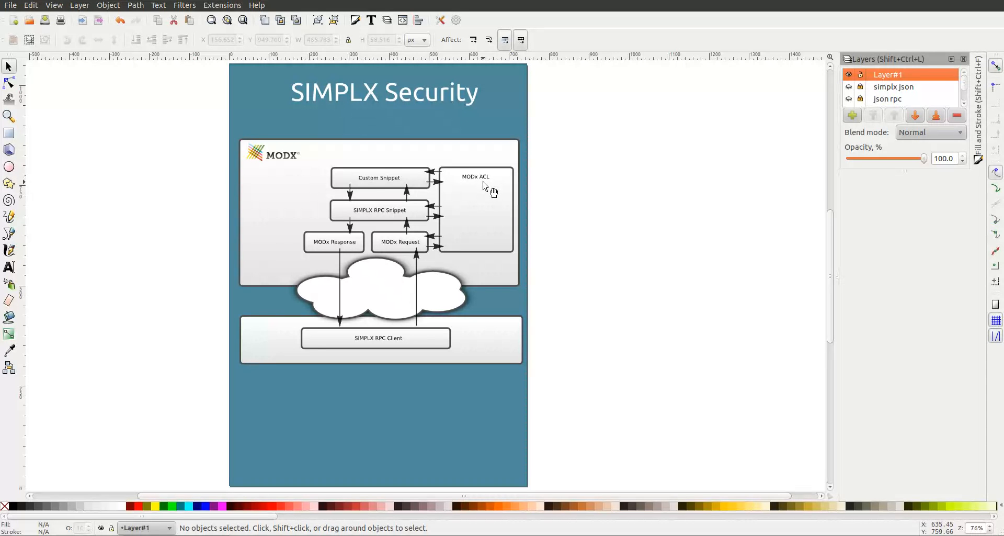
pyautogui.moveTo(477, 195)
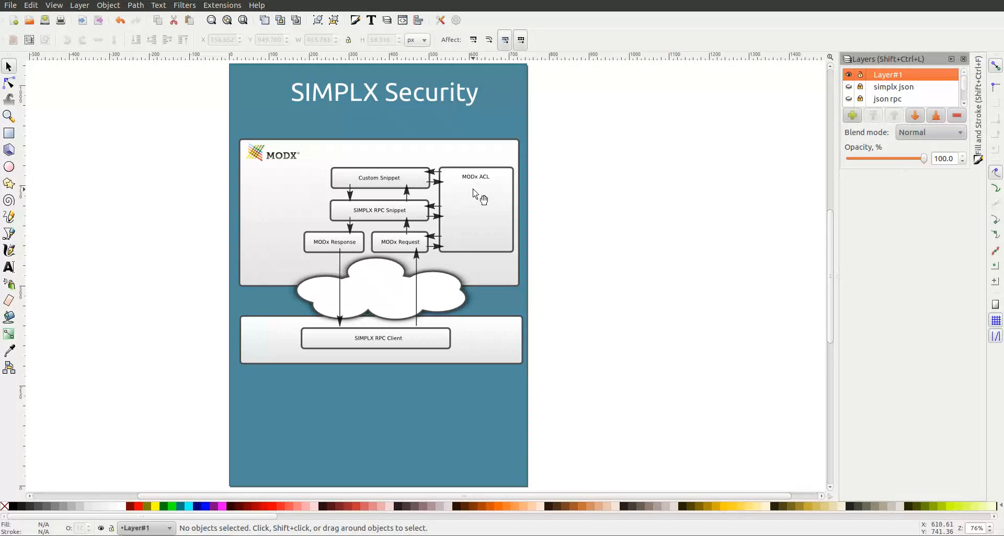
pyautogui.moveTo(471, 200)
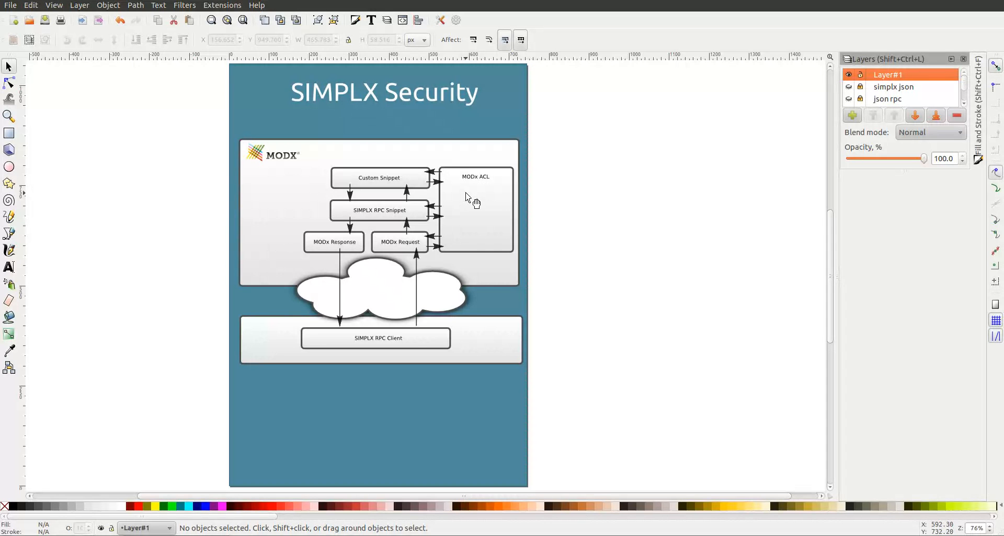
pyautogui.moveTo(465, 204)
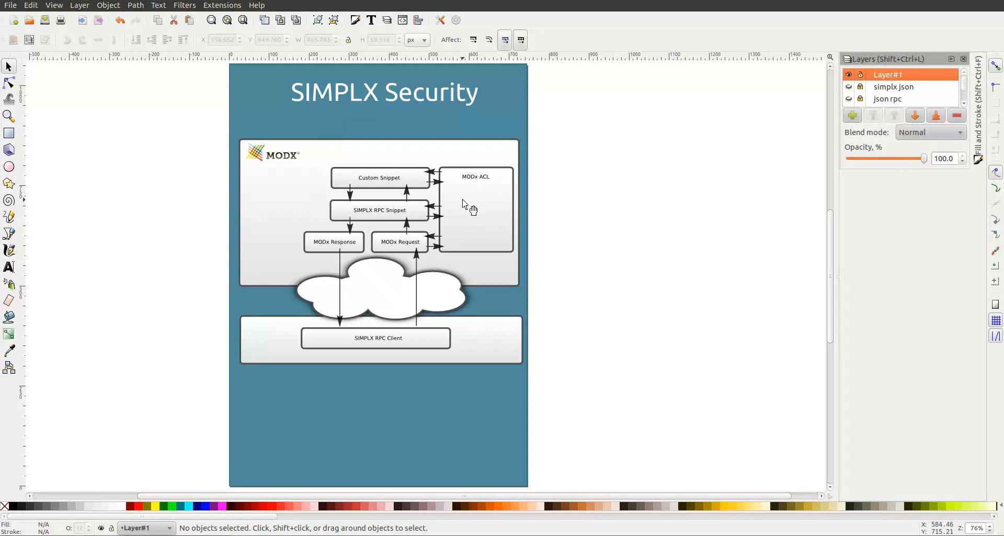
pyautogui.moveTo(430, 243)
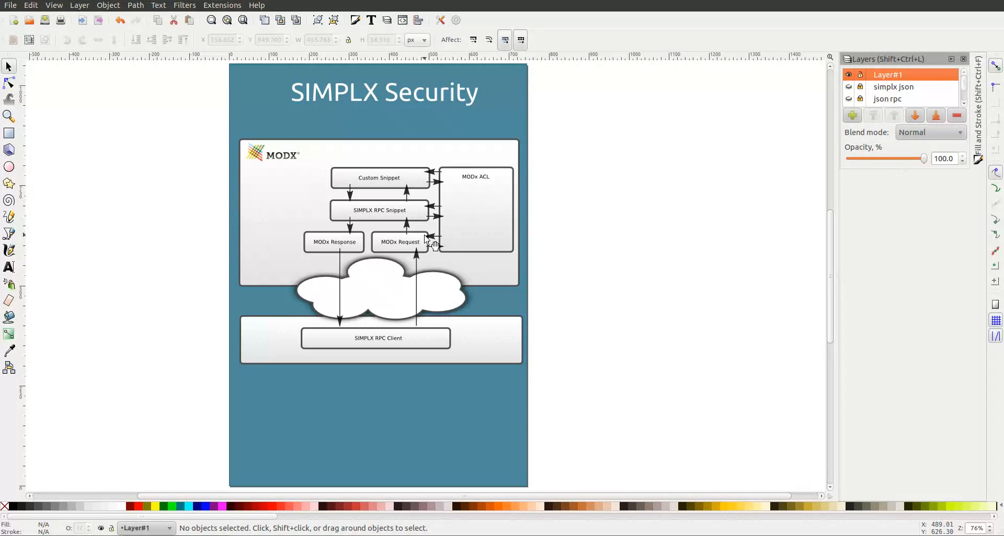
pyautogui.moveTo(431, 249)
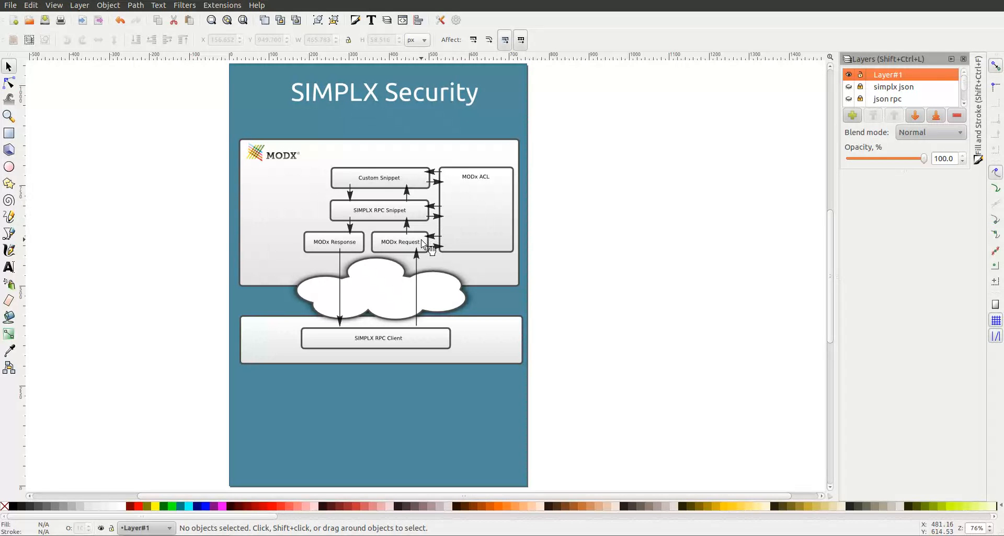
pyautogui.moveTo(429, 250)
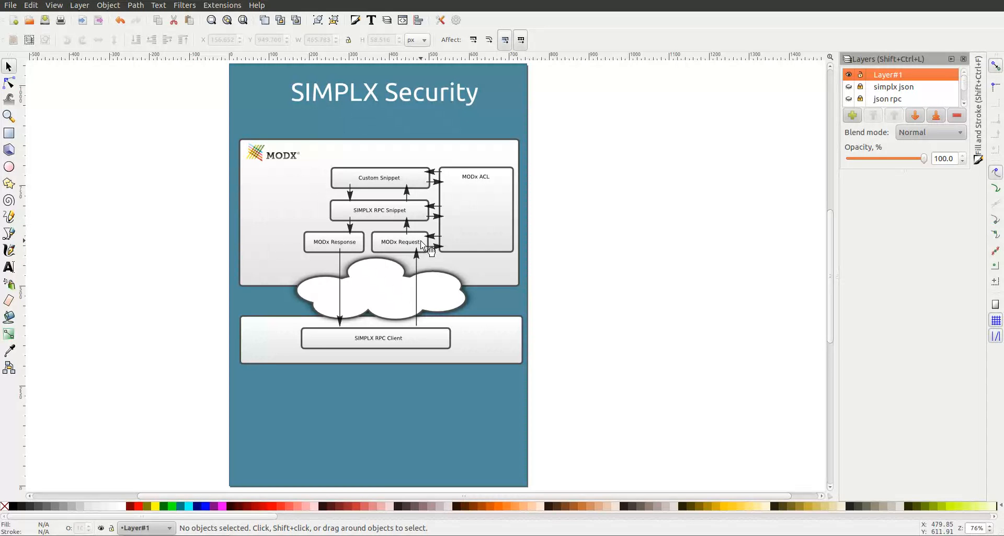
pyautogui.moveTo(409, 247)
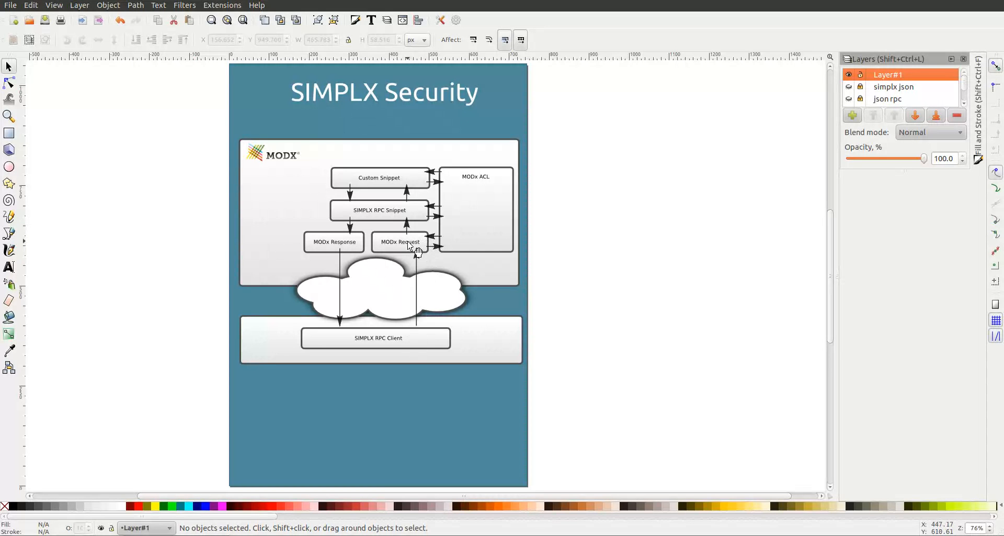
pyautogui.moveTo(426, 249)
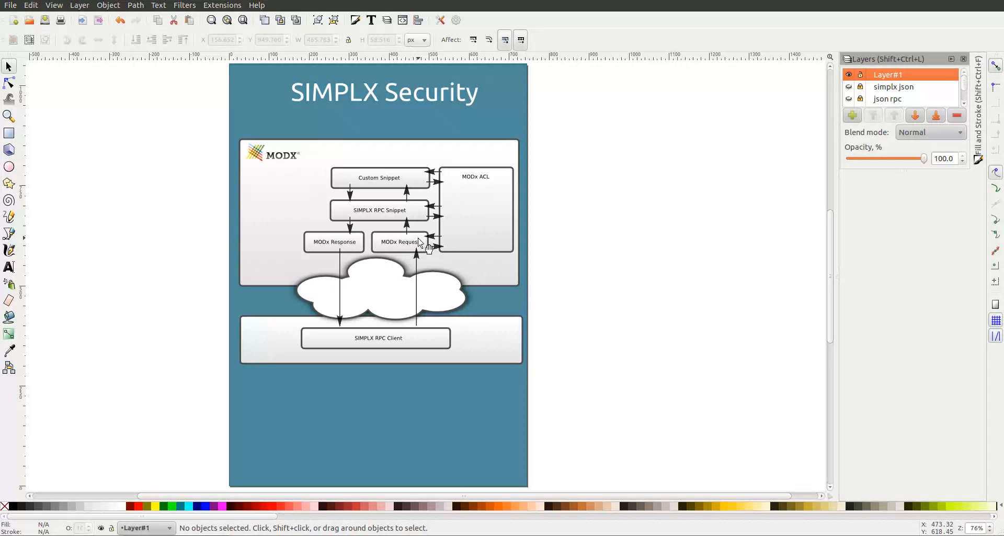
pyautogui.moveTo(448, 248)
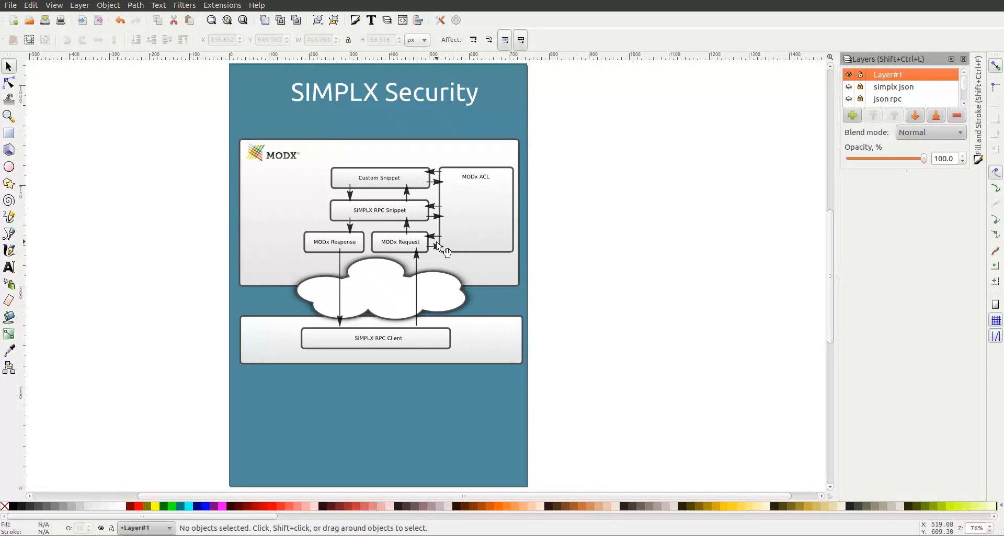
pyautogui.moveTo(450, 248)
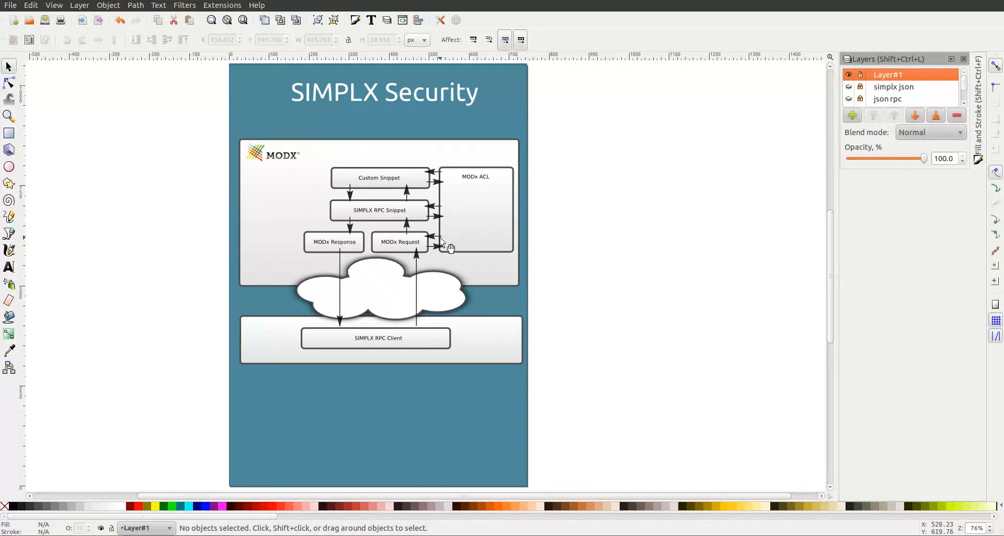
pyautogui.moveTo(426, 218)
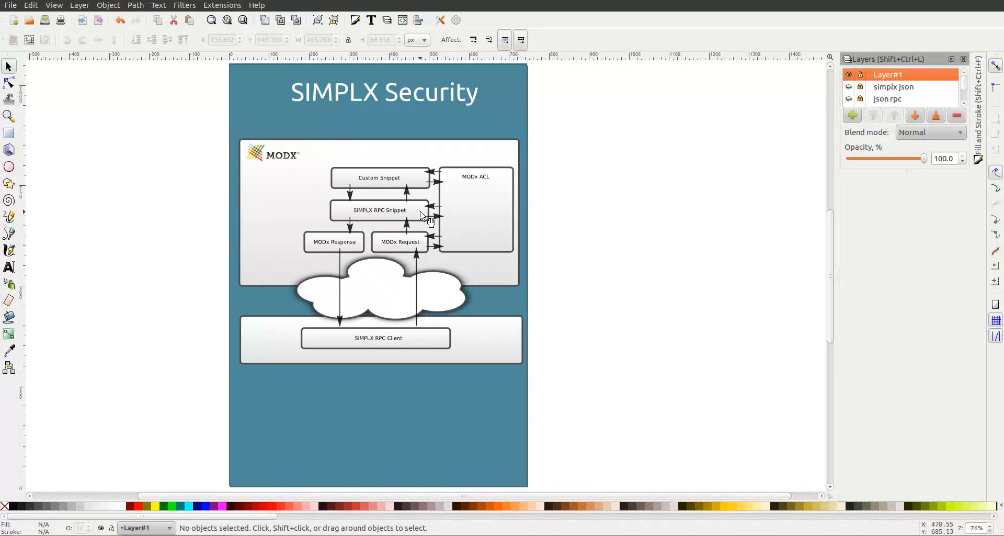
pyautogui.moveTo(424, 246)
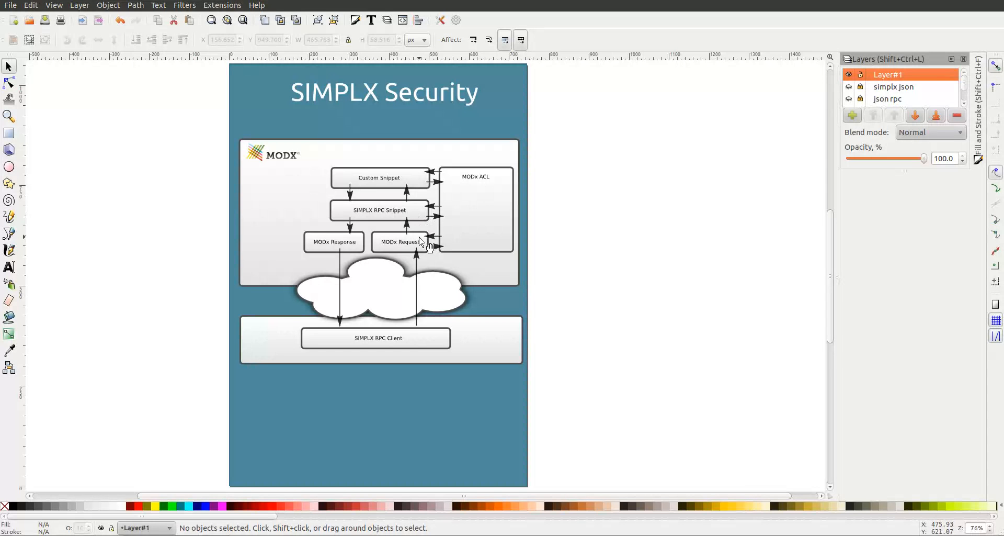
pyautogui.moveTo(418, 219)
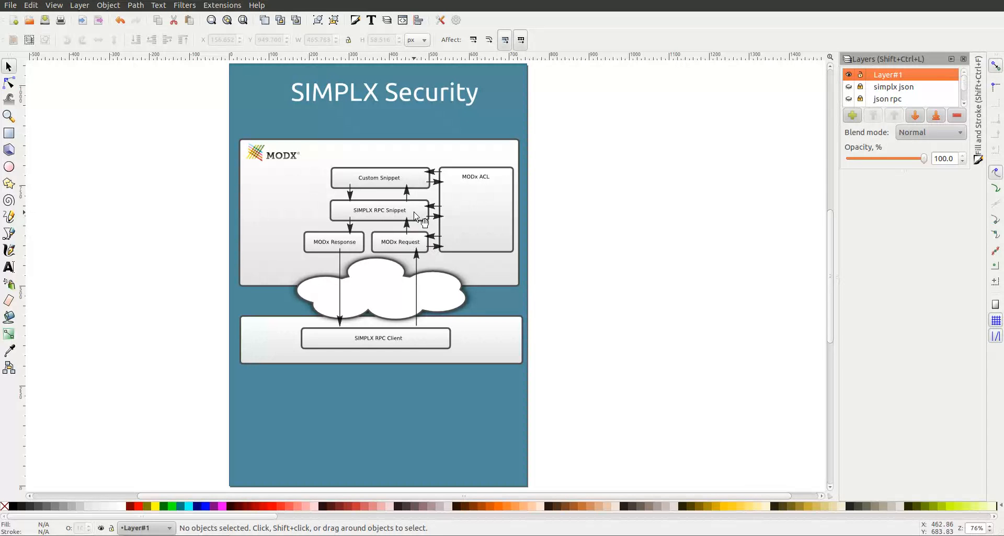
pyautogui.moveTo(415, 220)
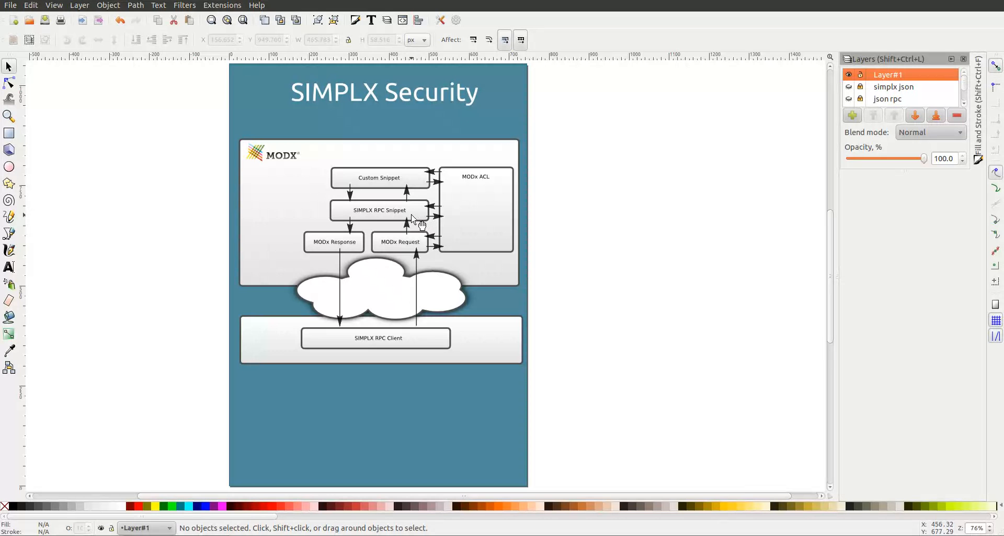
pyautogui.moveTo(425, 186)
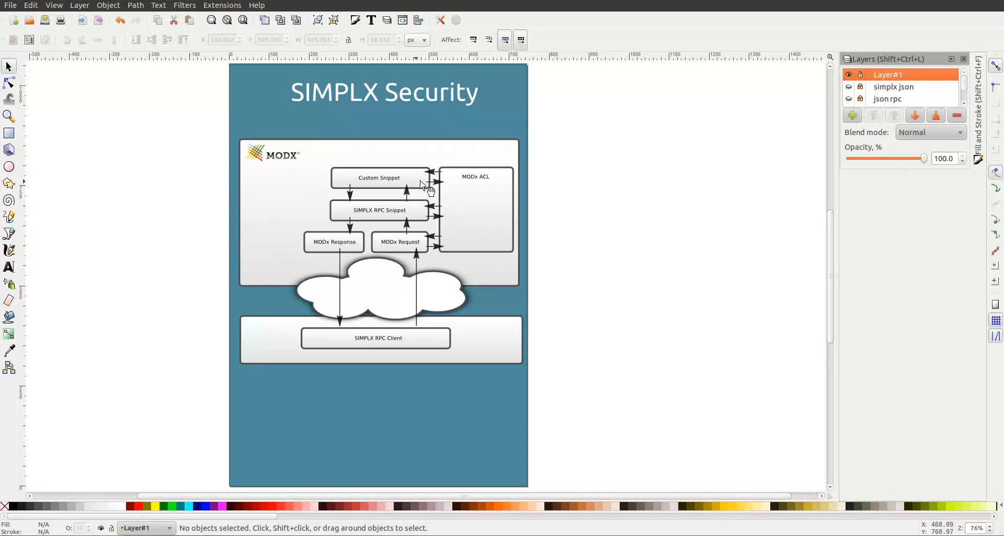
pyautogui.moveTo(398, 182)
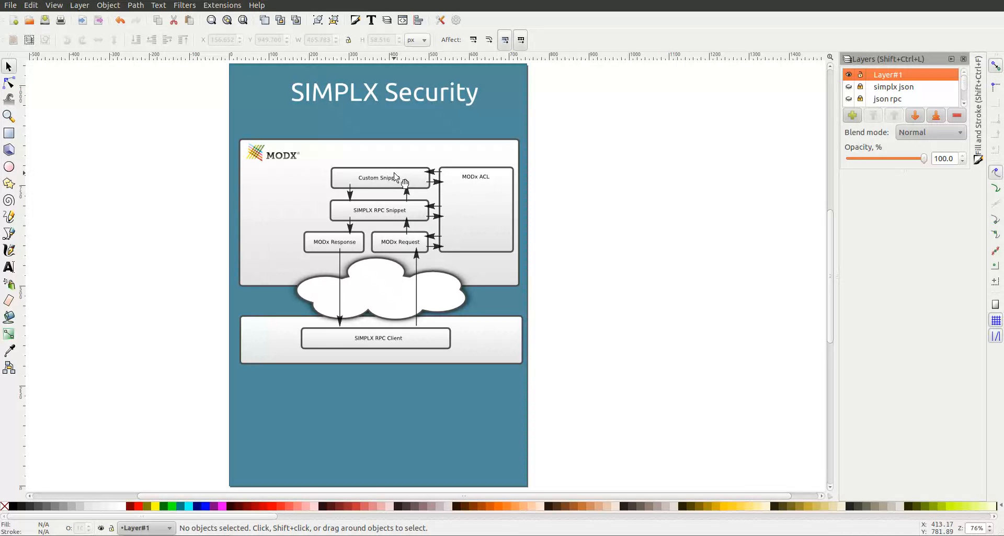
pyautogui.moveTo(402, 186)
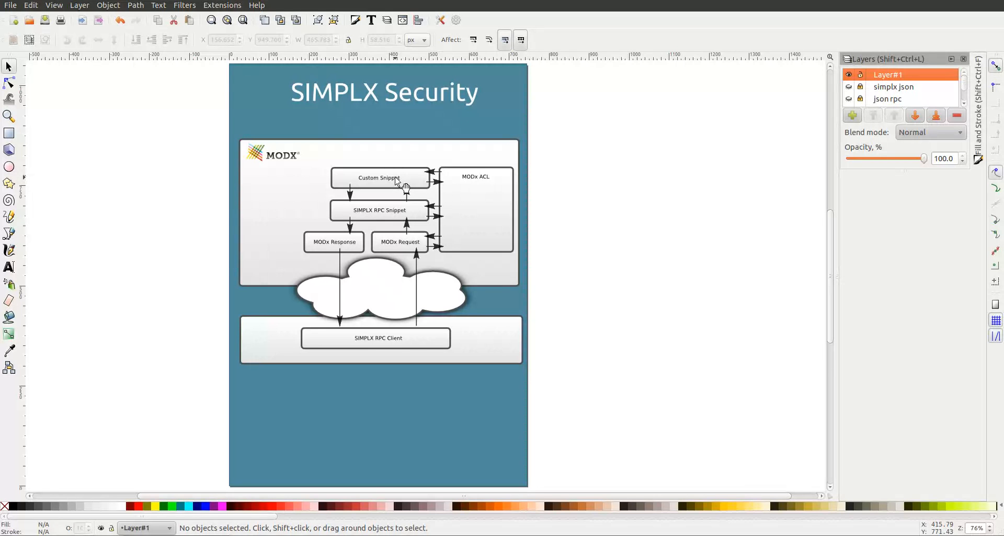
pyautogui.moveTo(391, 215)
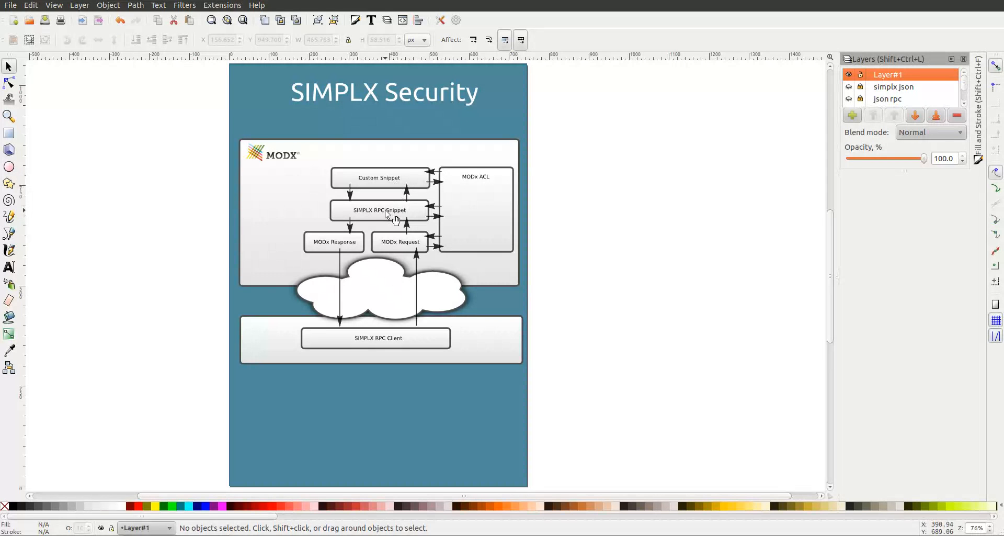
pyautogui.moveTo(387, 217)
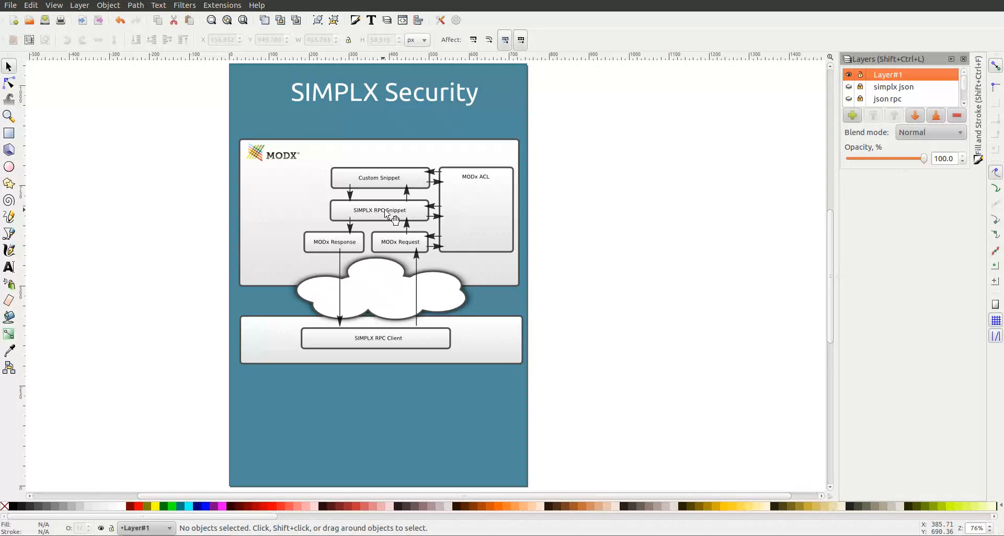
pyautogui.moveTo(454, 170)
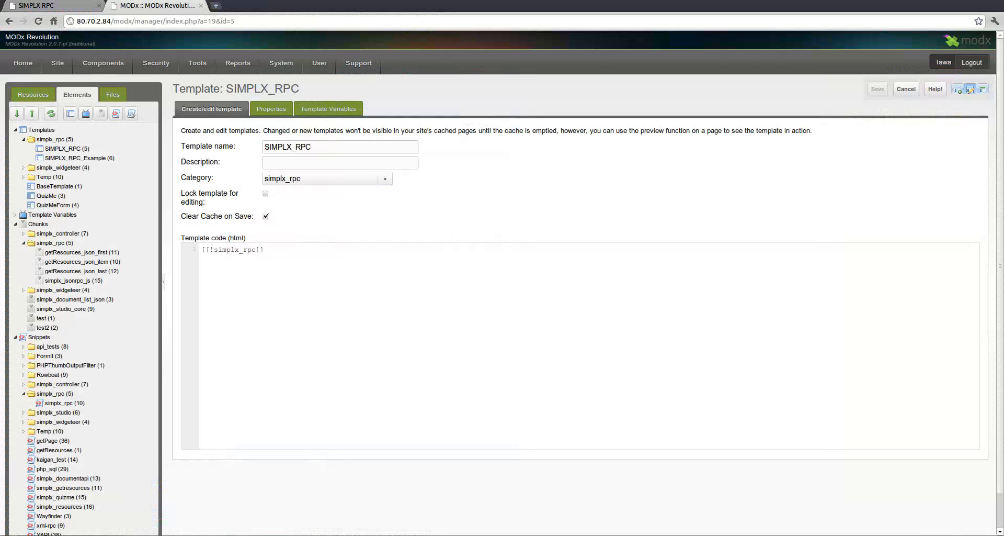
# Step: Browse the MODx manager System menu before viewing the SIMPLX_RPC template
pyautogui.click(281, 63)
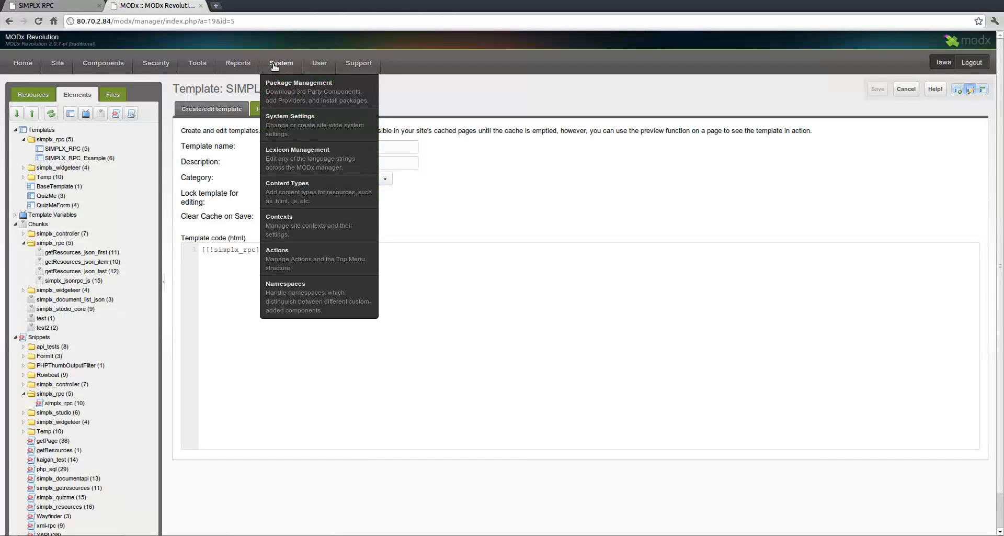
pyautogui.moveTo(292, 93)
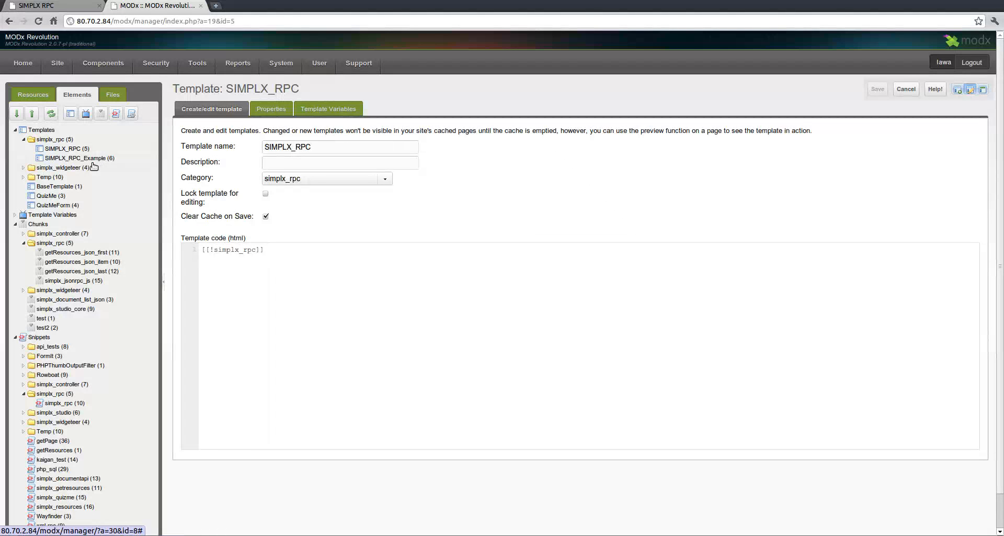
pyautogui.moveTo(101, 154)
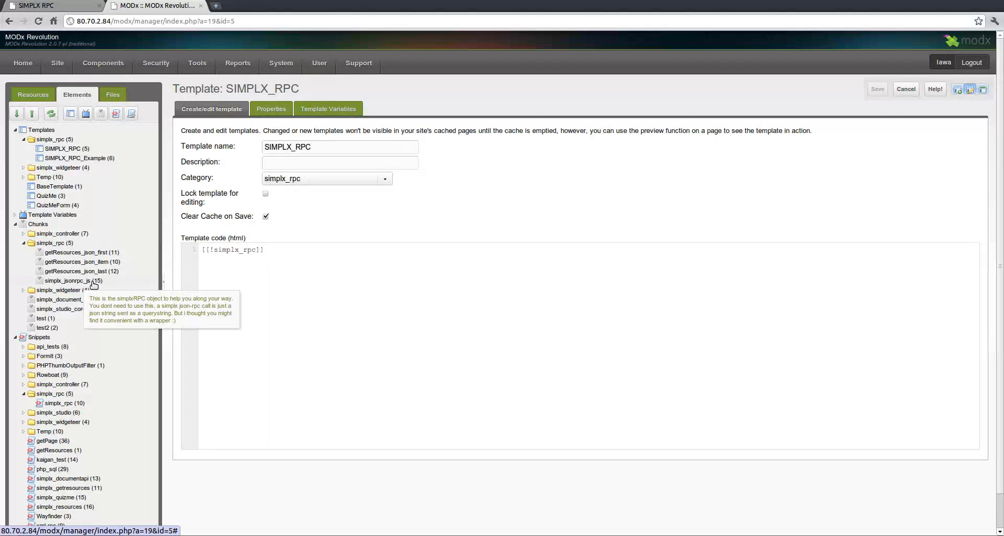
pyautogui.moveTo(90, 285)
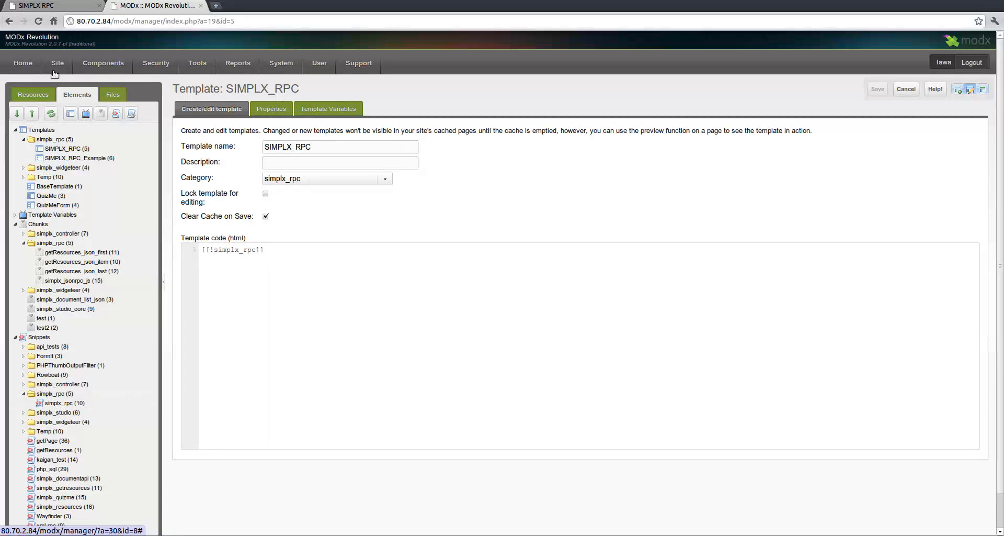
# Step: Open the simplx_rpc (5) resource in the MODx Resources tree
pyautogui.click(57, 63)
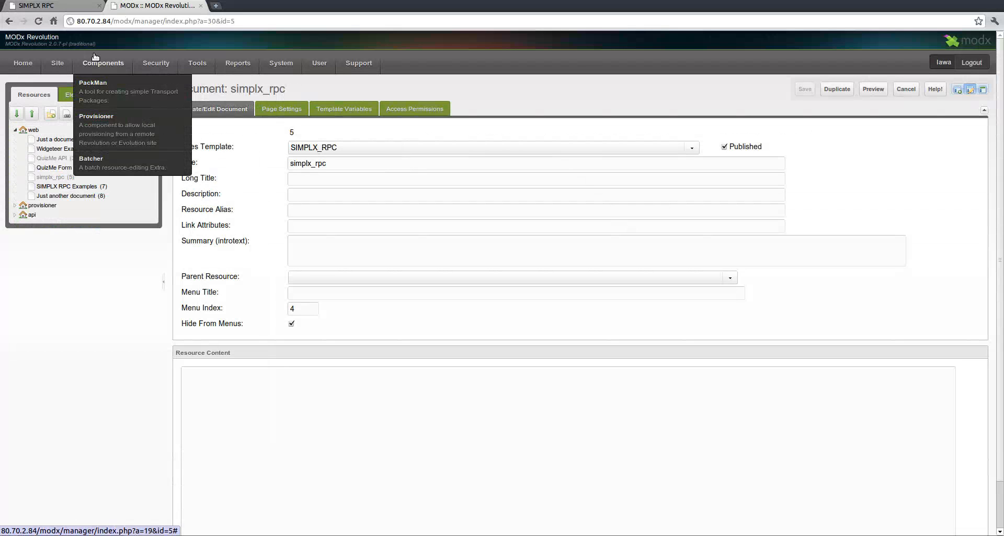
pyautogui.moveTo(346, 164)
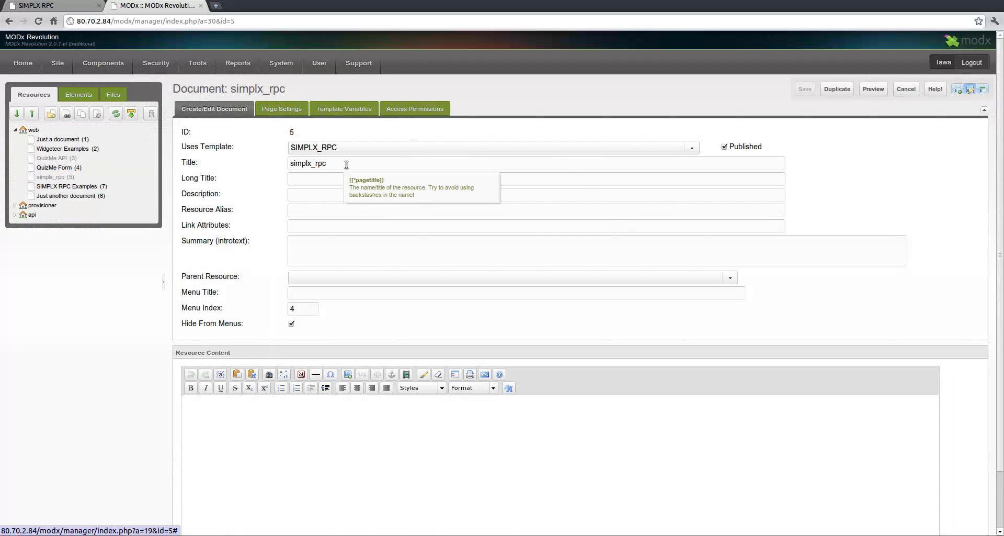
pyautogui.moveTo(360, 151)
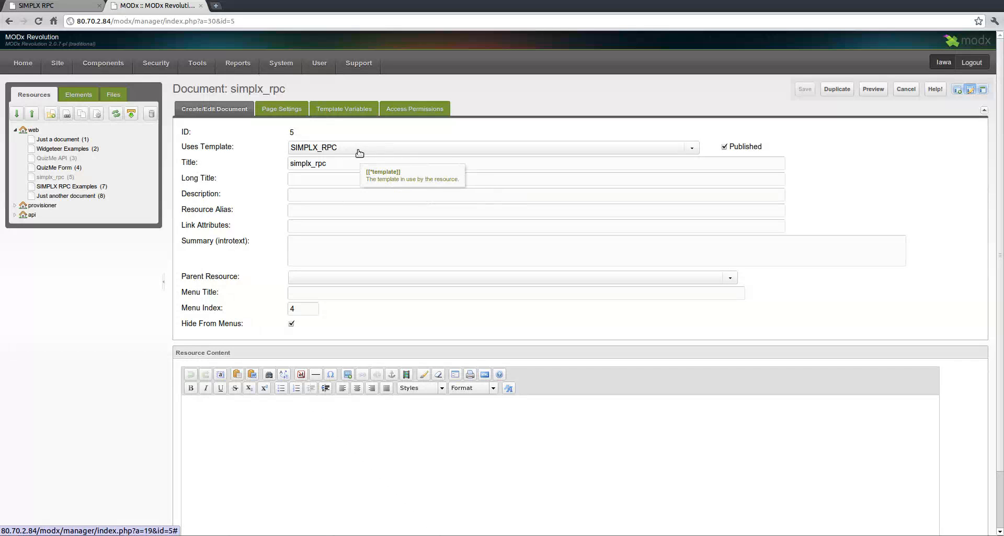
pyautogui.moveTo(341, 151)
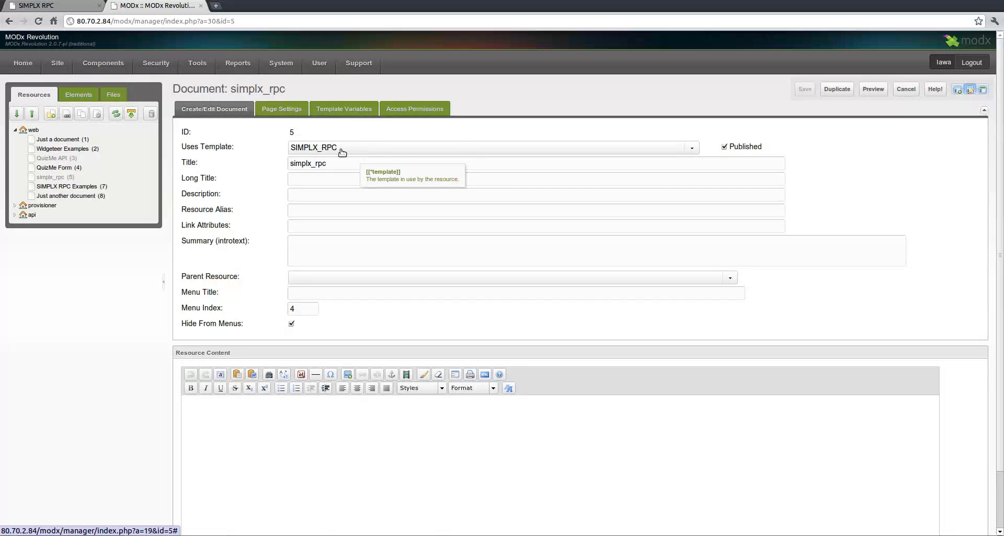
pyautogui.moveTo(338, 152)
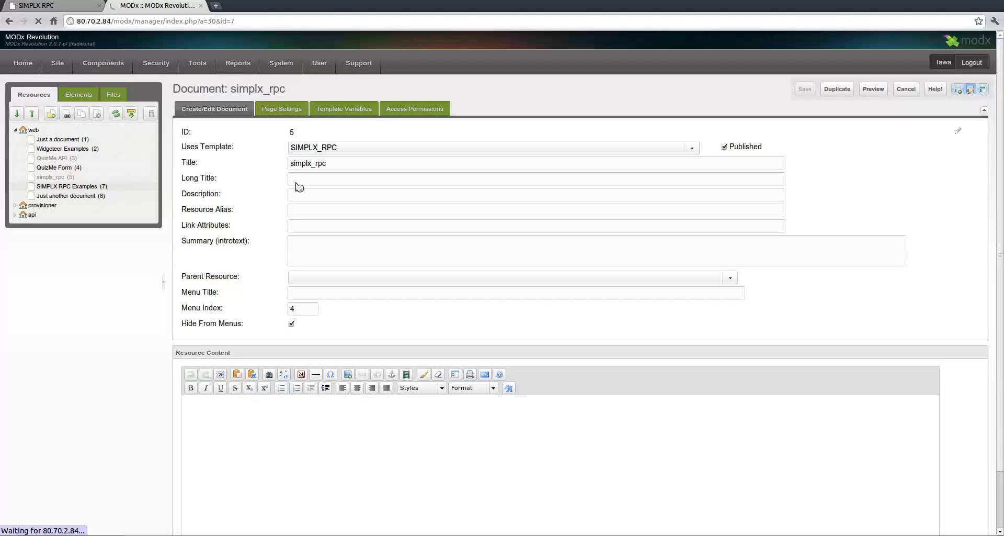
# Step: Open the SIMPLX RPC Examples (7) resource, then show its live front-end page
pyautogui.click(67, 186)
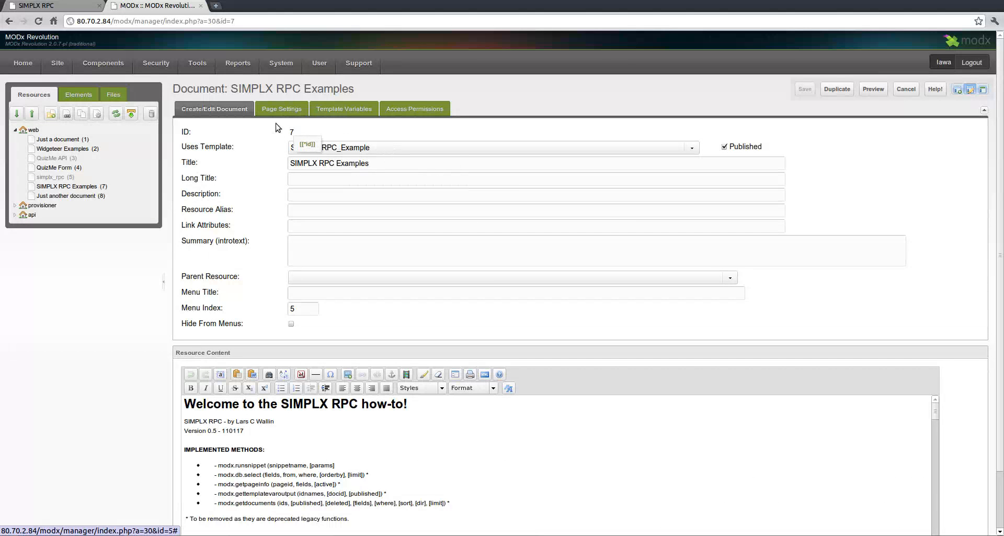
pyautogui.moveTo(196, 228)
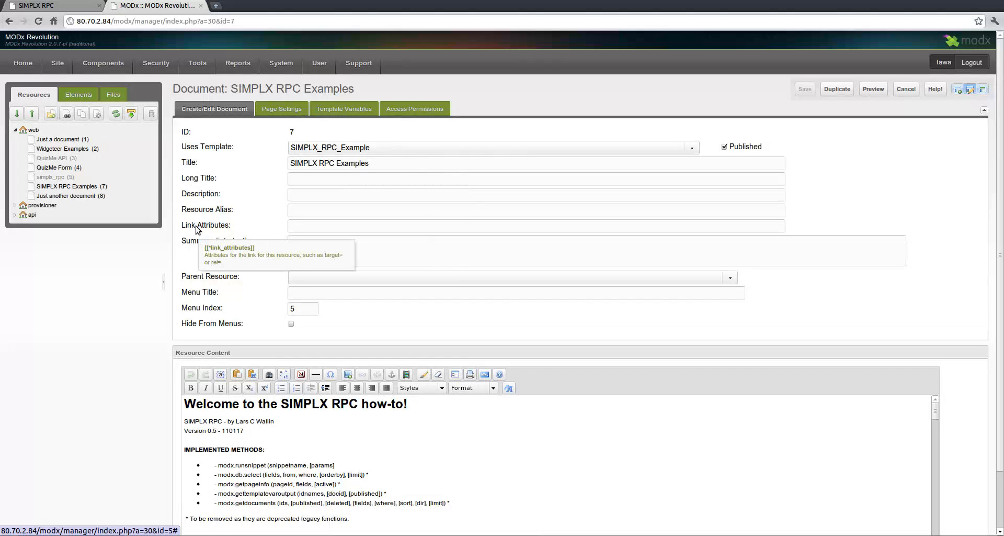
pyautogui.moveTo(249, 188)
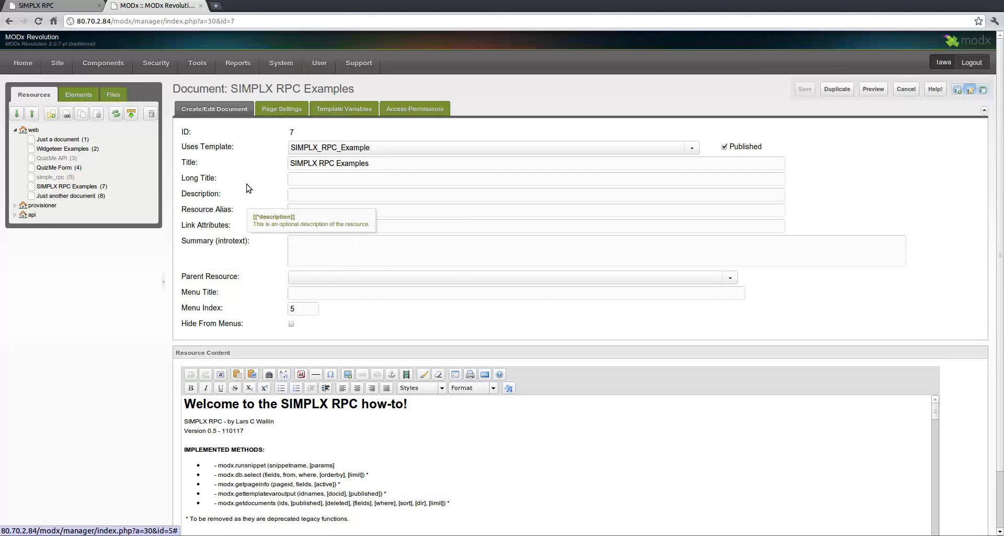
pyautogui.moveTo(256, 172)
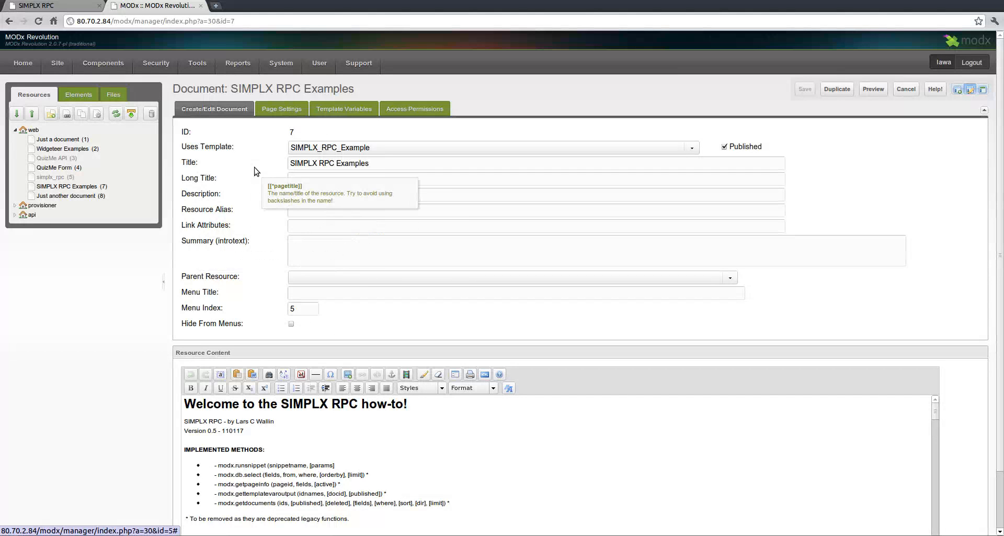
pyautogui.click(36, 9)
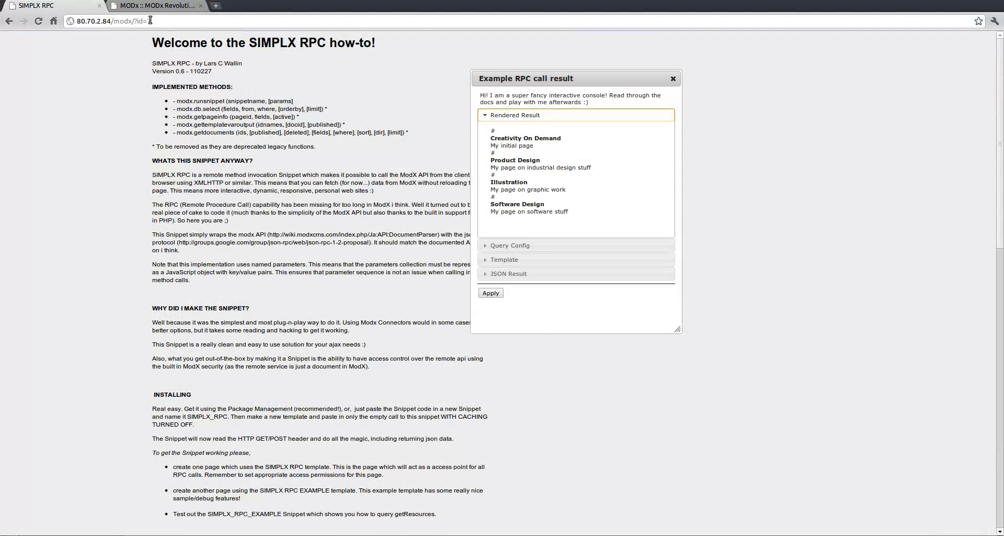
# Step: Load 80.70.2.84/modx/?id=7 and move the Example RPC call result console to the left
pyautogui.write('7')
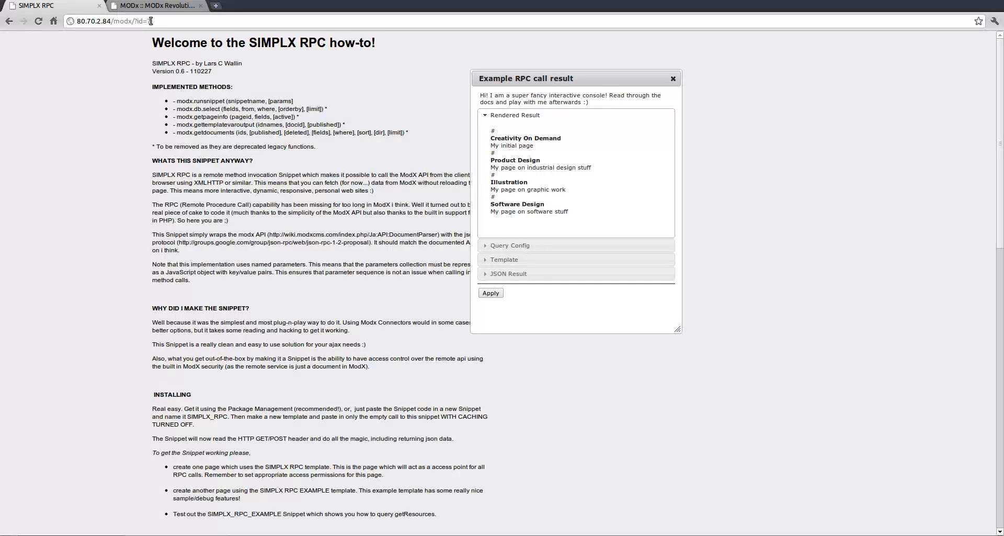
pyautogui.write('7')
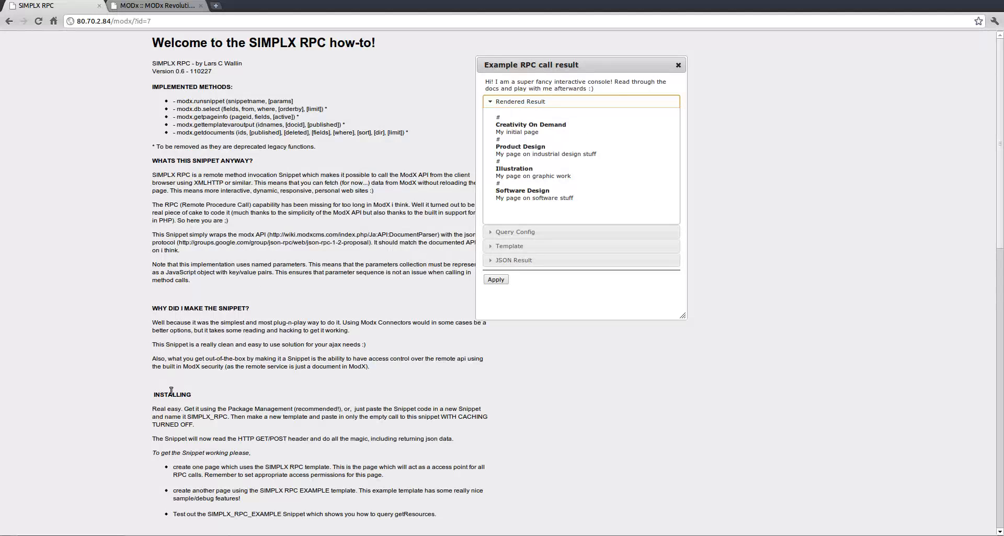
pyautogui.moveTo(609, 68)
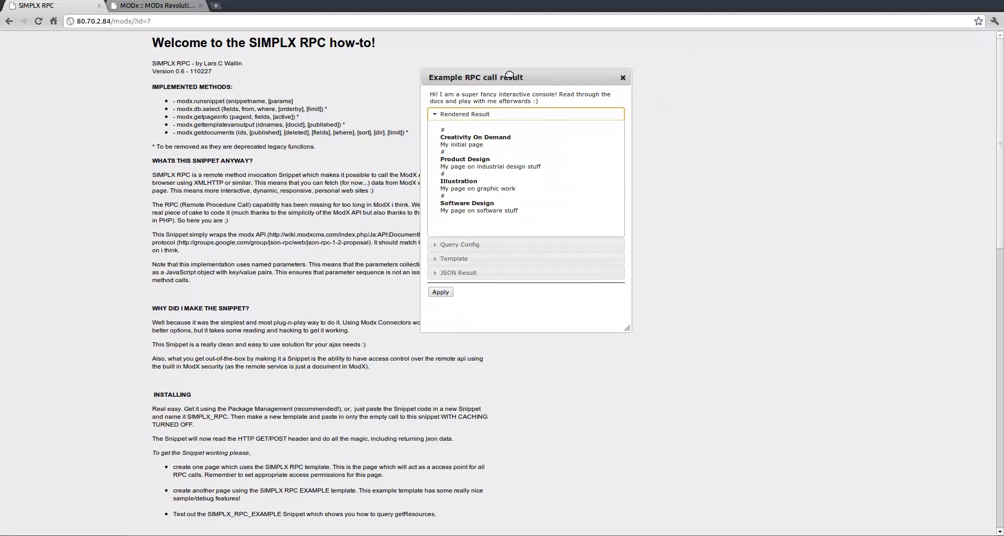
pyautogui.moveTo(510, 77); pyautogui.dragTo(501, 78)
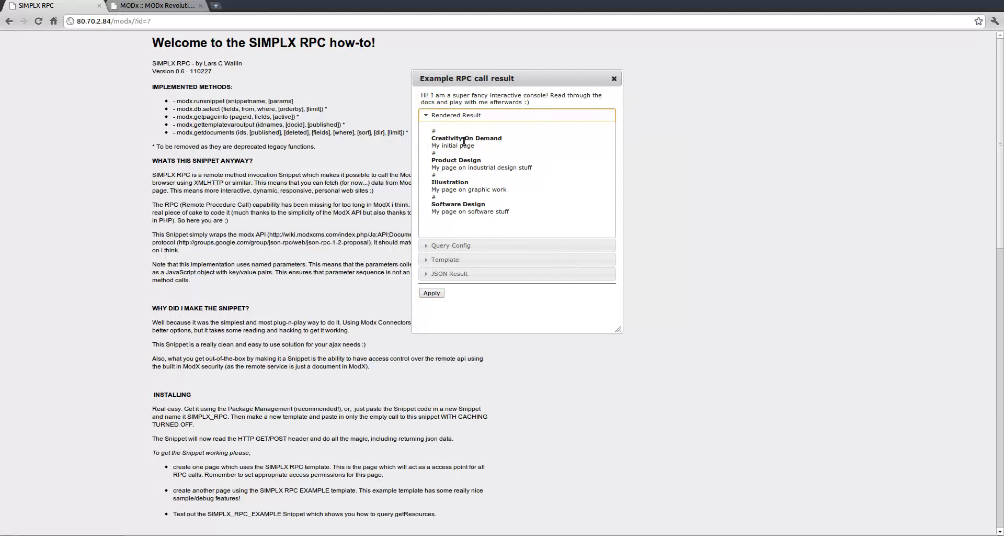
pyautogui.moveTo(466, 220)
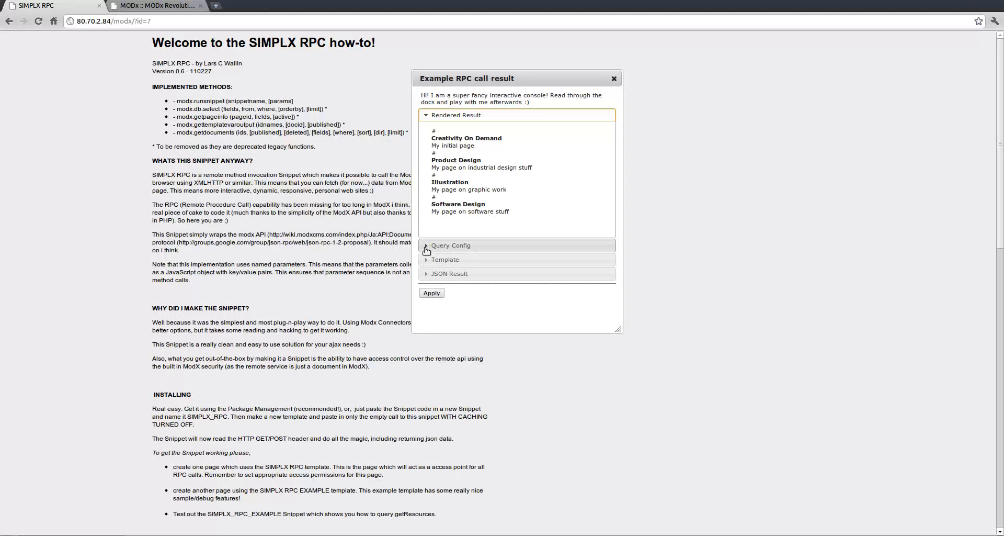
# Step: In Query Config, remove the dummyresponse, set the url to 80.70.2.84/modx and pageid to 5
pyautogui.click(450, 246)
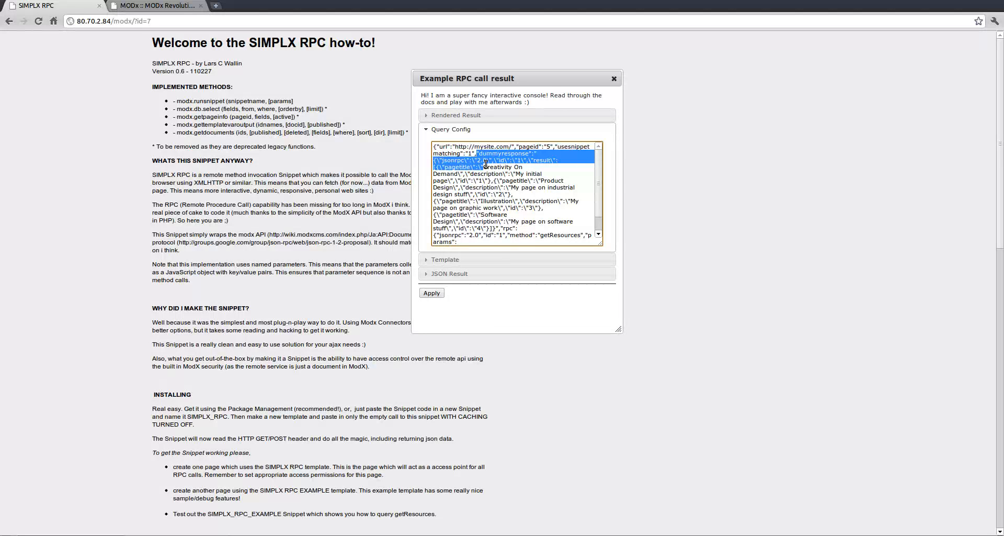
pyautogui.moveTo(500, 165); pyautogui.dragTo(500, 227)
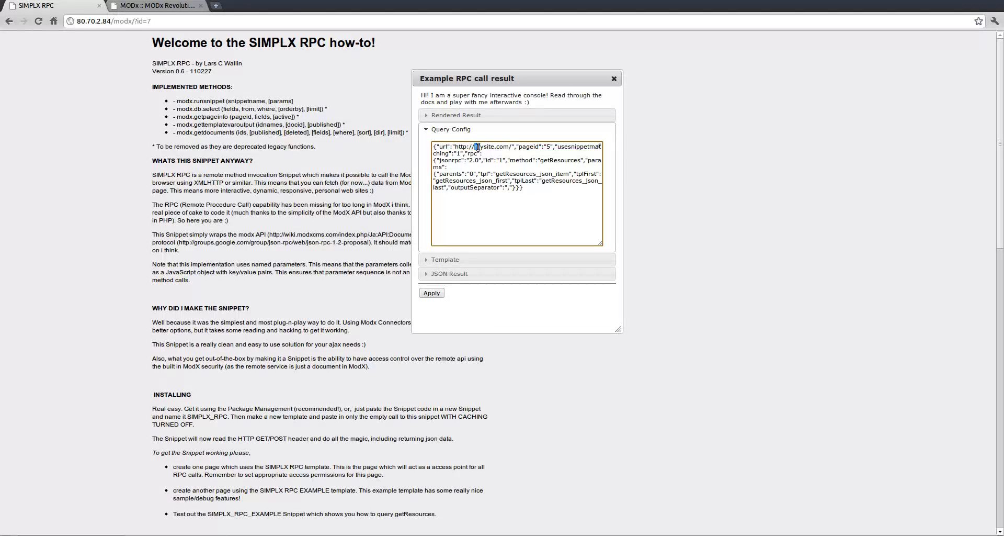
pyautogui.doubleClick(491, 147)
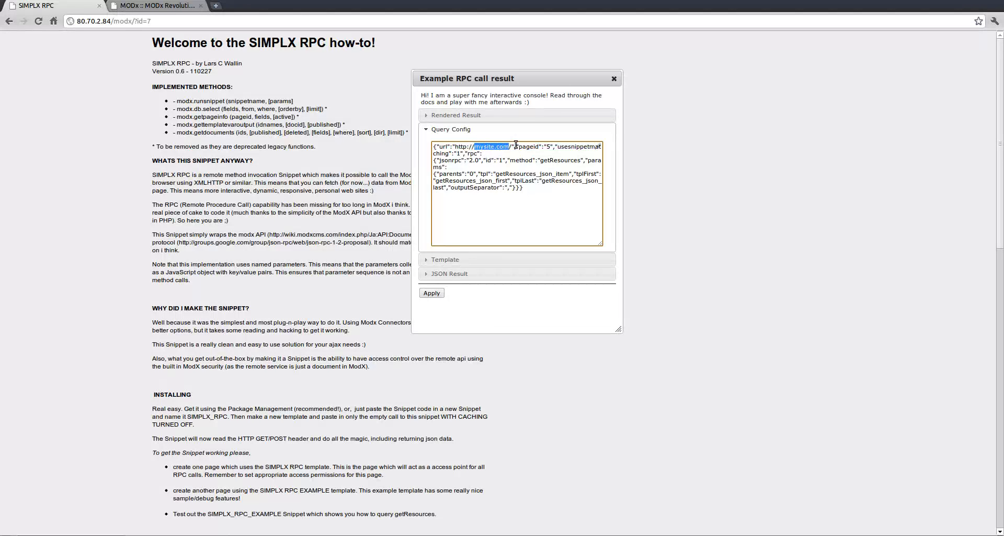
pyautogui.write('80.70.2.84/modx')
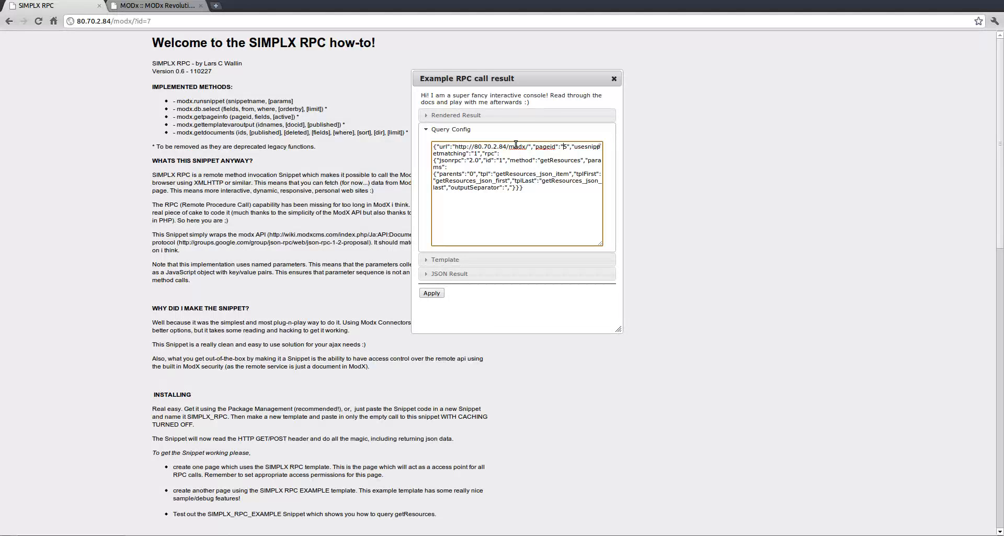
pyautogui.doubleClick(571, 146)
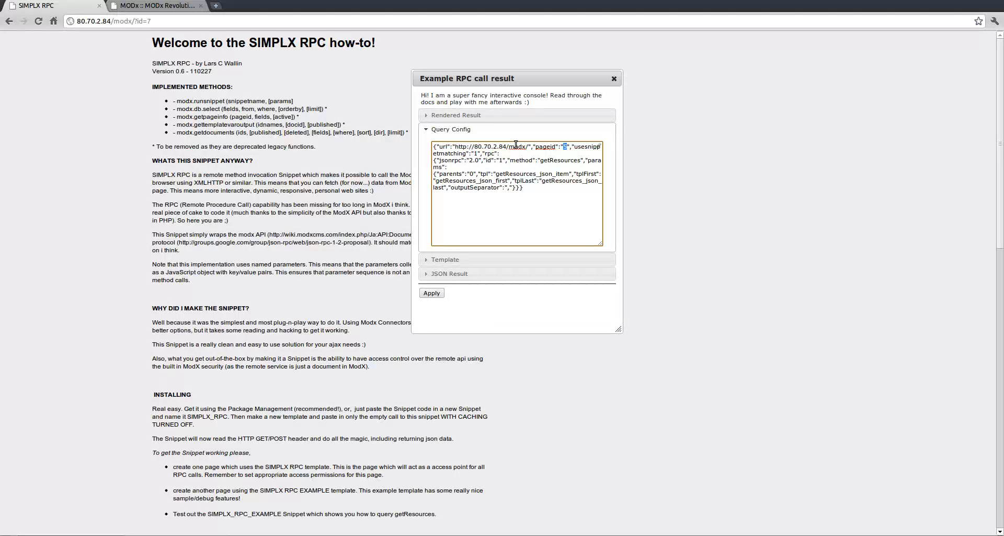
pyautogui.write('5')
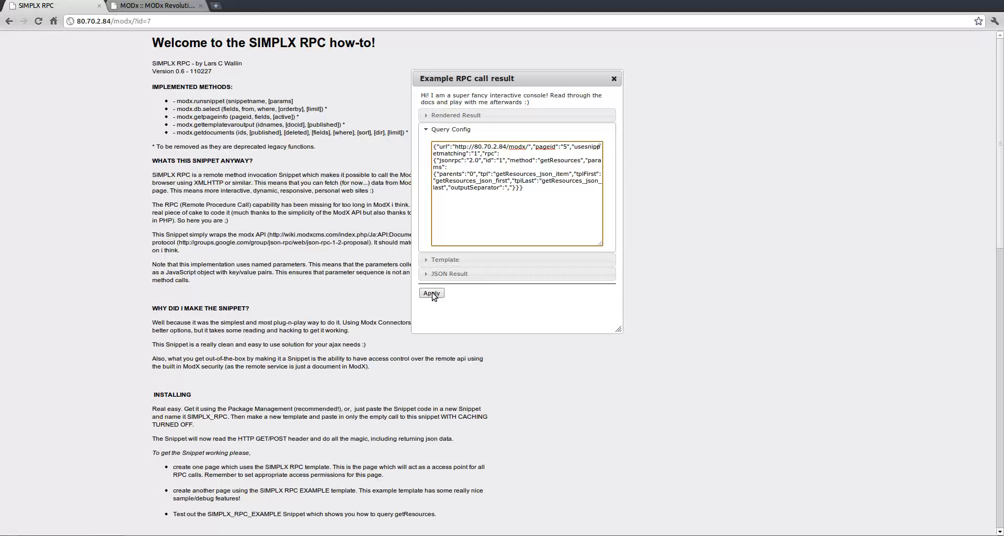
# Step: Apply the edited config and reveal the result template using pageid, pagetitle and description
pyautogui.click(431, 293)
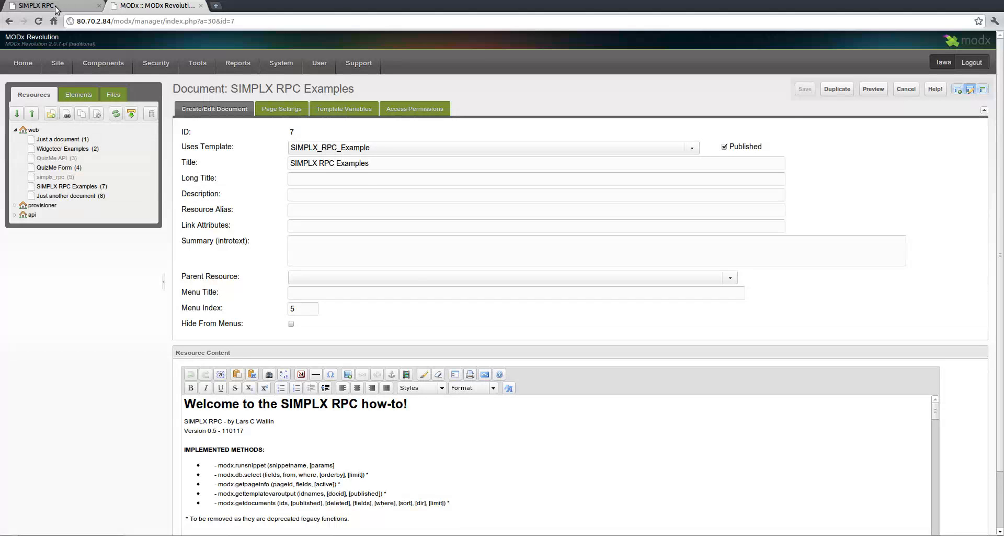
pyautogui.click(32, 7)
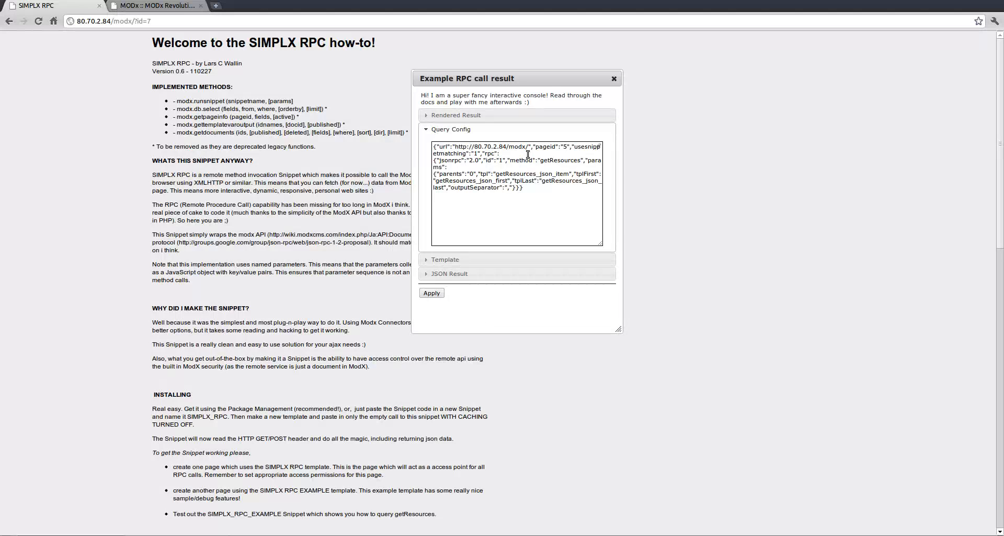
pyautogui.doubleClick(564, 160)
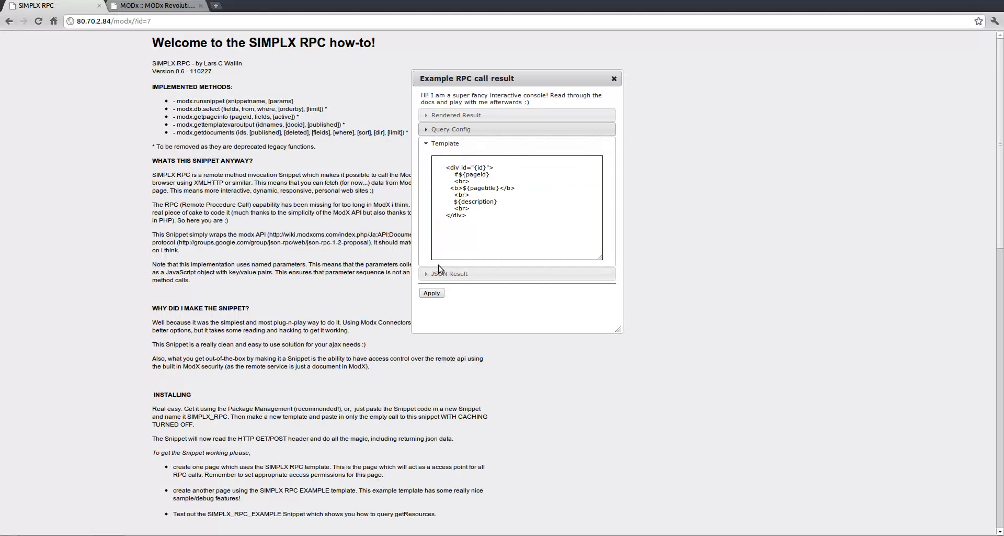
# Step: Add style="border:1px solid #eee" to the result template's outer div
pyautogui.click(515, 184)
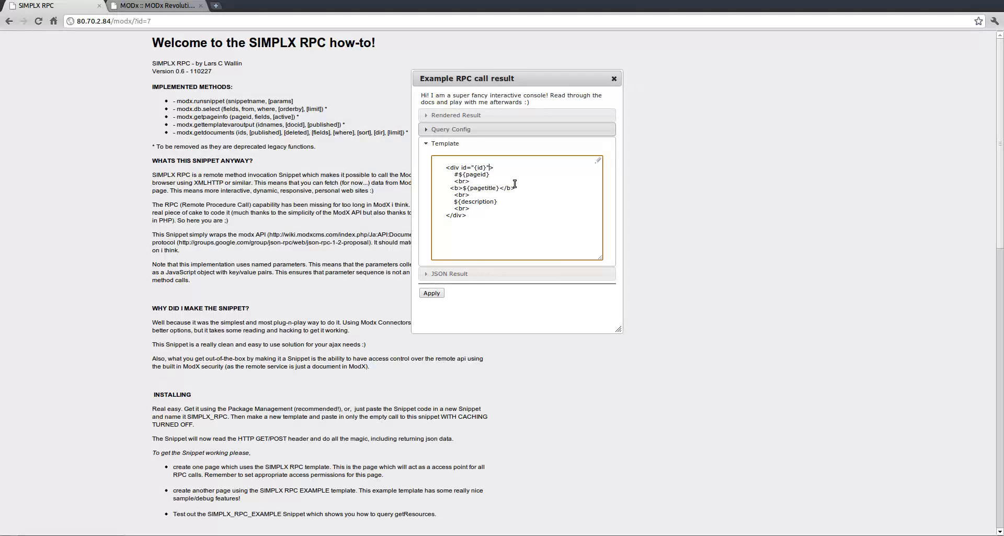
pyautogui.write('style')
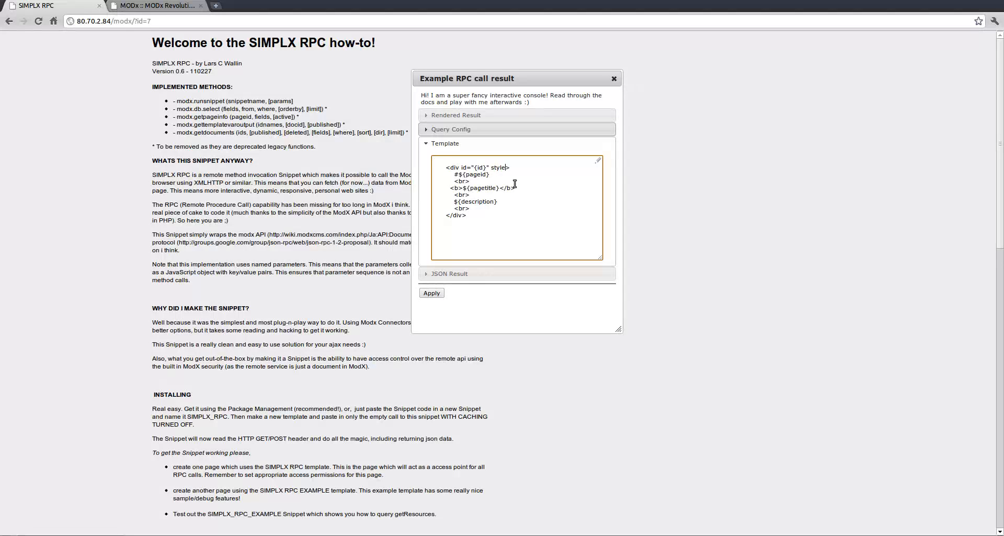
pyautogui.write('=""')
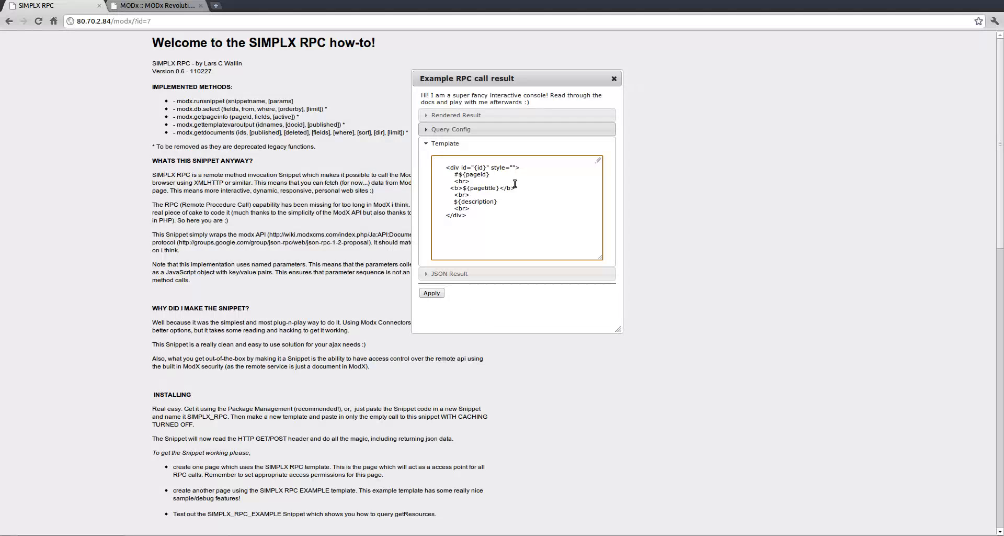
pyautogui.write('back')
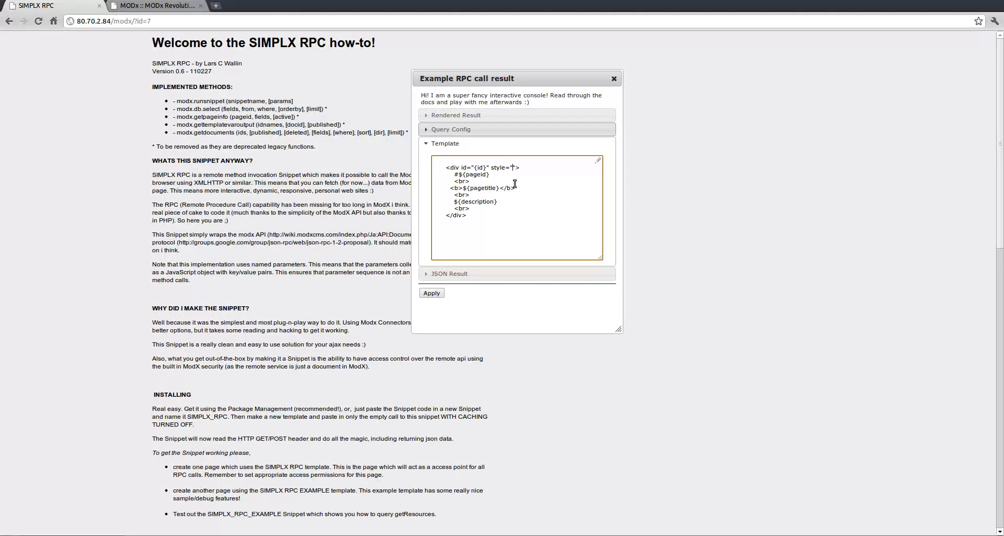
pyautogui.write('border')
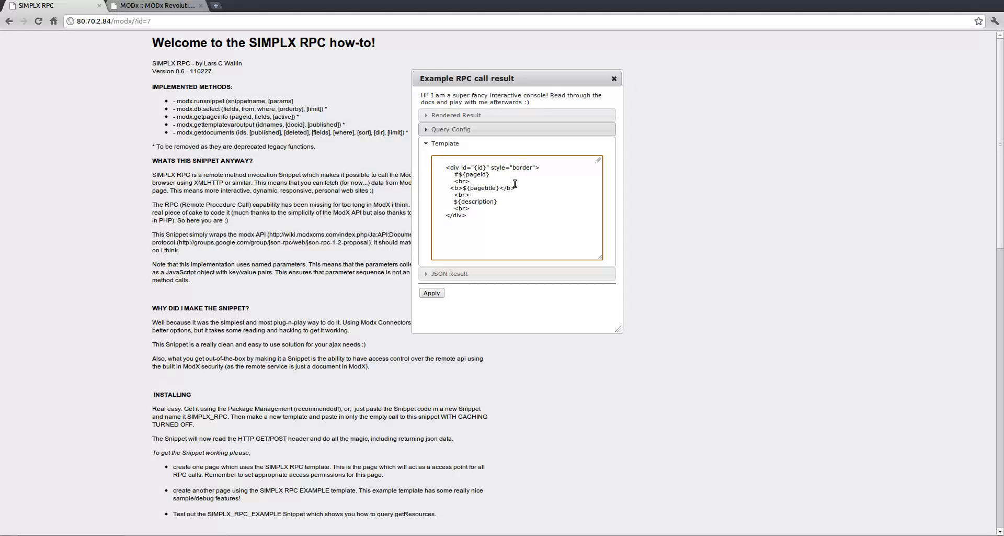
pyautogui.write('1px')
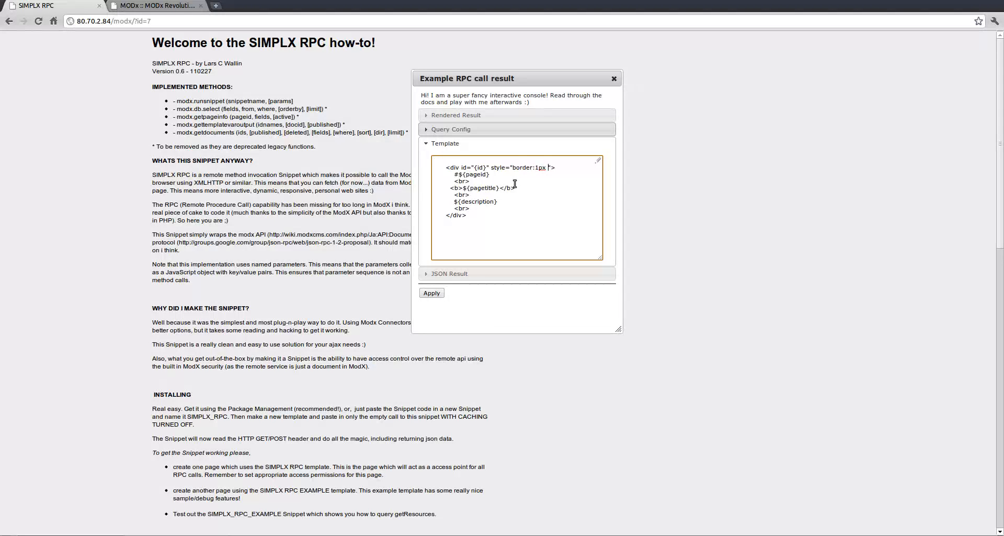
pyautogui.write('solid')
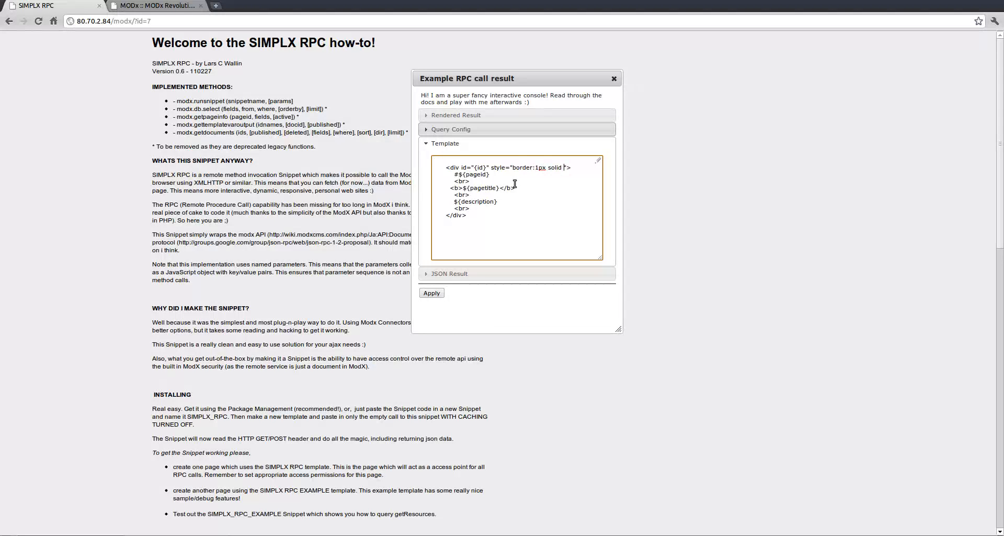
pyautogui.write('#eee"')
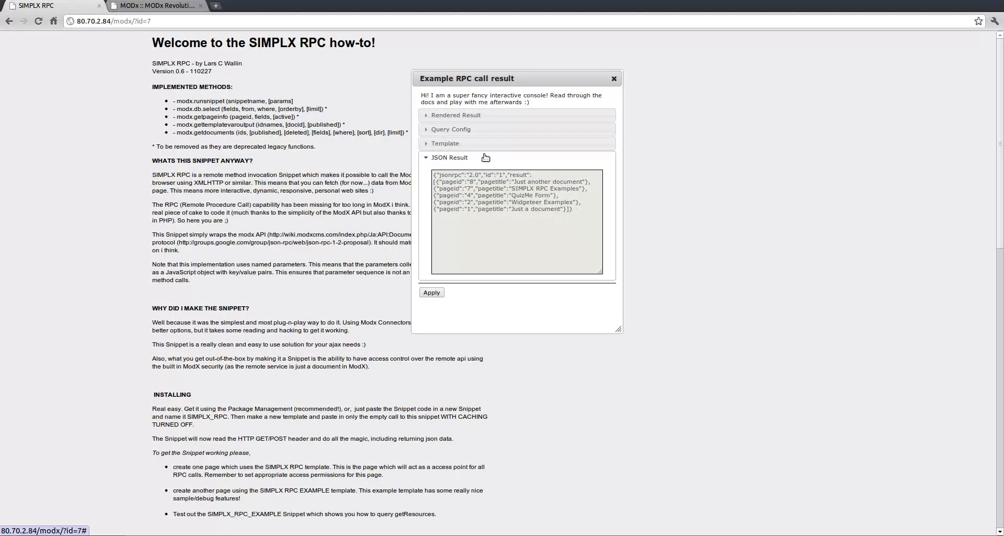
pyautogui.moveTo(580, 214)
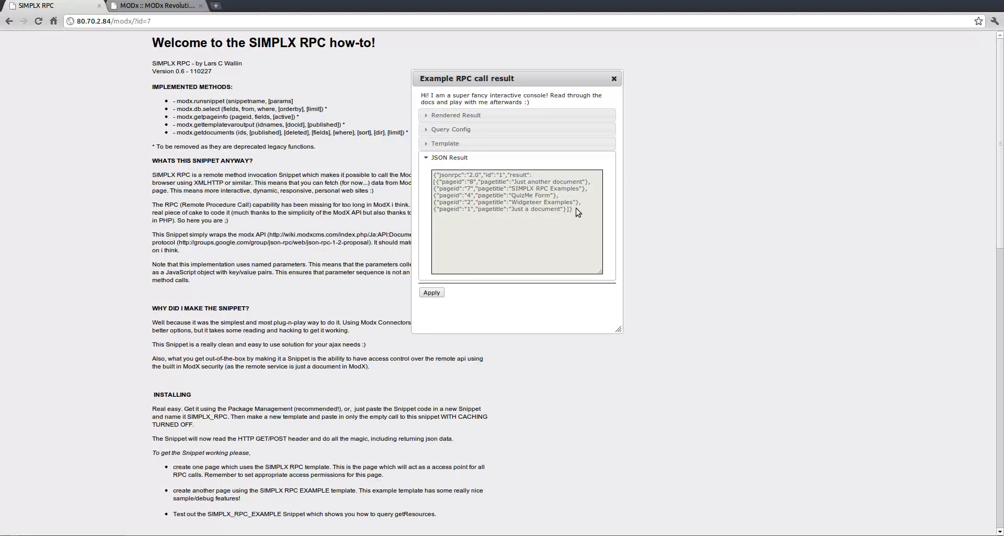
pyautogui.moveTo(575, 213)
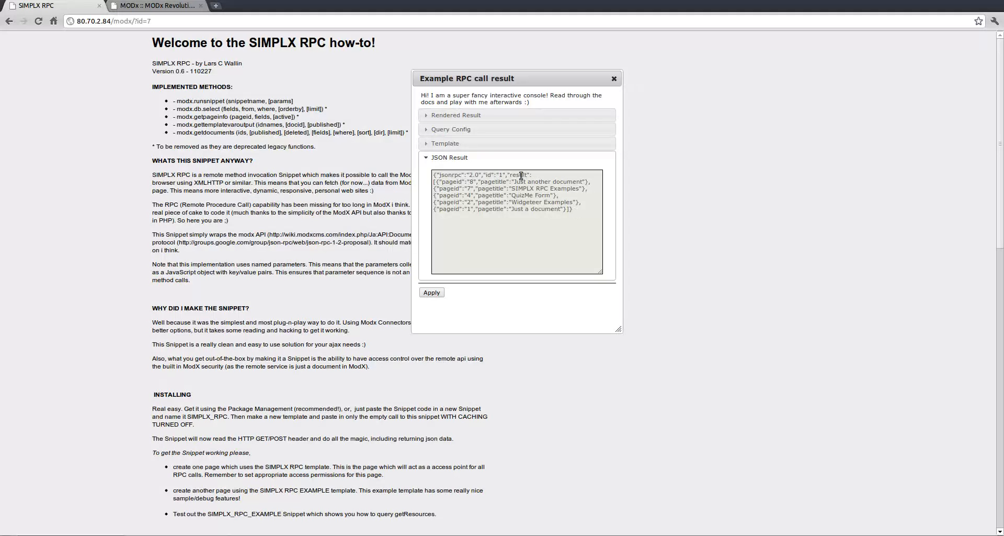
pyautogui.moveTo(445, 184)
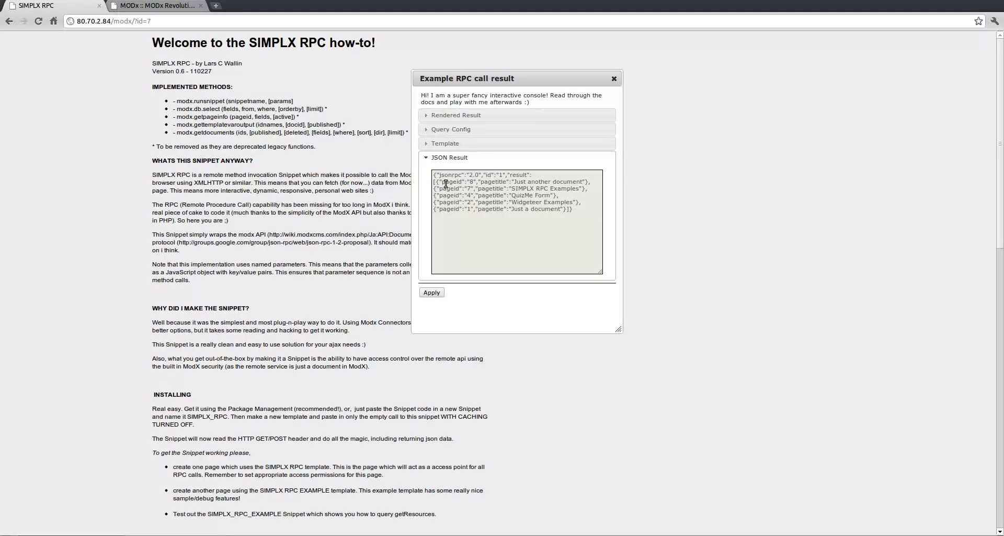
pyautogui.moveTo(486, 196)
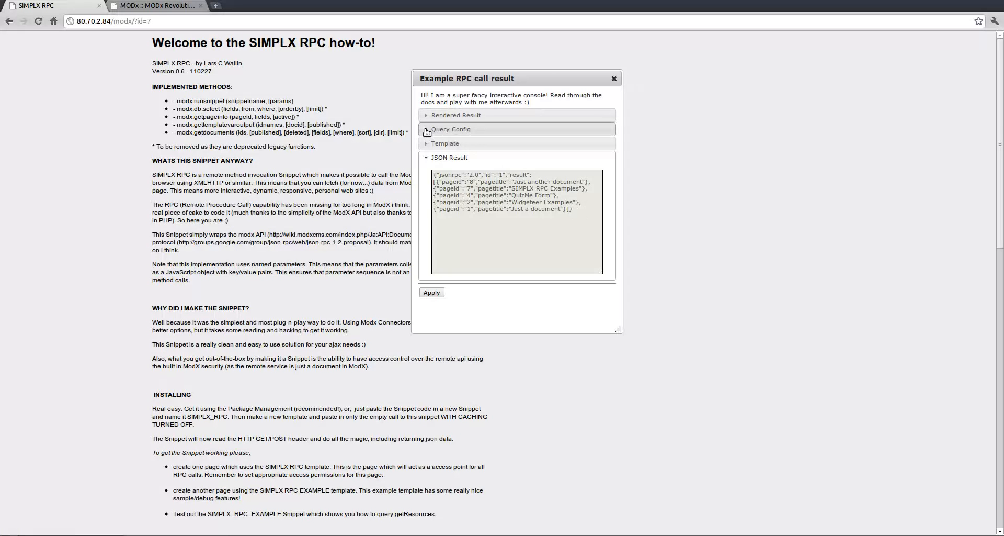
# Step: Set an unknown method in Query Config and apply, getting a Procedure not found JSON error
pyautogui.click(451, 130)
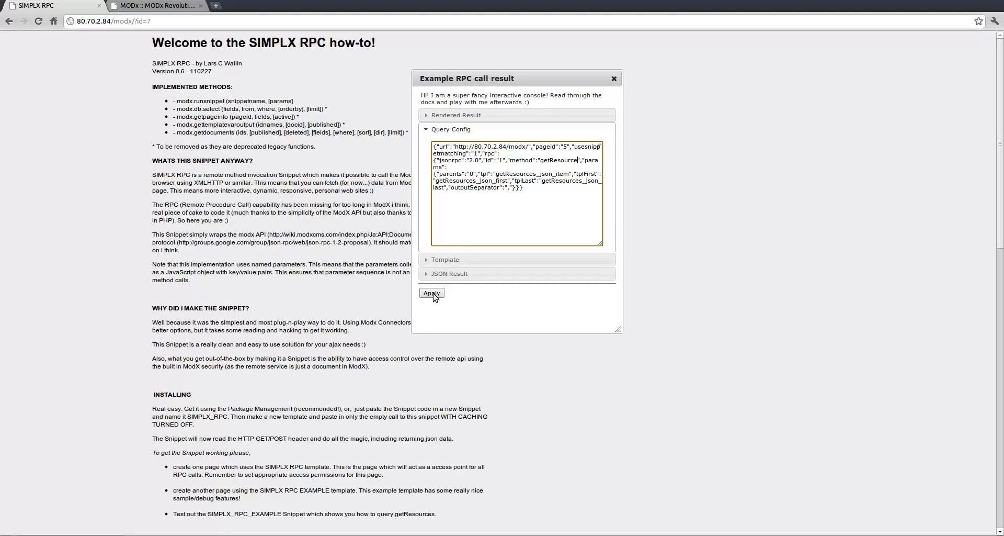
pyautogui.click(431, 293)
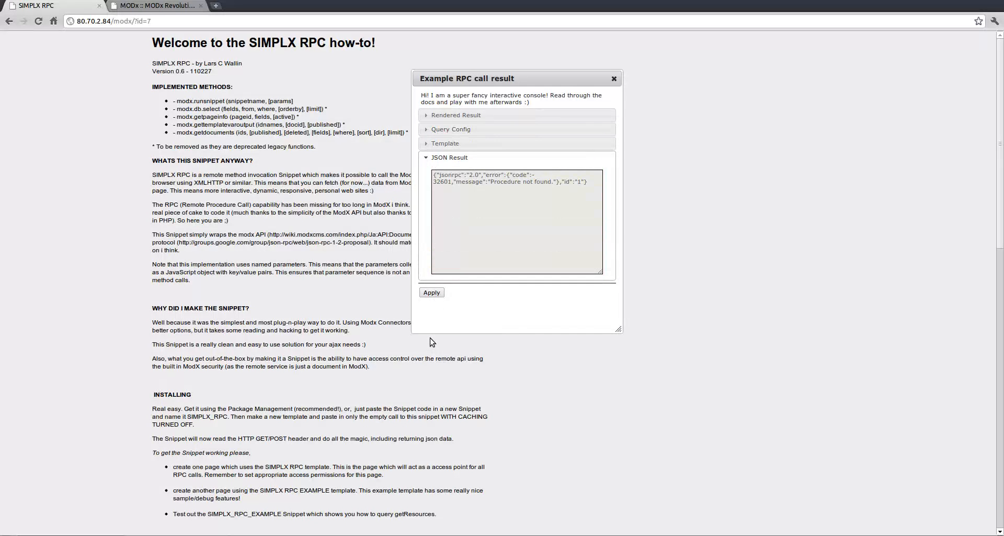
pyautogui.moveTo(434, 335)
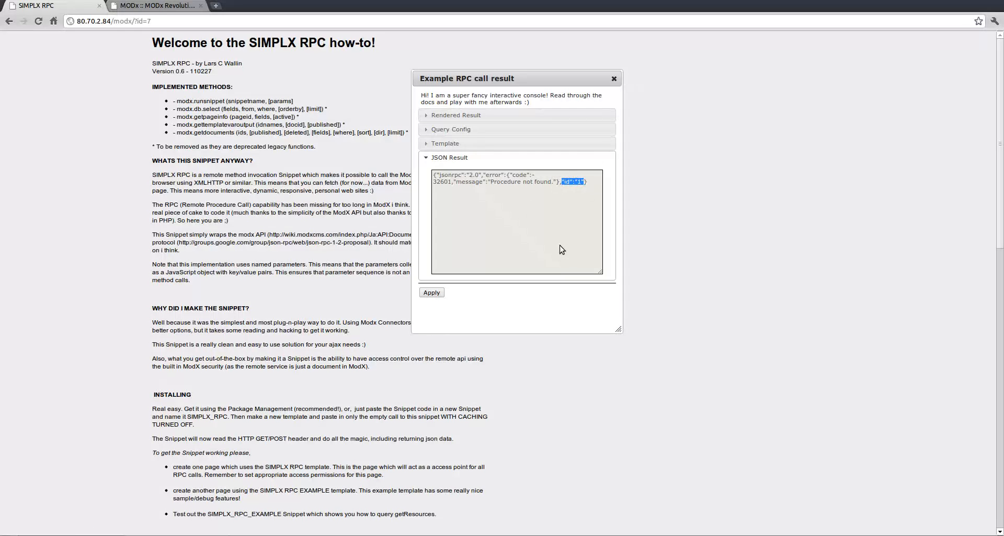
pyautogui.moveTo(489, 293)
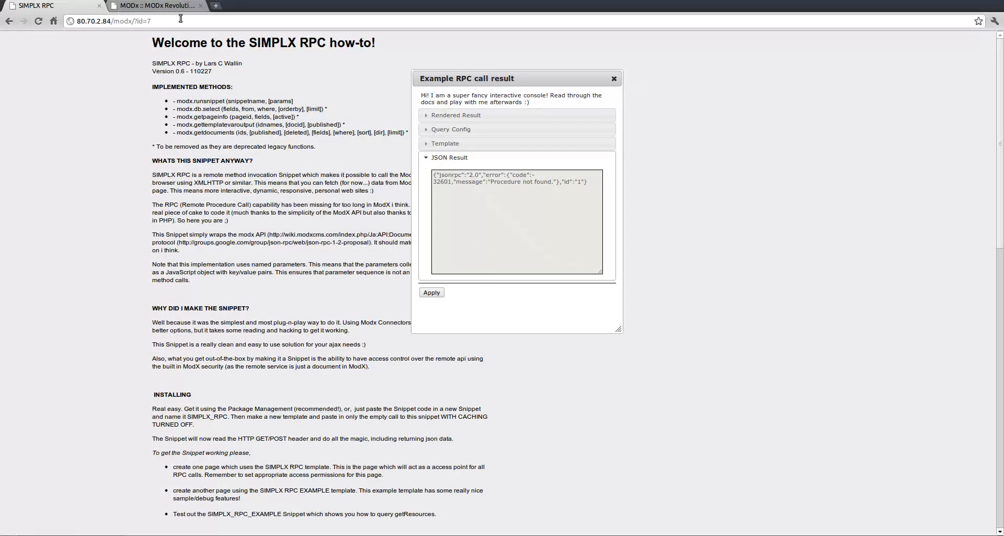
pyautogui.click(152, 8)
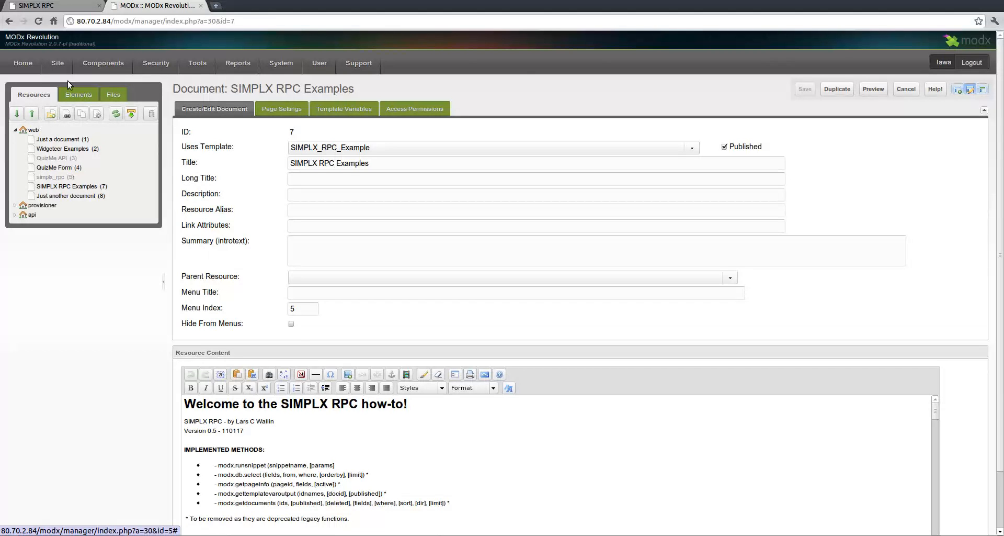
pyautogui.click(103, 64)
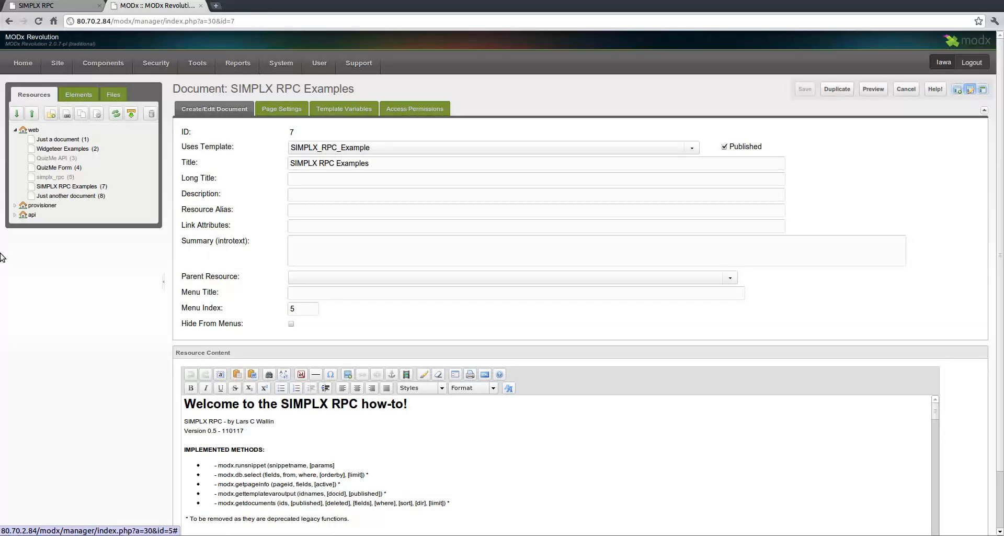
pyautogui.moveTo(76, 246)
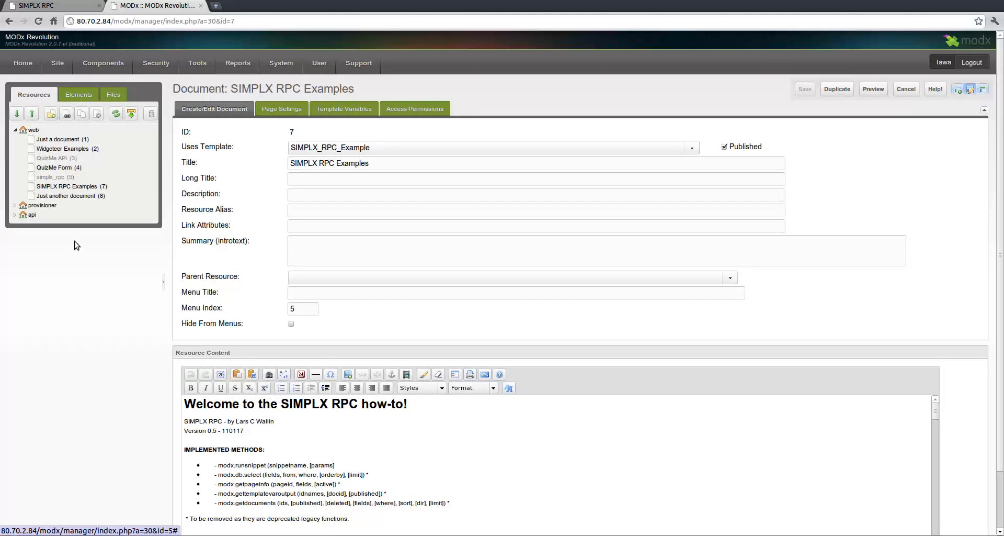
pyautogui.moveTo(77, 244)
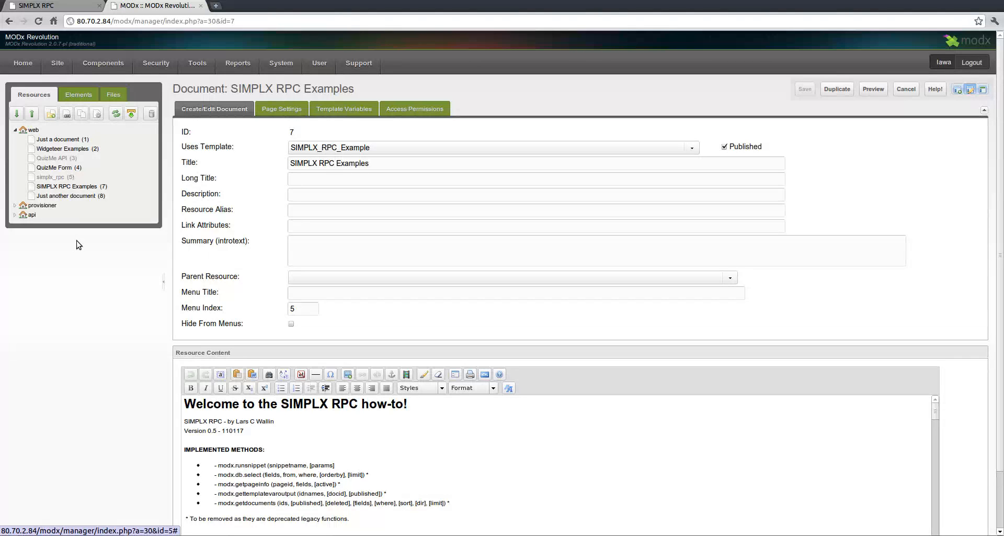
pyautogui.moveTo(51, 307)
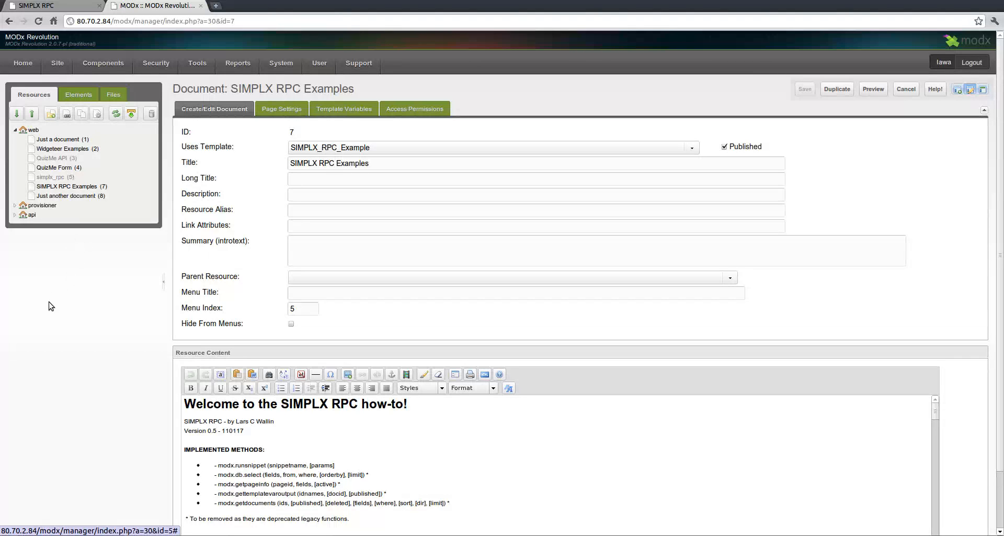
pyautogui.moveTo(41, 314)
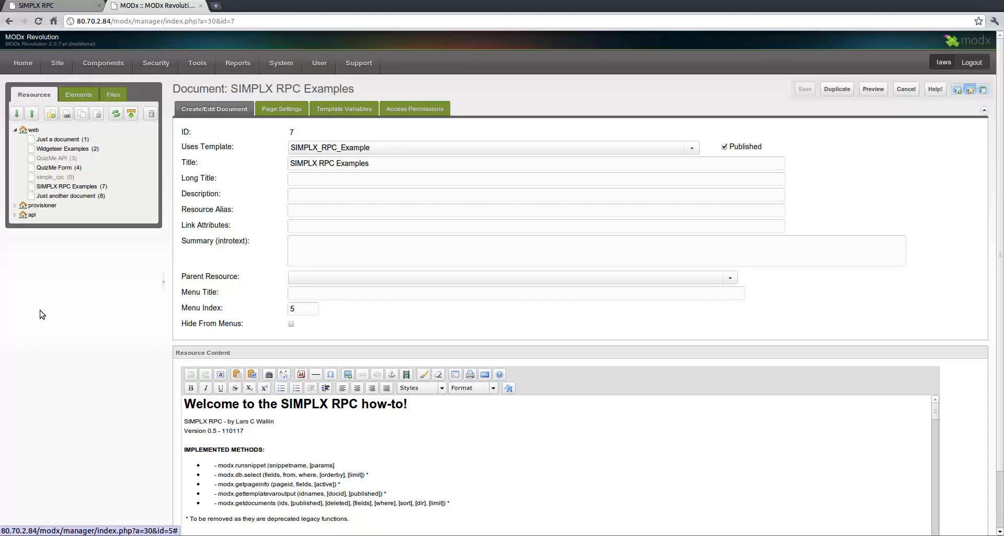
pyautogui.moveTo(2, 317)
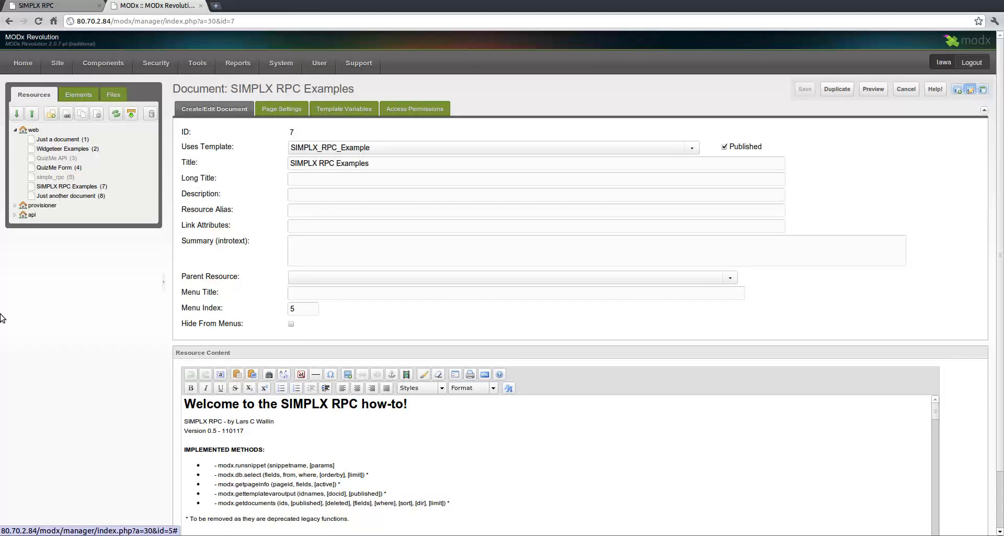
pyautogui.moveTo(74, 311)
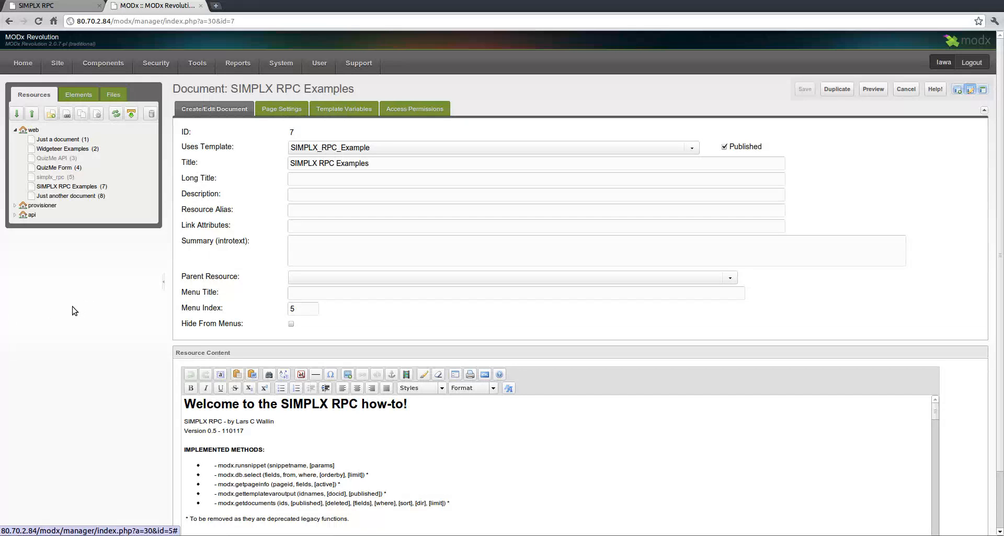
pyautogui.click(31, 6)
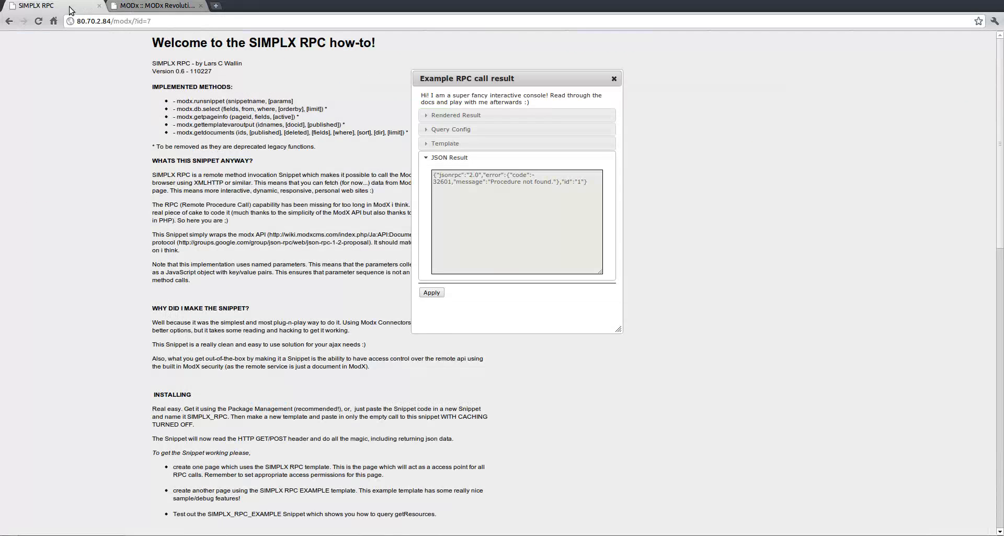
pyautogui.moveTo(91, 91)
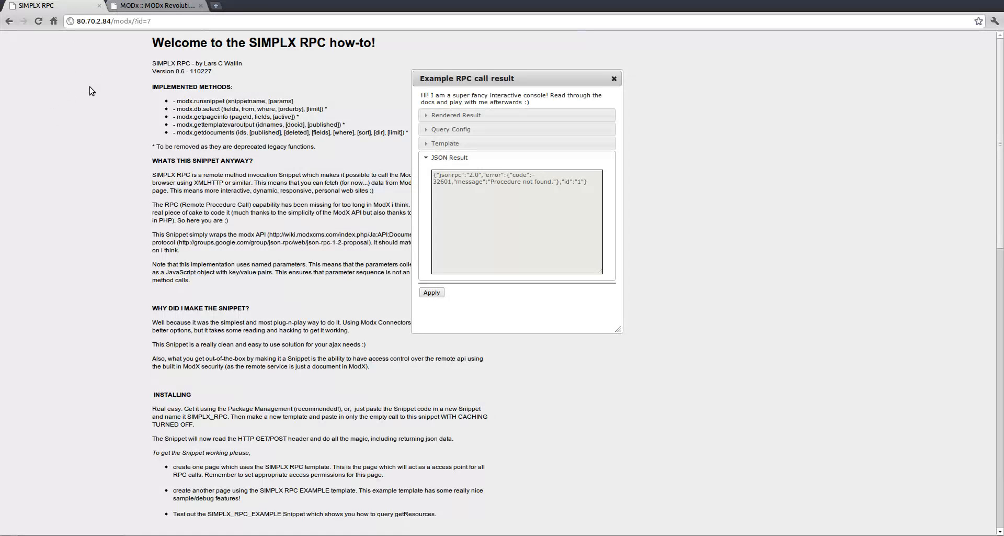
pyautogui.moveTo(81, 99)
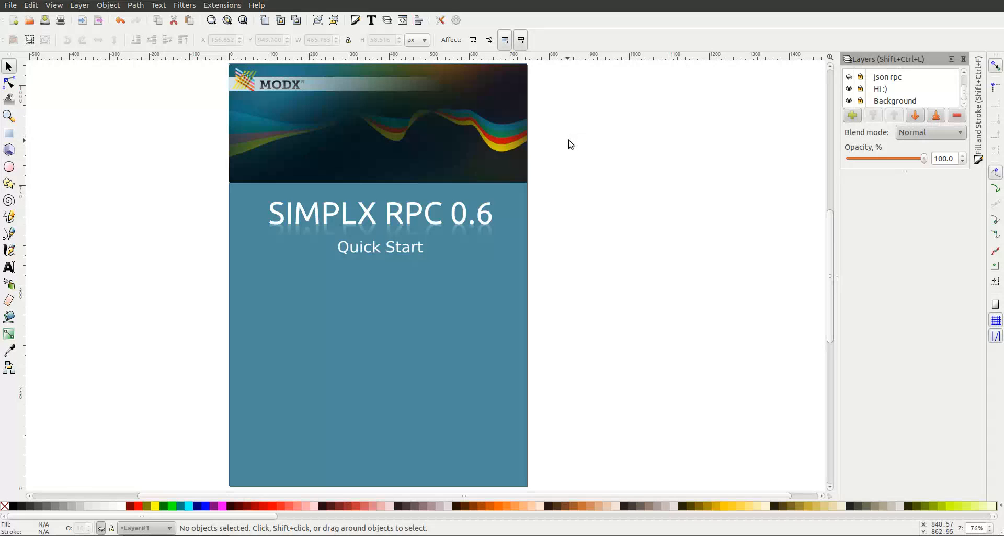
pyautogui.moveTo(565, 159)
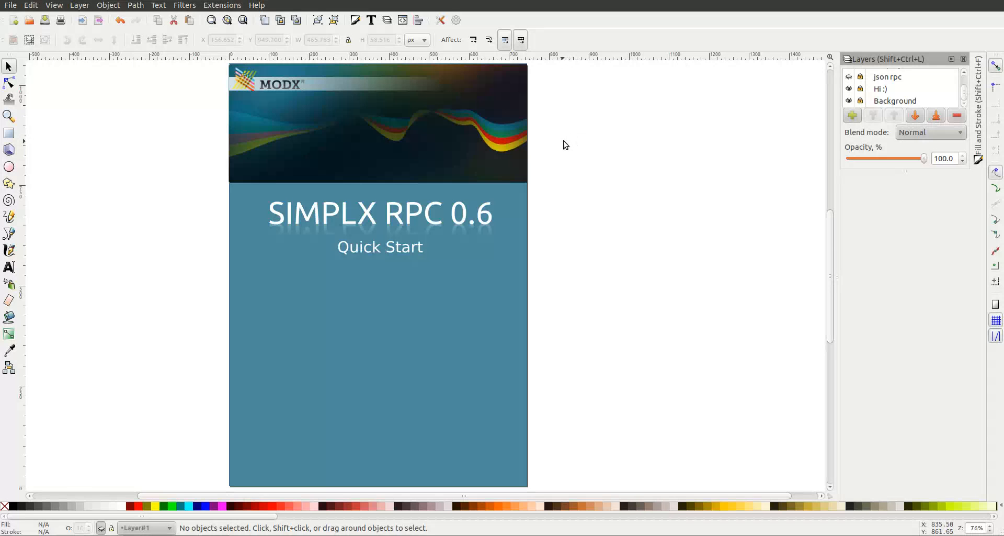